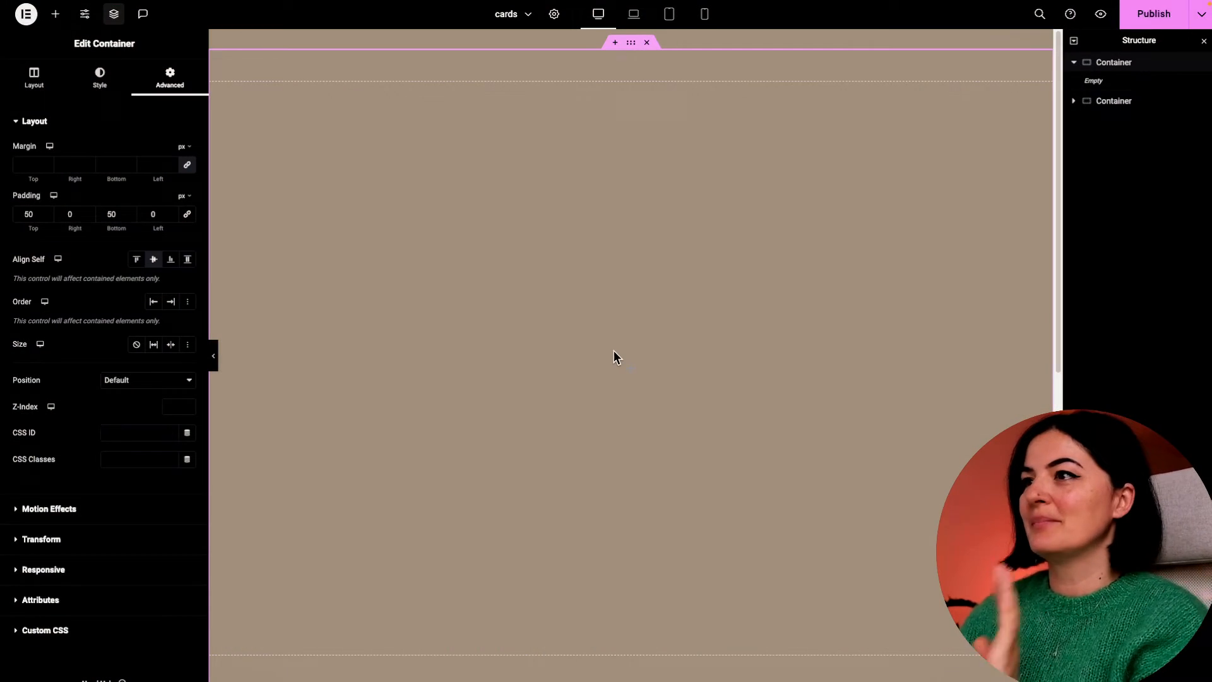
{"action": "mouse_move", "coordinate": [550, 370]}
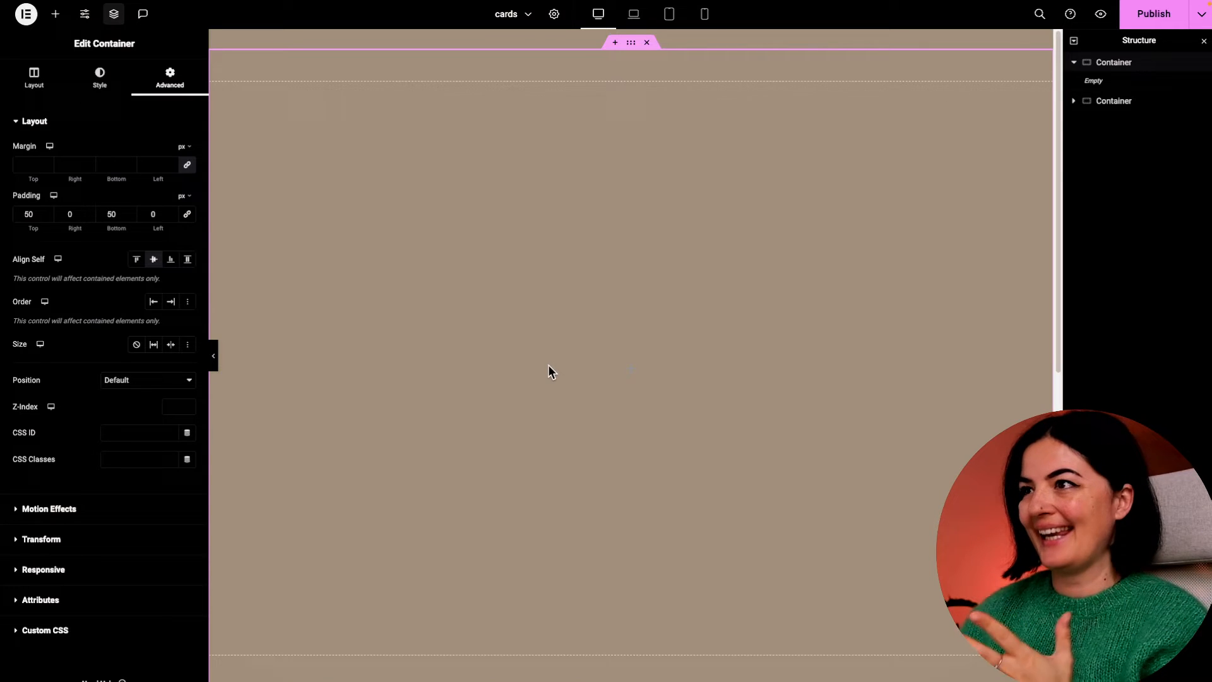
Add a nested Container inside the empty outer container.
{"action": "left_click", "coordinate": [54, 14]}
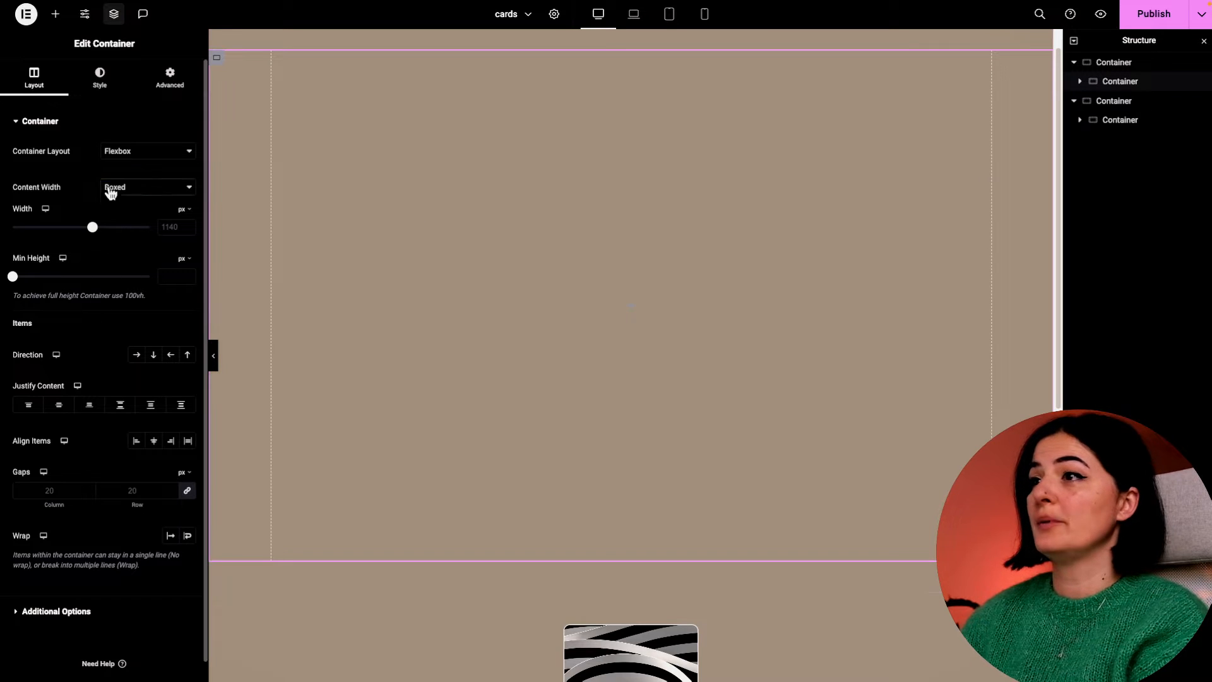
Make the inner container full-width, 16% wide and 40vh tall, then set the outer container's top/bottom padding to 80.
{"action": "left_click", "coordinate": [147, 187]}
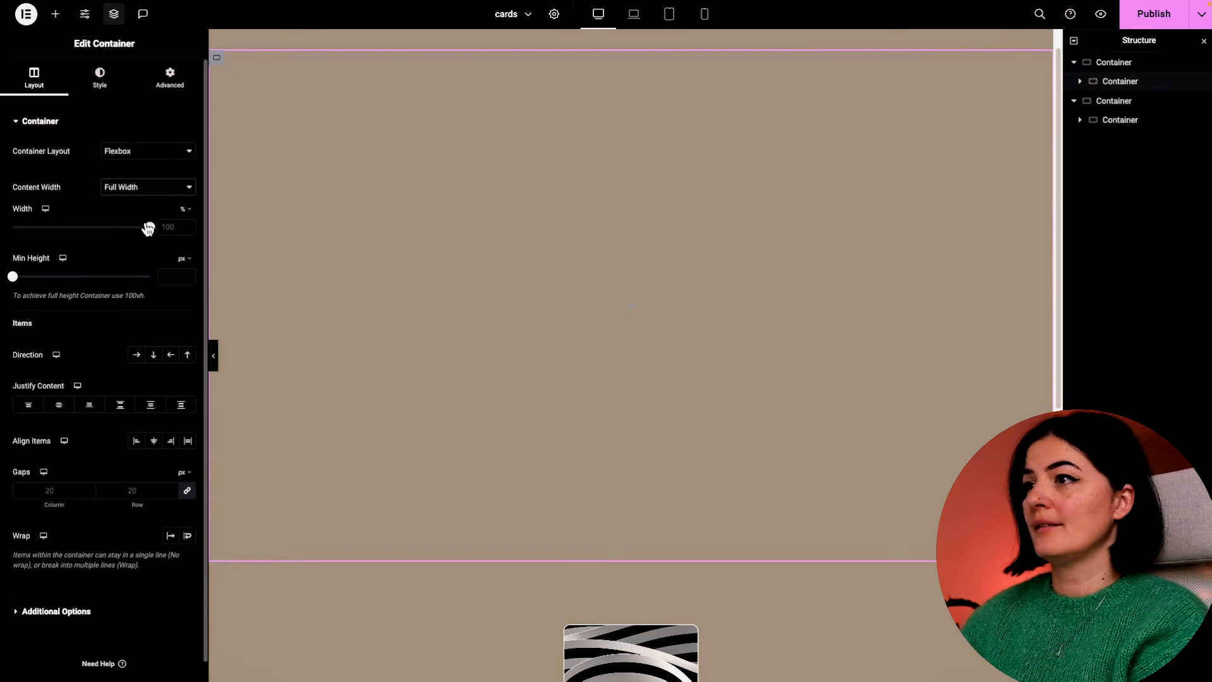
{"action": "left_click_drag", "start_coordinate": [147, 226], "coordinate": [49, 226]}
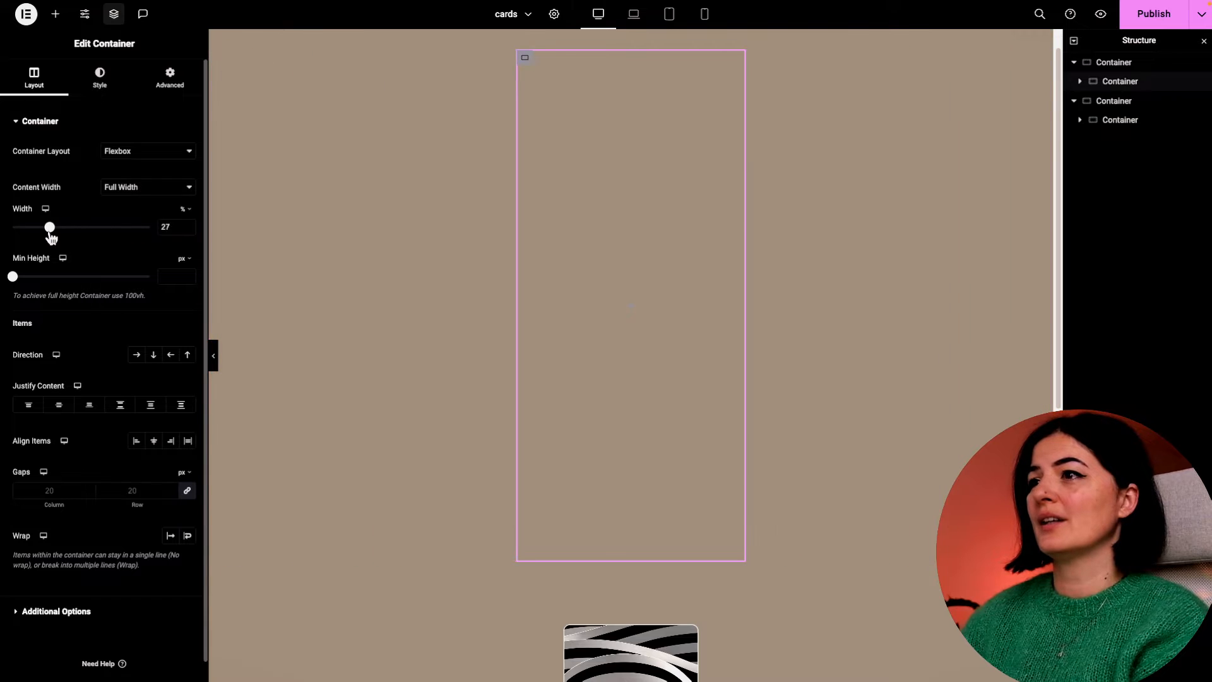
{"action": "left_click_drag", "start_coordinate": [49, 226], "coordinate": [34, 226]}
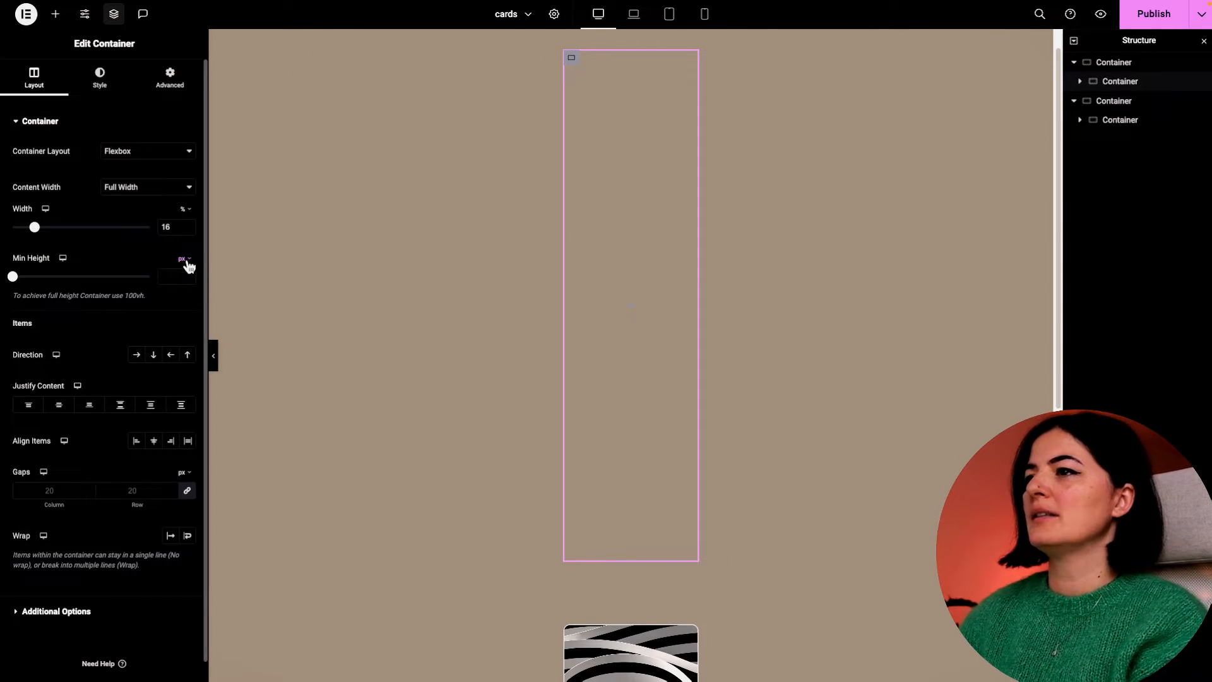
{"action": "left_click", "coordinate": [183, 257]}
{"action": "type", "text": "40"}
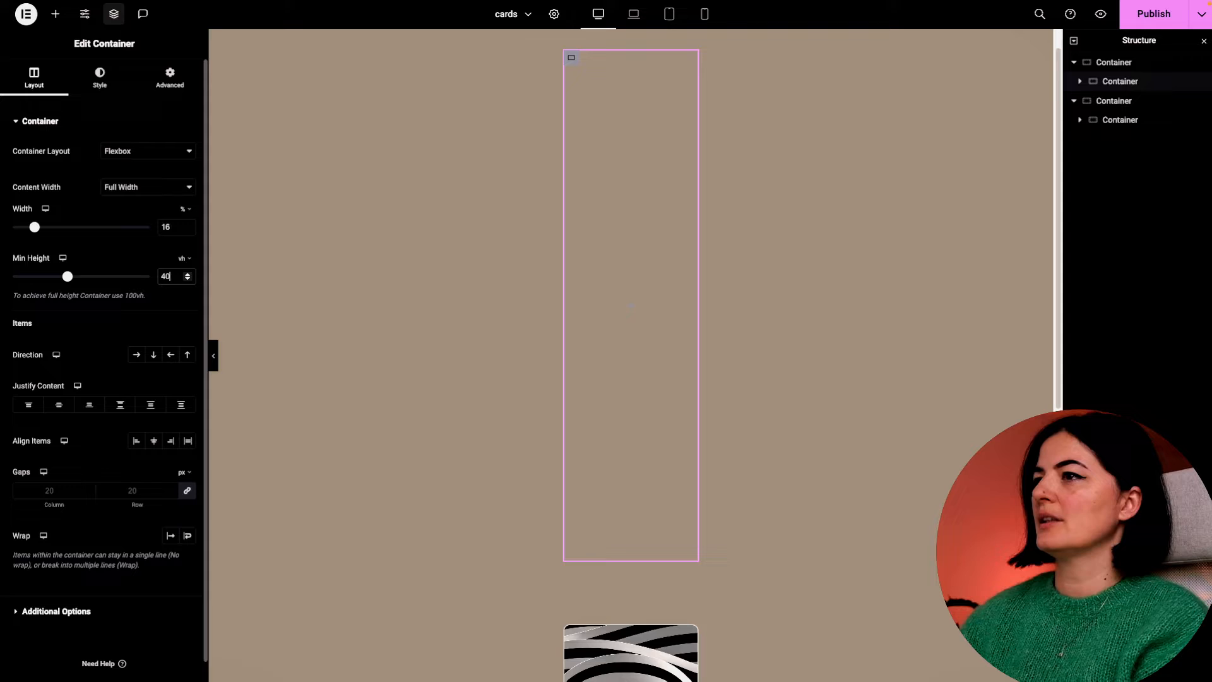
{"action": "left_click", "coordinate": [169, 77]}
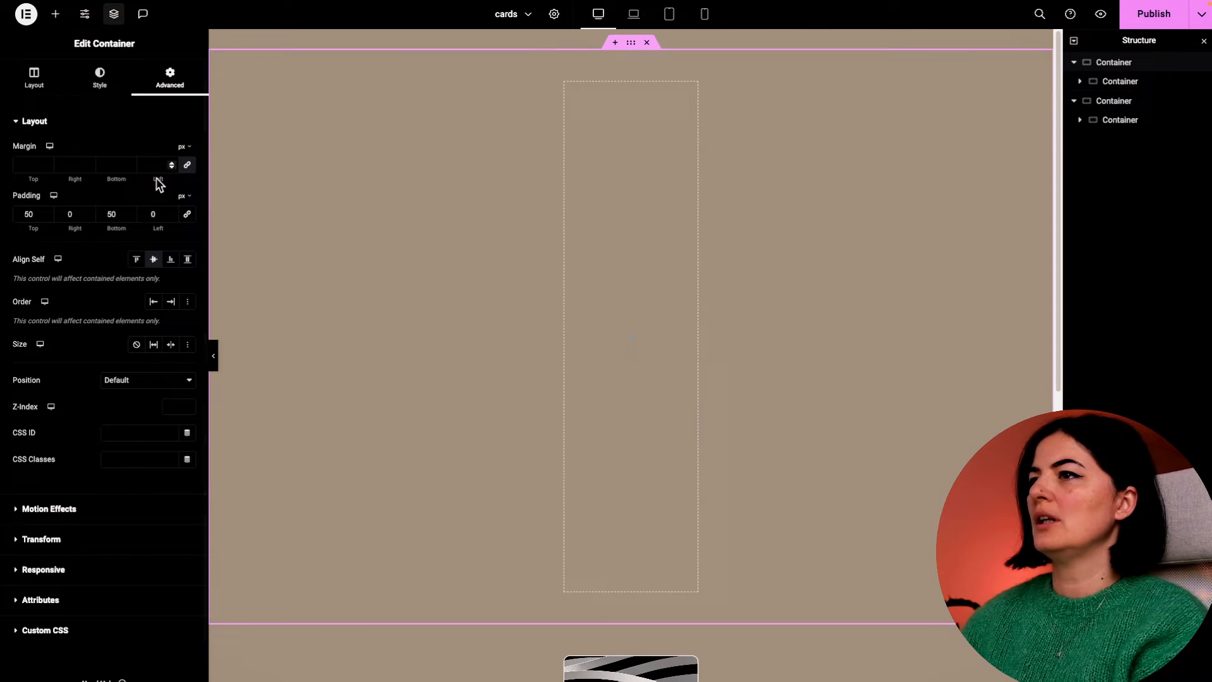
{"action": "left_click", "coordinate": [49, 215]}
{"action": "type", "text": "80"}
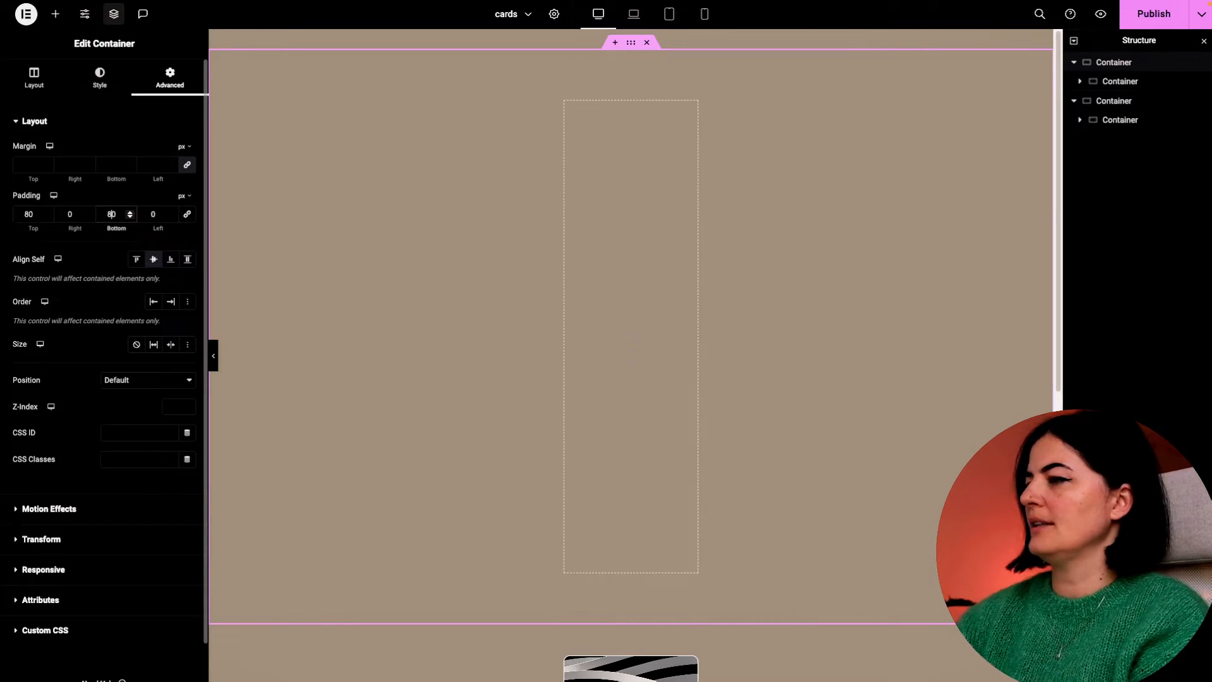
Choose the sculpture-with-red-tree image from the media library as the card's background.
{"action": "left_click", "coordinate": [99, 77]}
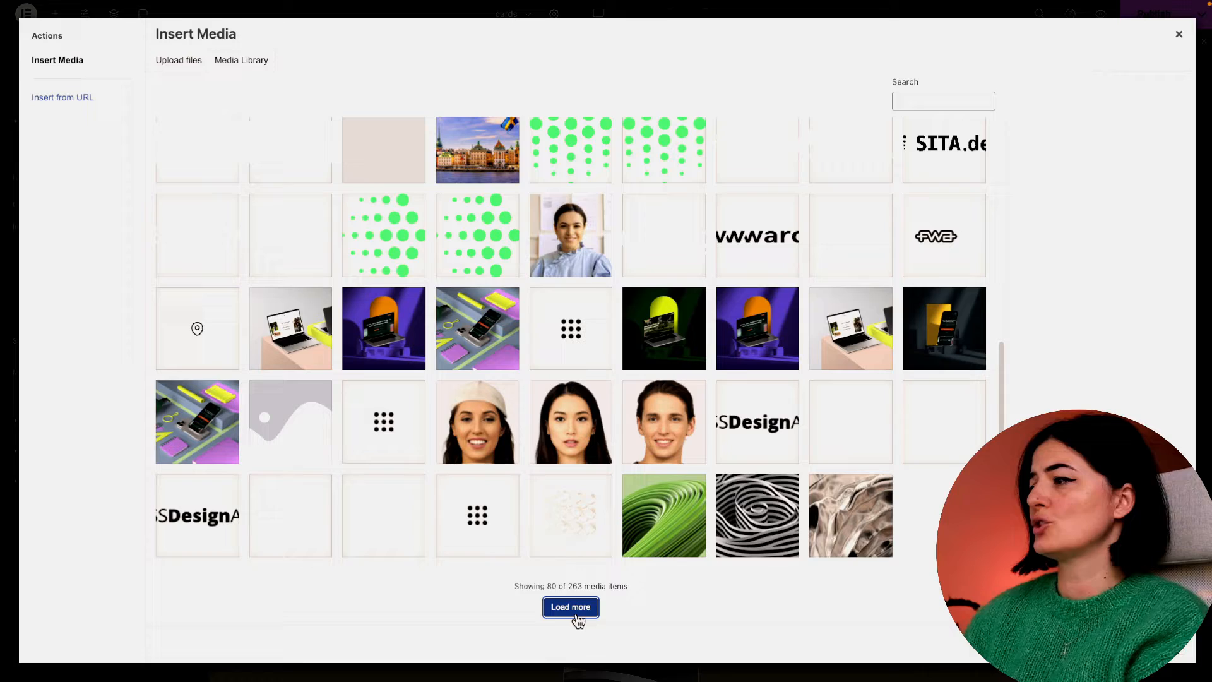
{"action": "left_click", "coordinate": [571, 608]}
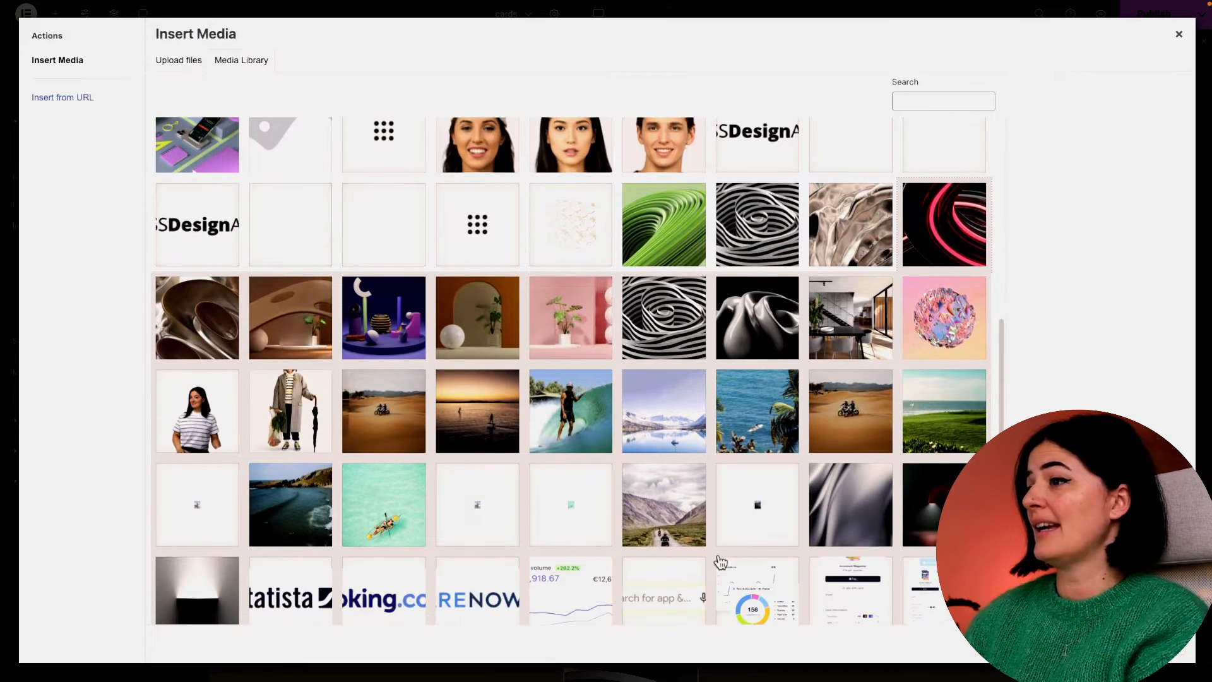
{"action": "scroll", "scroll_direction": "down", "scroll_amount": 3}
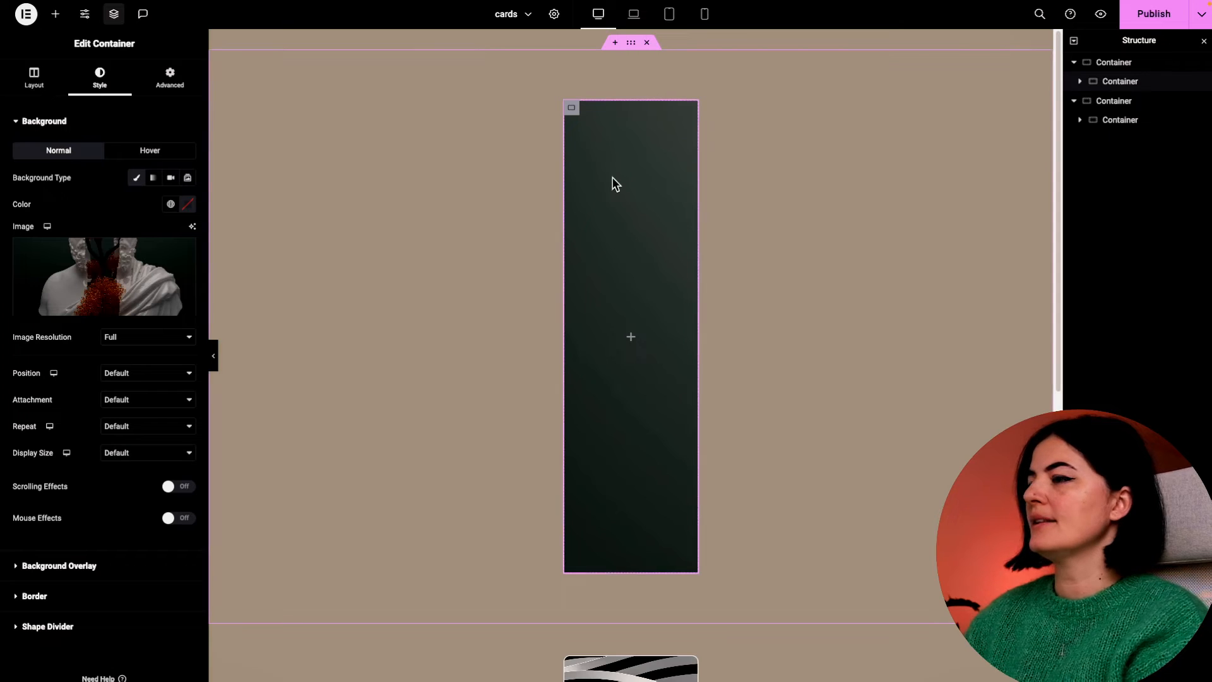
Set the background to Center Center, No-repeat and Cover display size.
{"action": "left_click", "coordinate": [147, 372]}
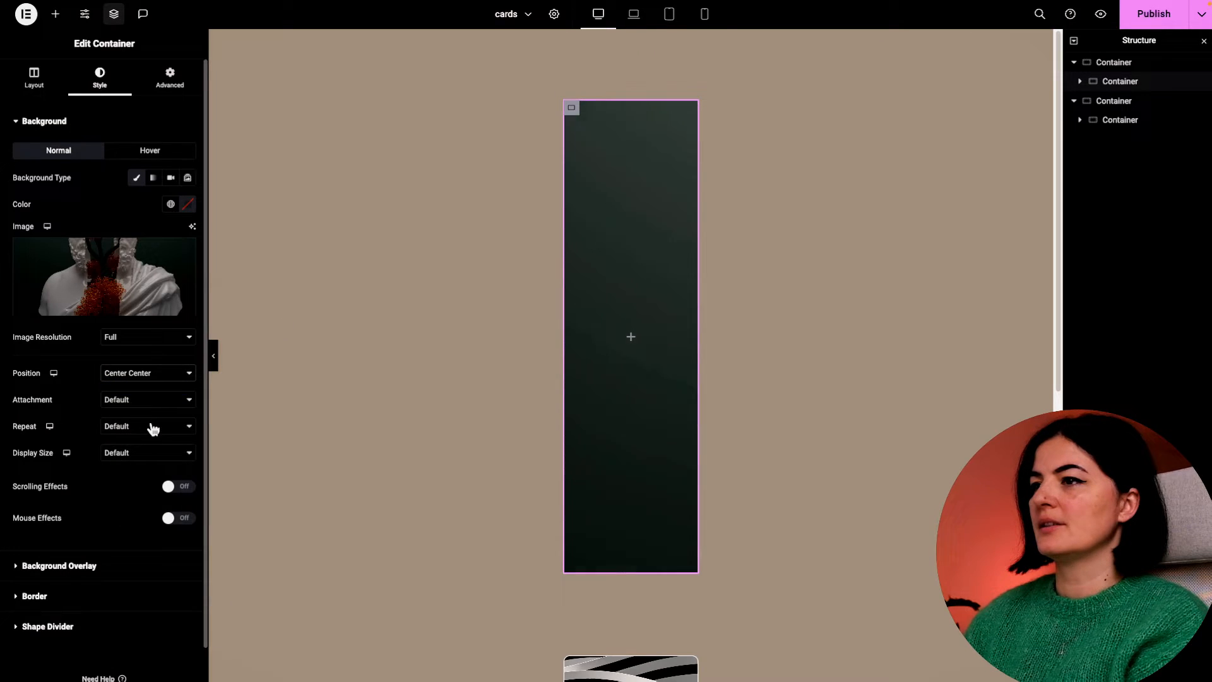
{"action": "left_click", "coordinate": [146, 425]}
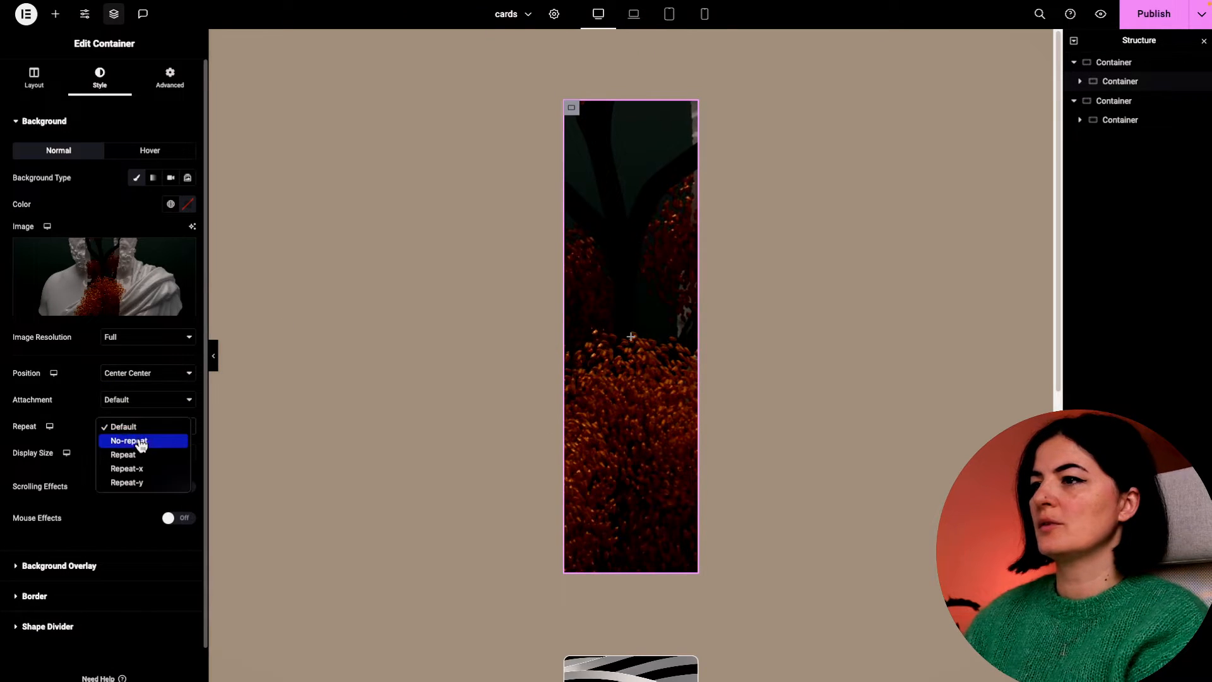
{"action": "left_click", "coordinate": [127, 439]}
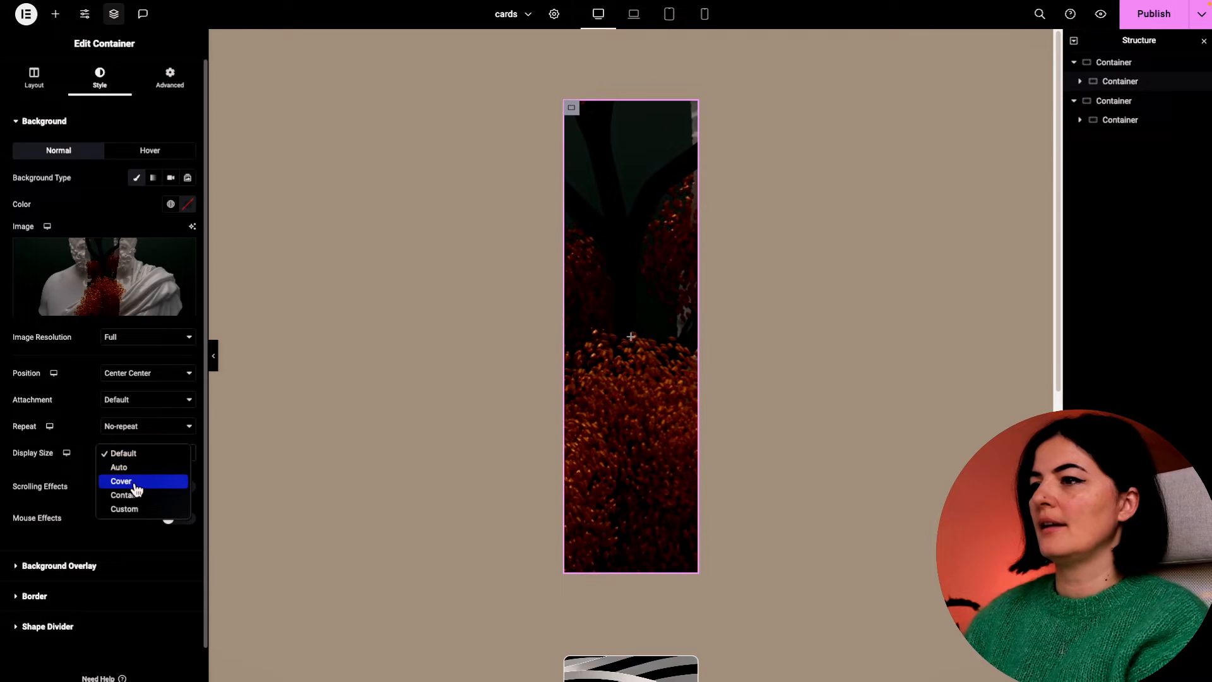
{"action": "left_click", "coordinate": [121, 481]}
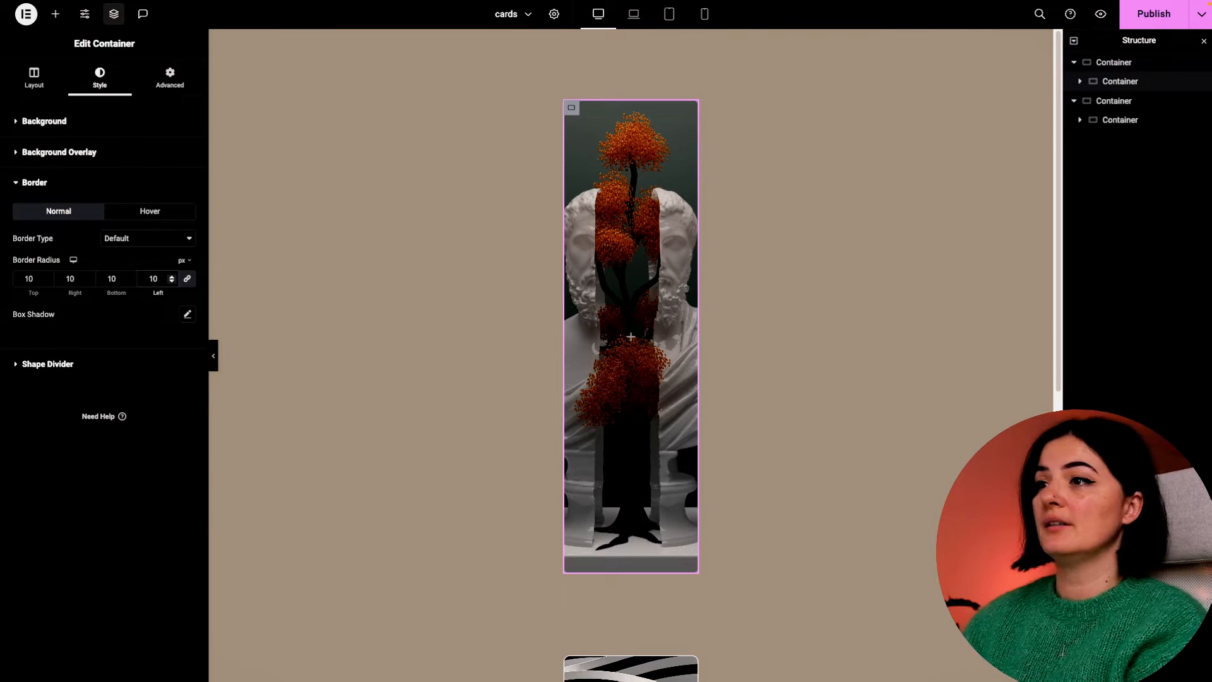
Give the card a solid border in the dark grey global colour.
{"action": "left_click", "coordinate": [147, 239]}
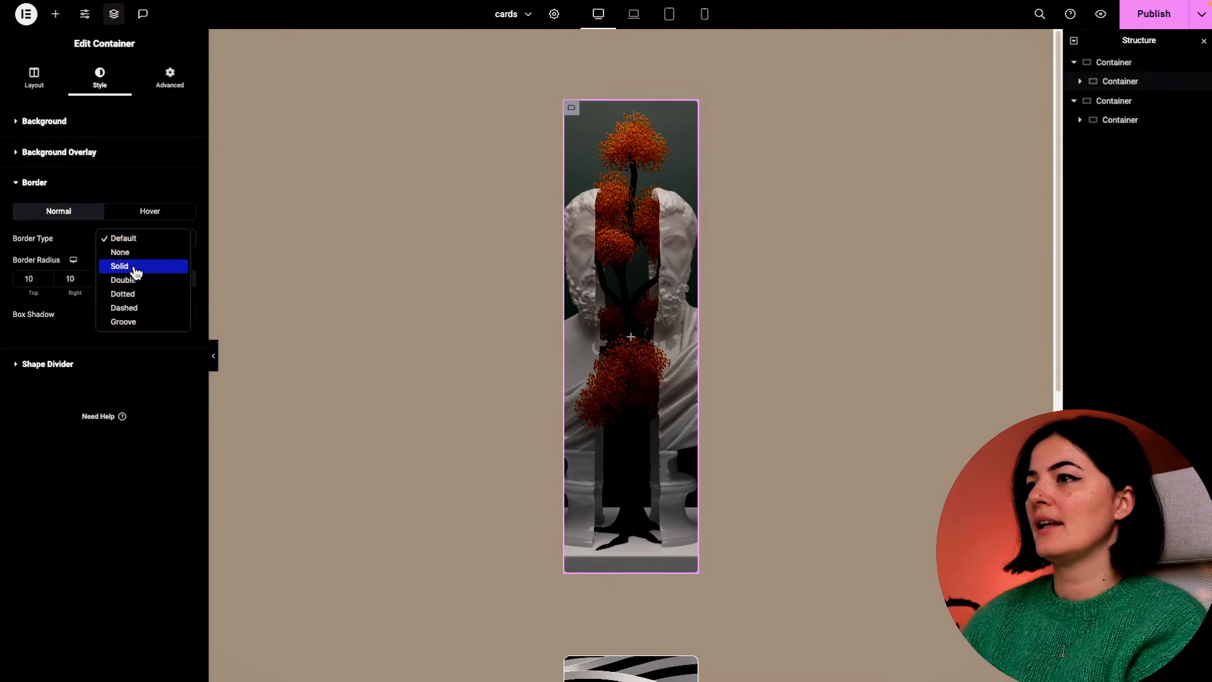
{"action": "left_click", "coordinate": [118, 267]}
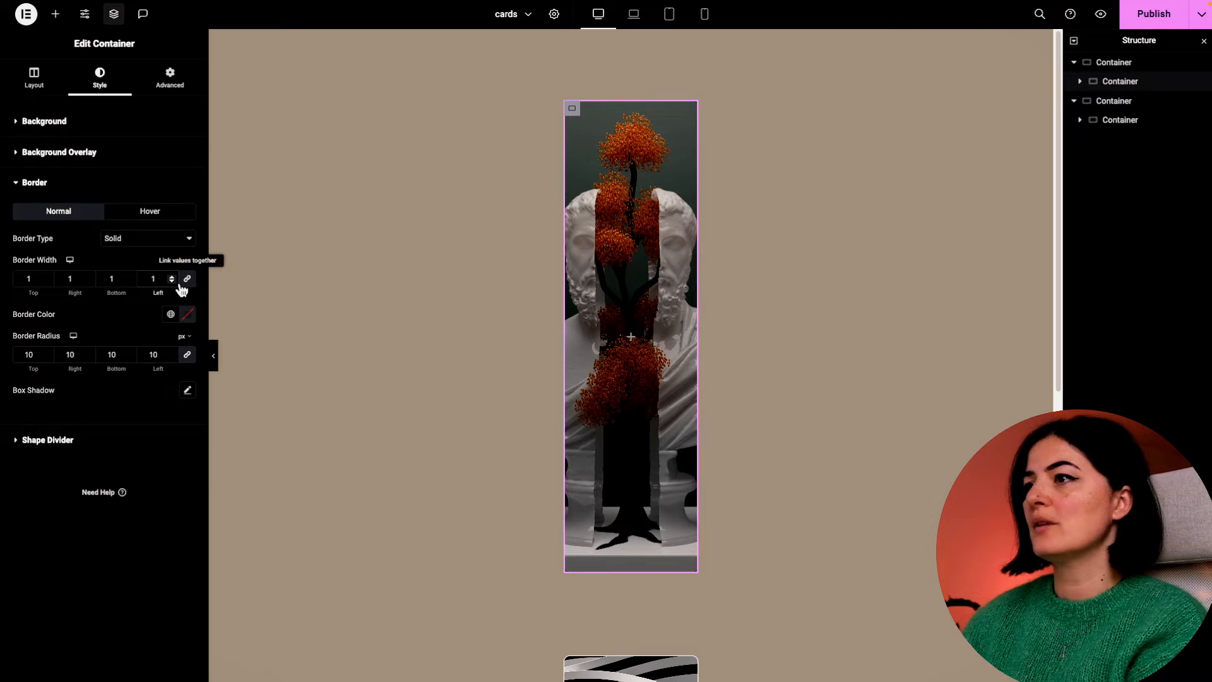
{"action": "left_click", "coordinate": [188, 314]}
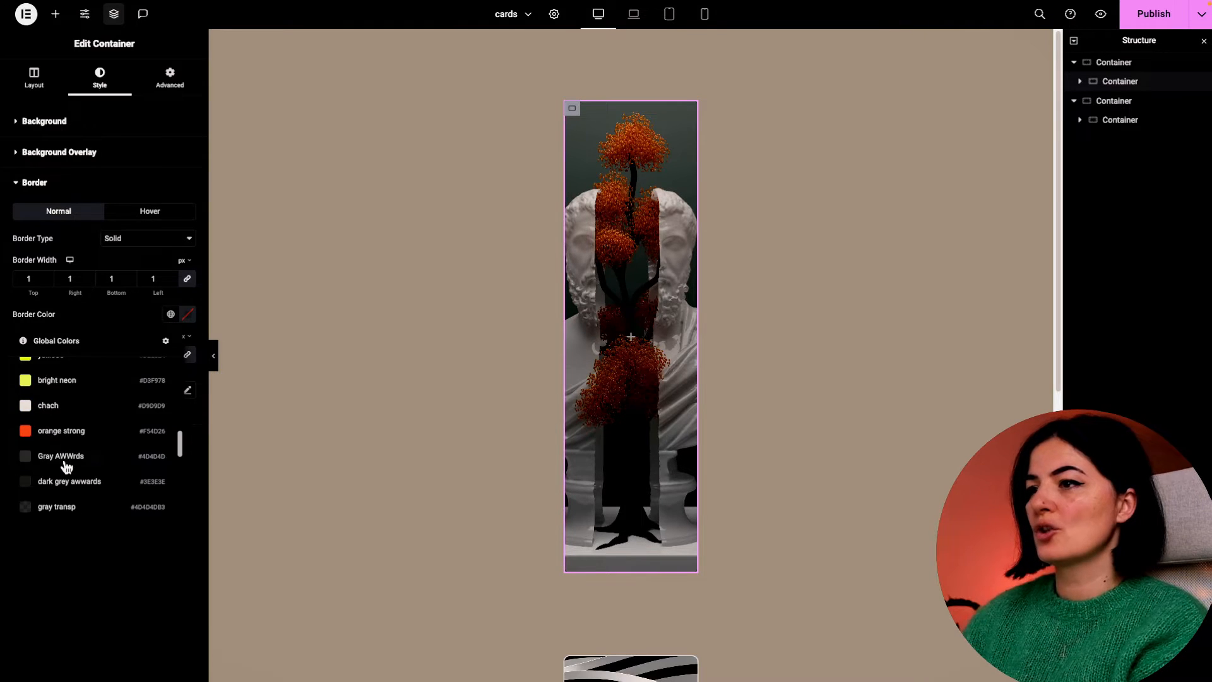
{"action": "left_click", "coordinate": [33, 77]}
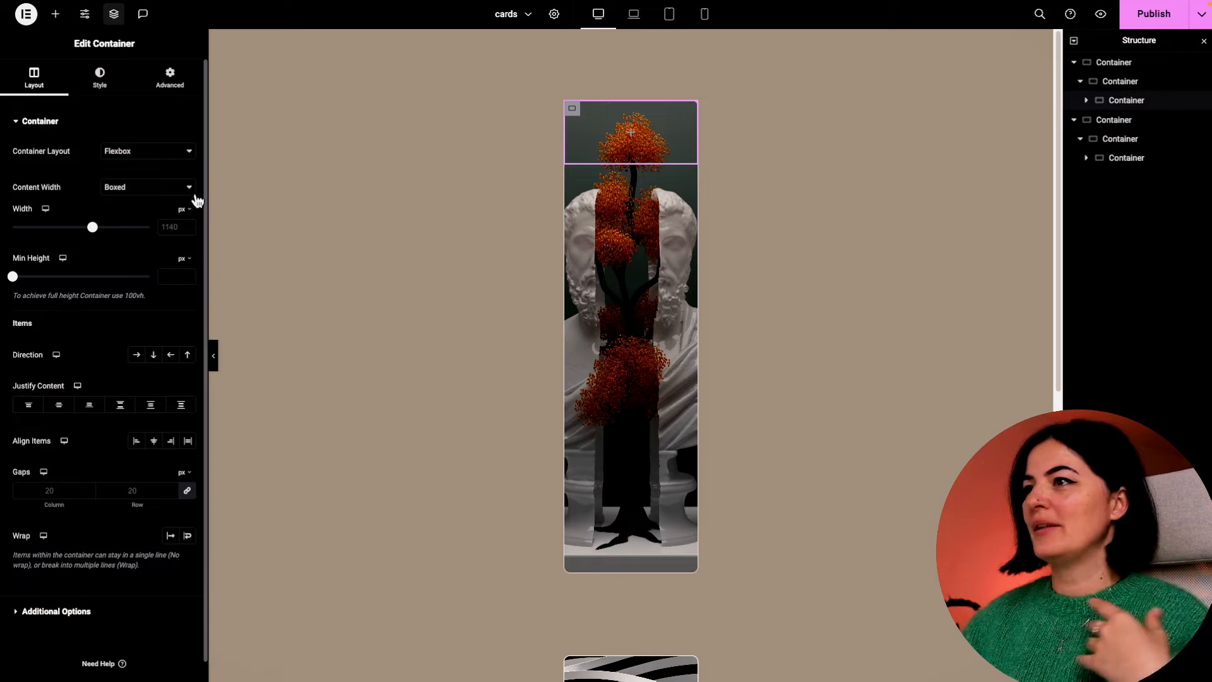
Make the new top container full width with its content pushed to the end.
{"action": "left_click", "coordinate": [147, 187]}
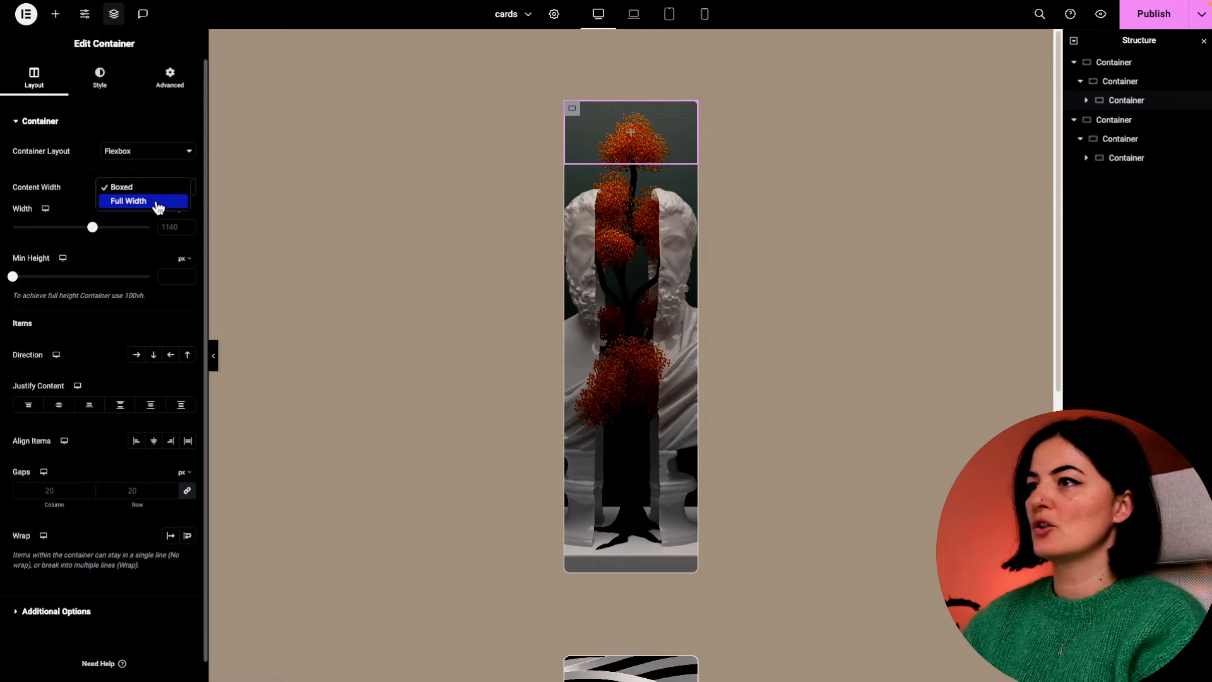
{"action": "left_click", "coordinate": [127, 201]}
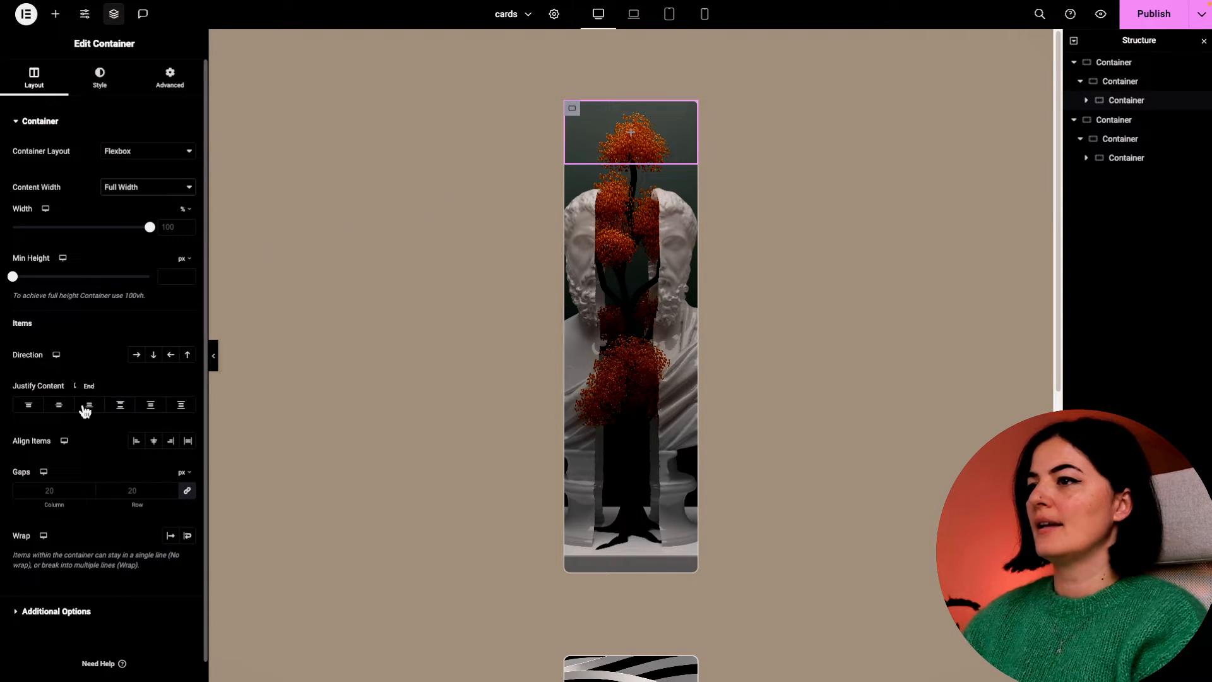
{"action": "left_click", "coordinate": [168, 77]}
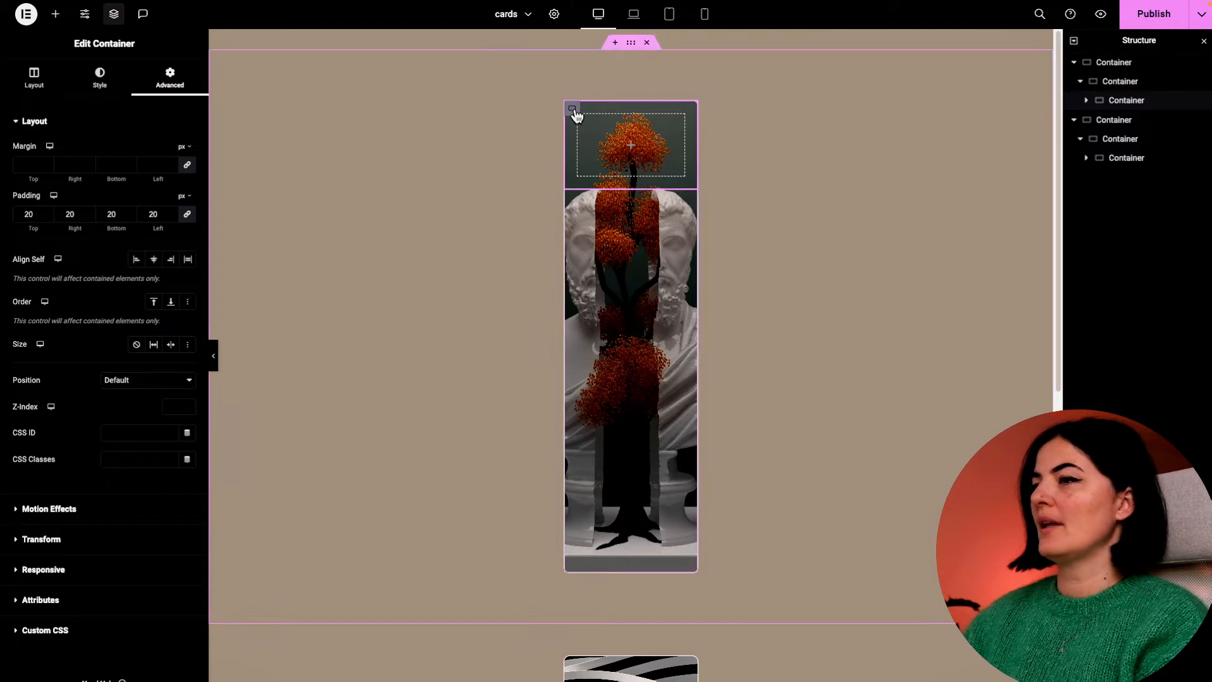
Fill the top panel with the red global background colour.
{"action": "left_click", "coordinate": [99, 77]}
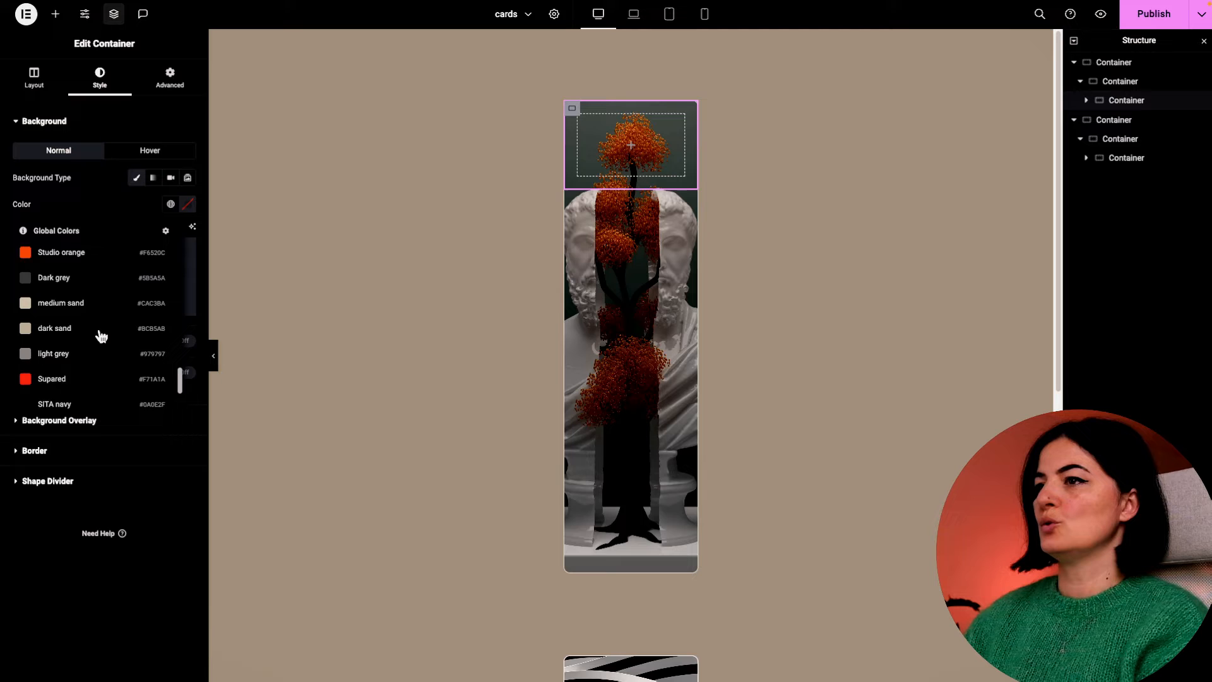
{"action": "left_click", "coordinate": [32, 77]}
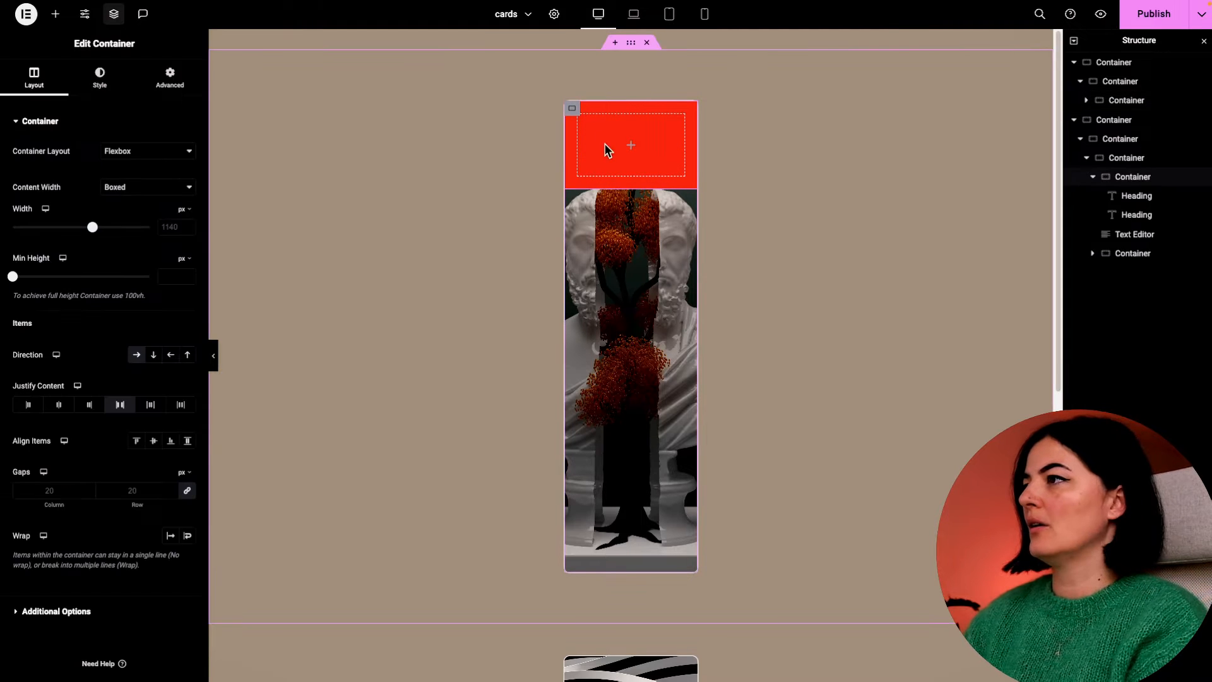
{"action": "left_click", "coordinate": [98, 77]}
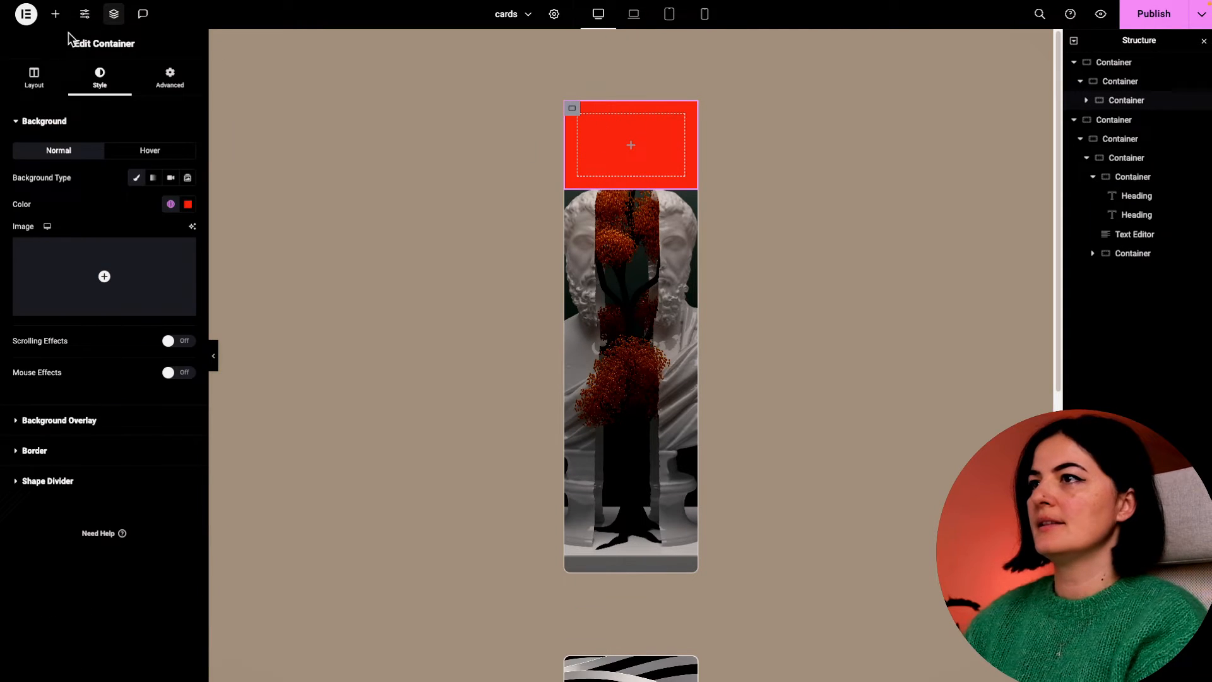
Add a full-width container inside the red panel holding a heading reading 'Awesome Card'.
{"action": "left_click", "coordinate": [55, 13]}
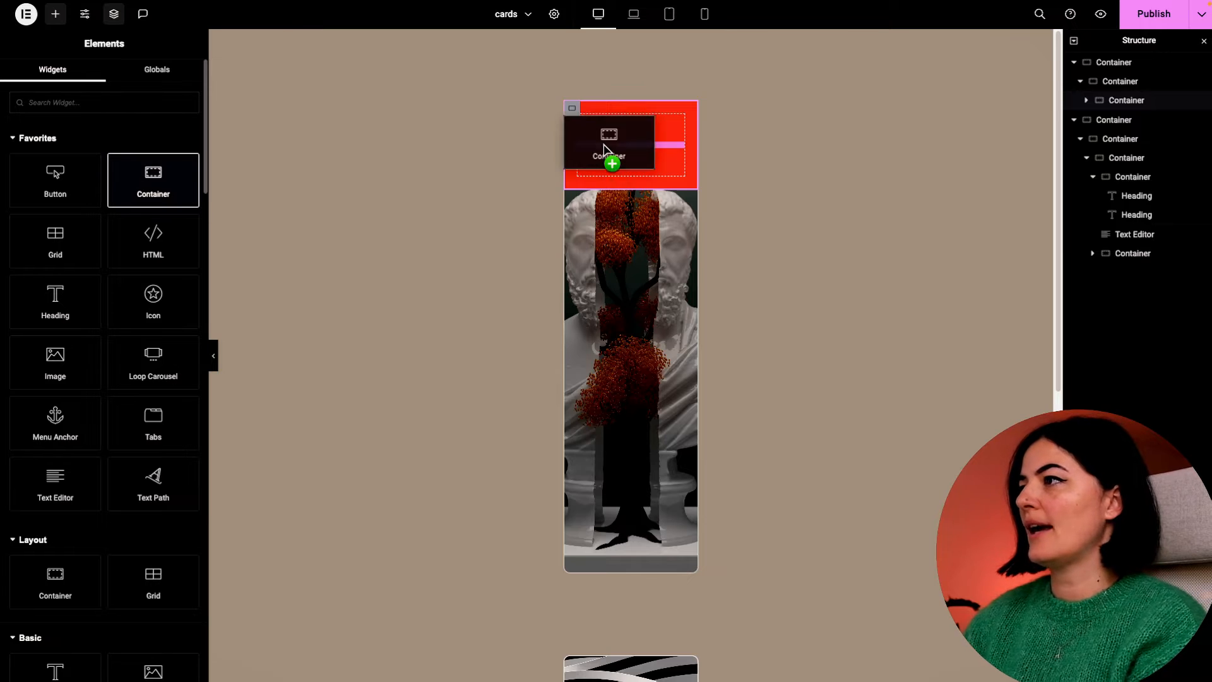
{"action": "left_click", "coordinate": [630, 146]}
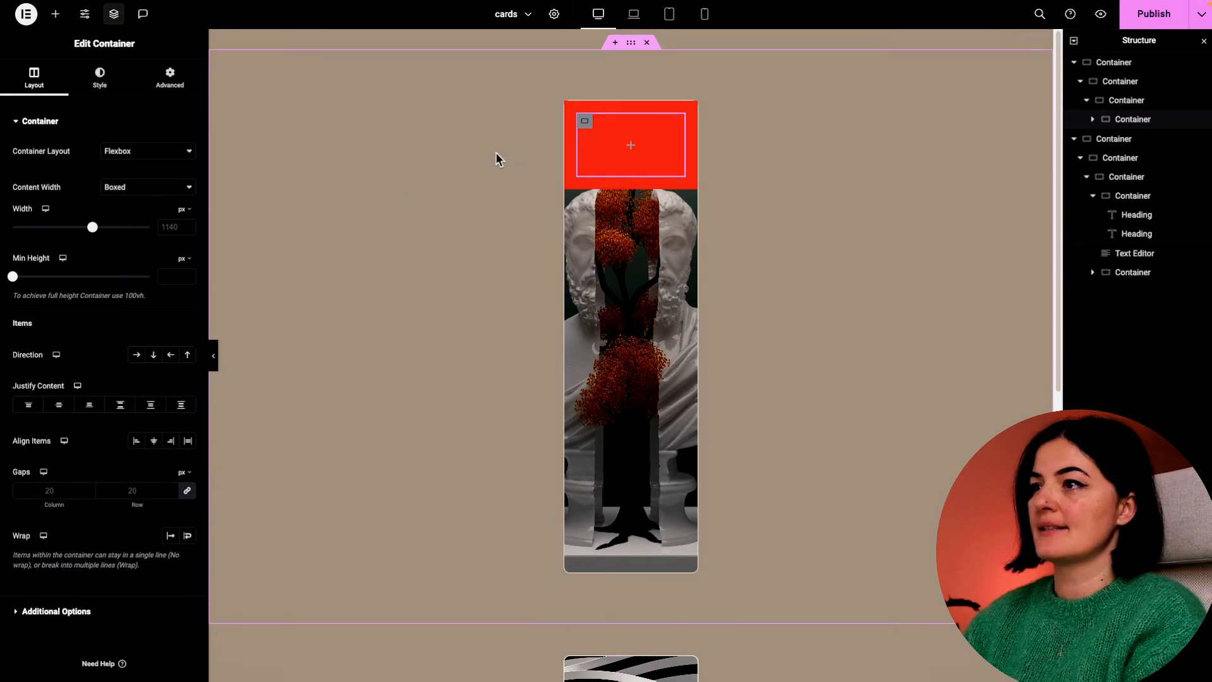
{"action": "left_click", "coordinate": [147, 187]}
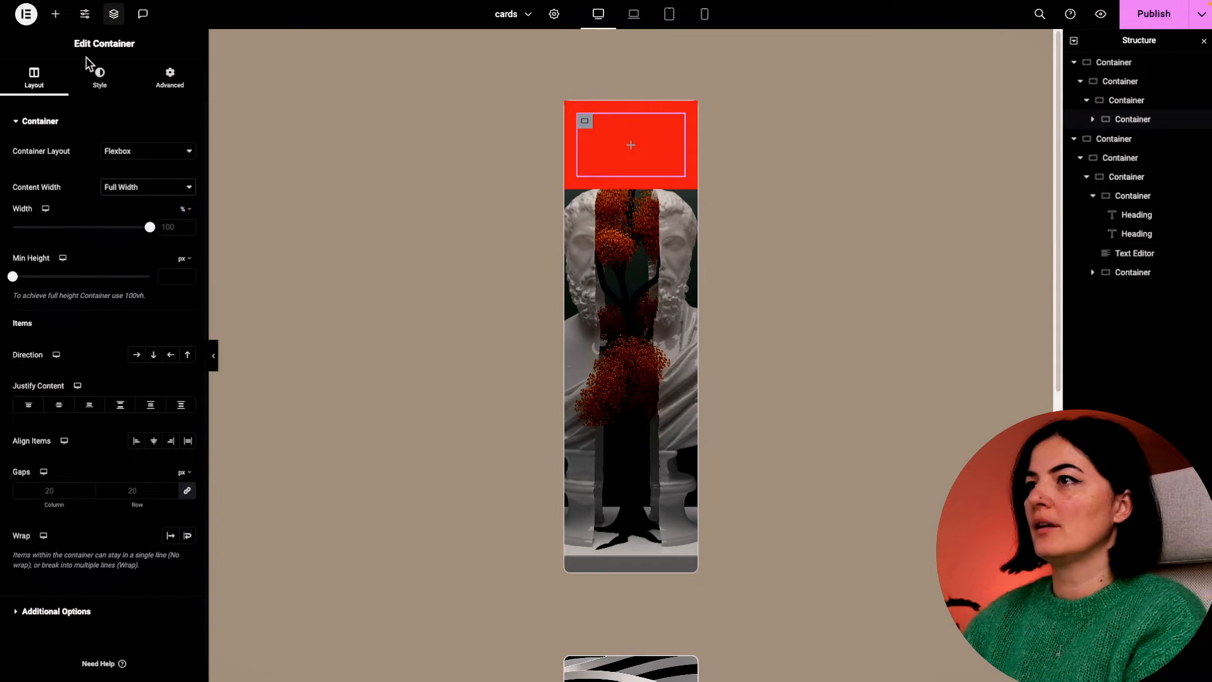
{"action": "left_click", "coordinate": [54, 14]}
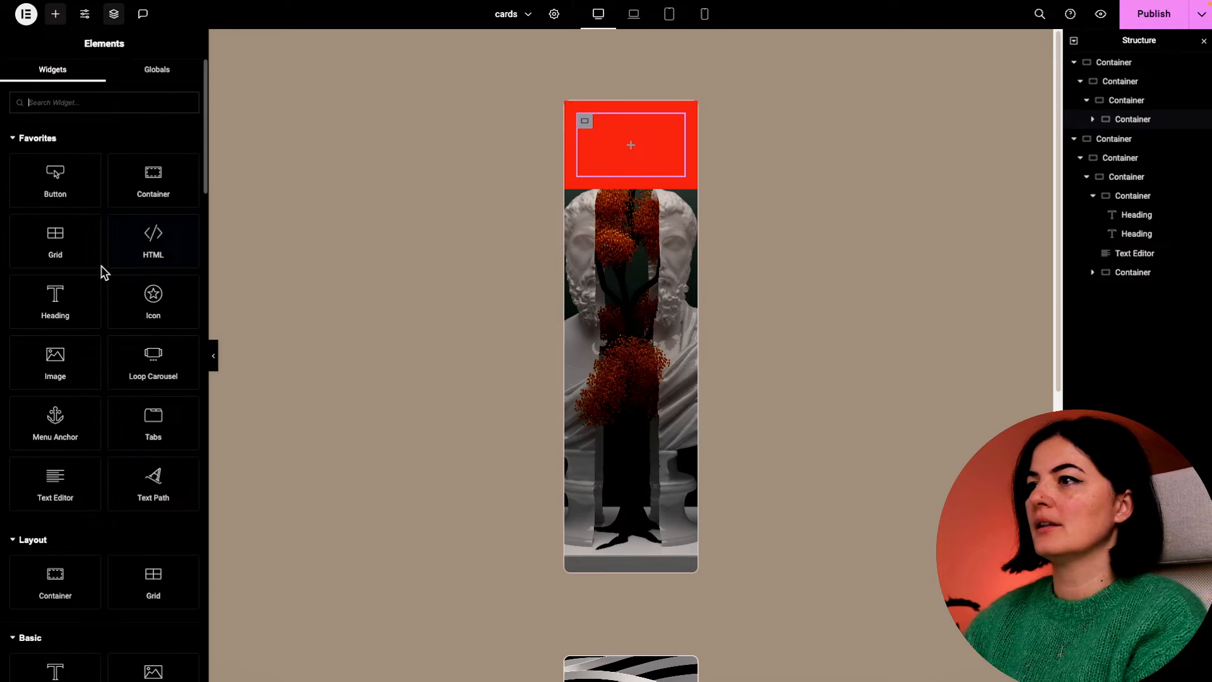
{"action": "left_click", "coordinate": [630, 144]}
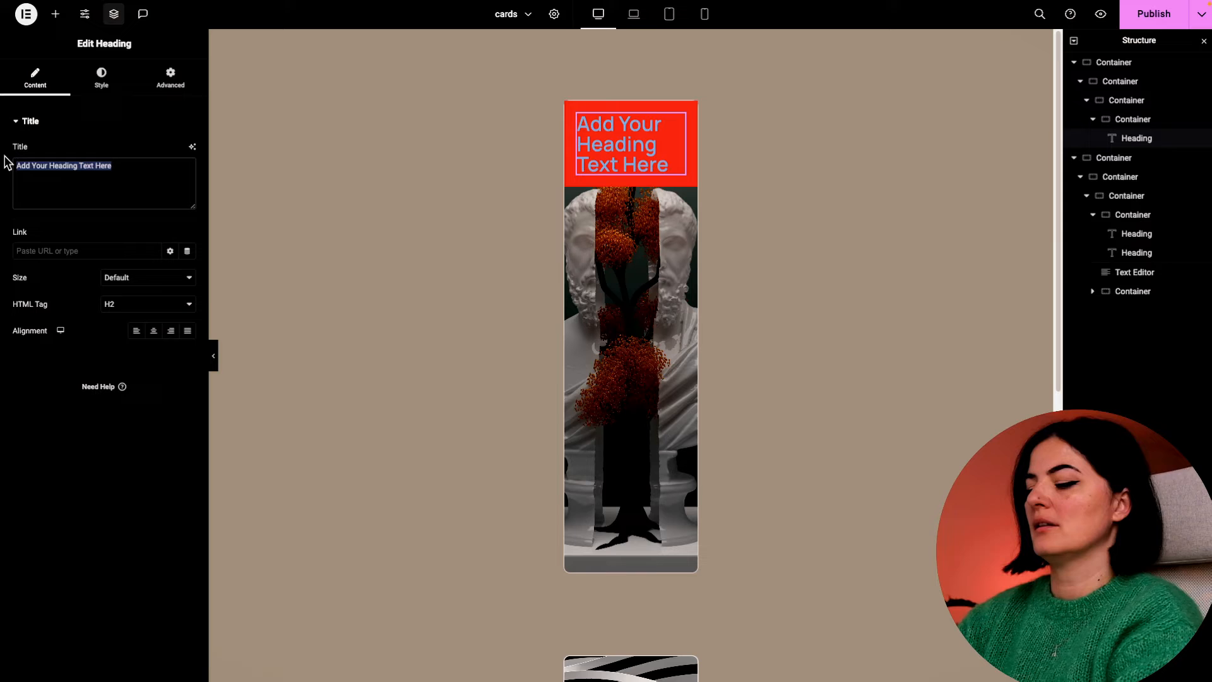
{"action": "type", "text": "Awesome"}
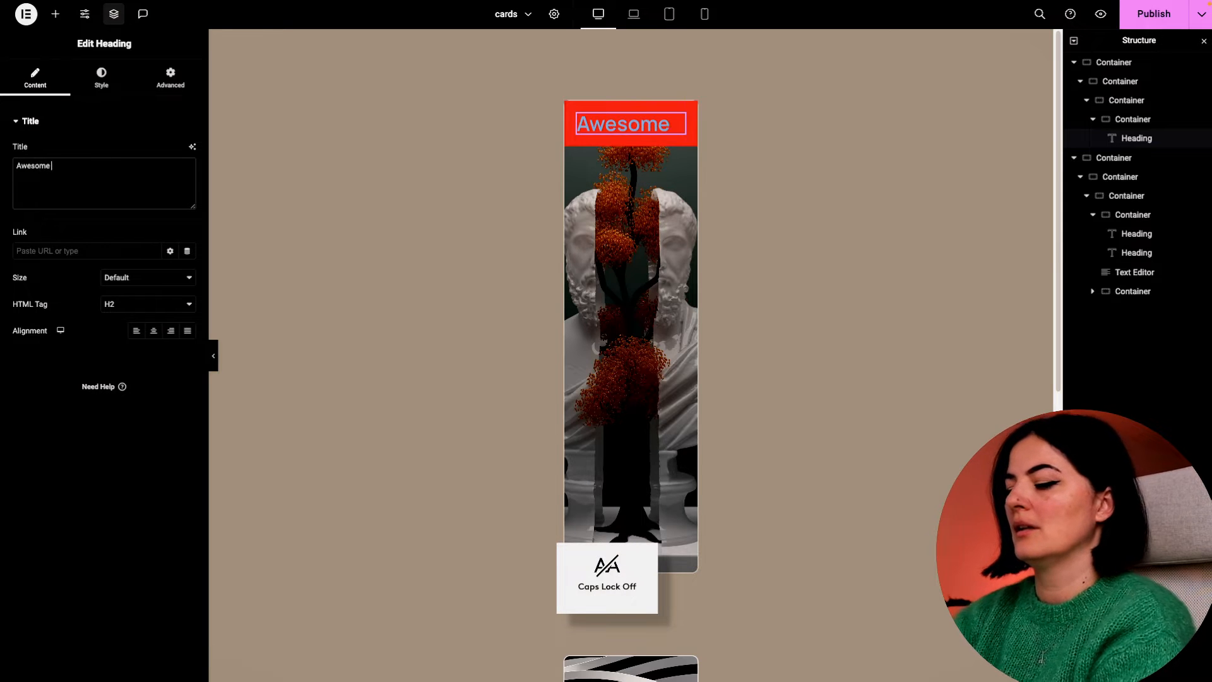
{"action": "type", "text": "Card"}
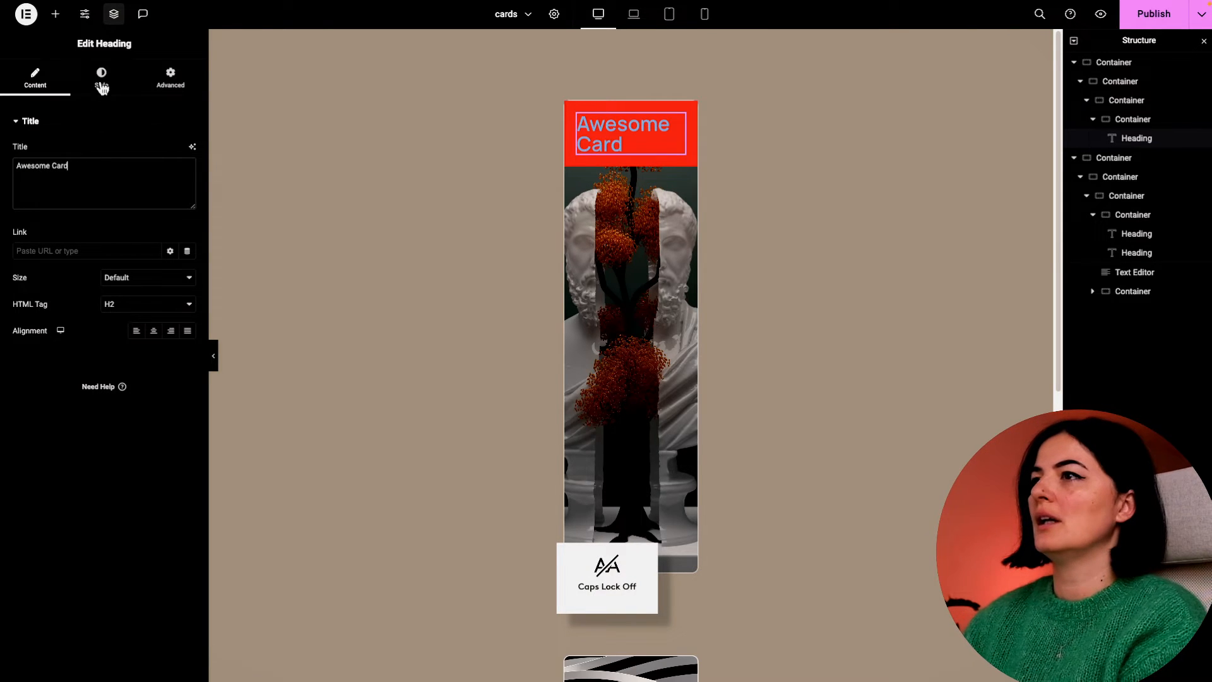
Style the heading white in the Sora font at 1 rem.
{"action": "left_click", "coordinate": [101, 77]}
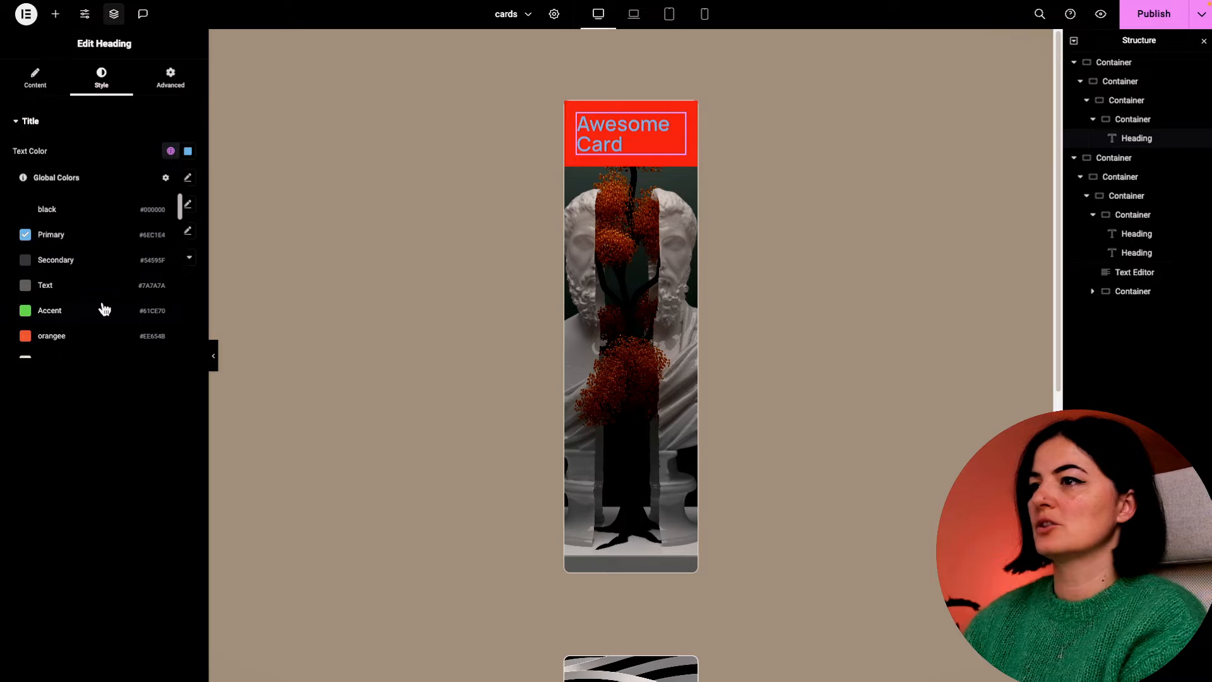
{"action": "scroll", "scroll_direction": "down", "scroll_amount": 3}
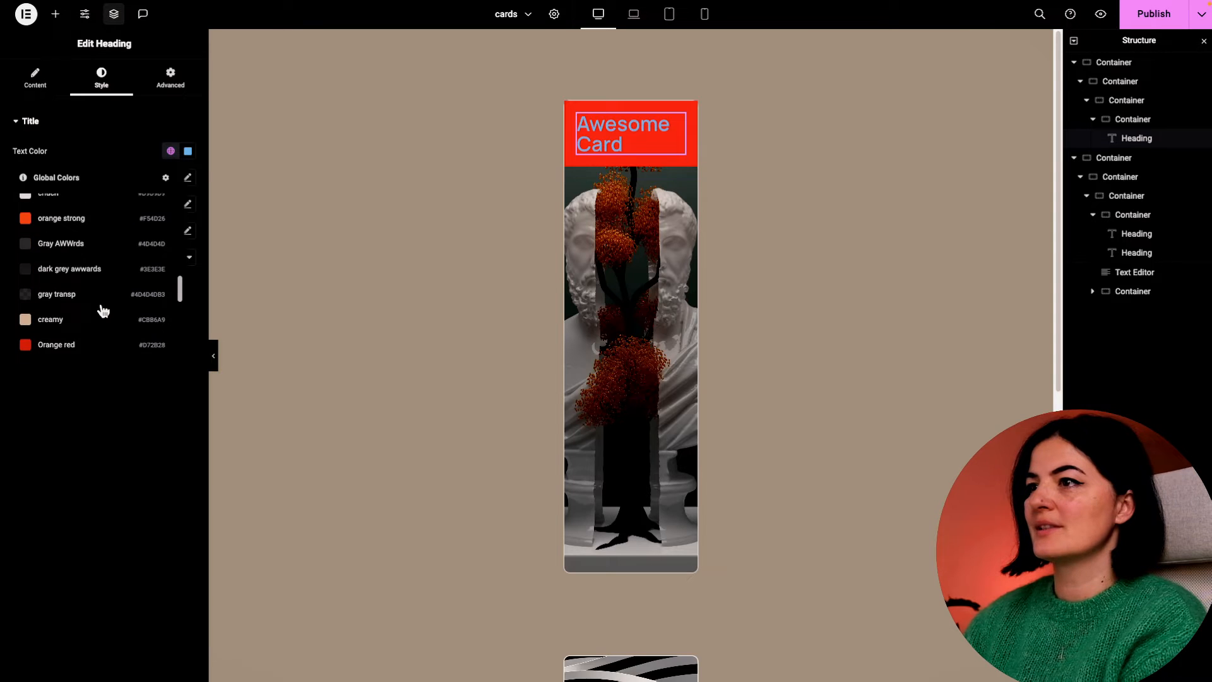
{"action": "left_click", "coordinate": [187, 150]}
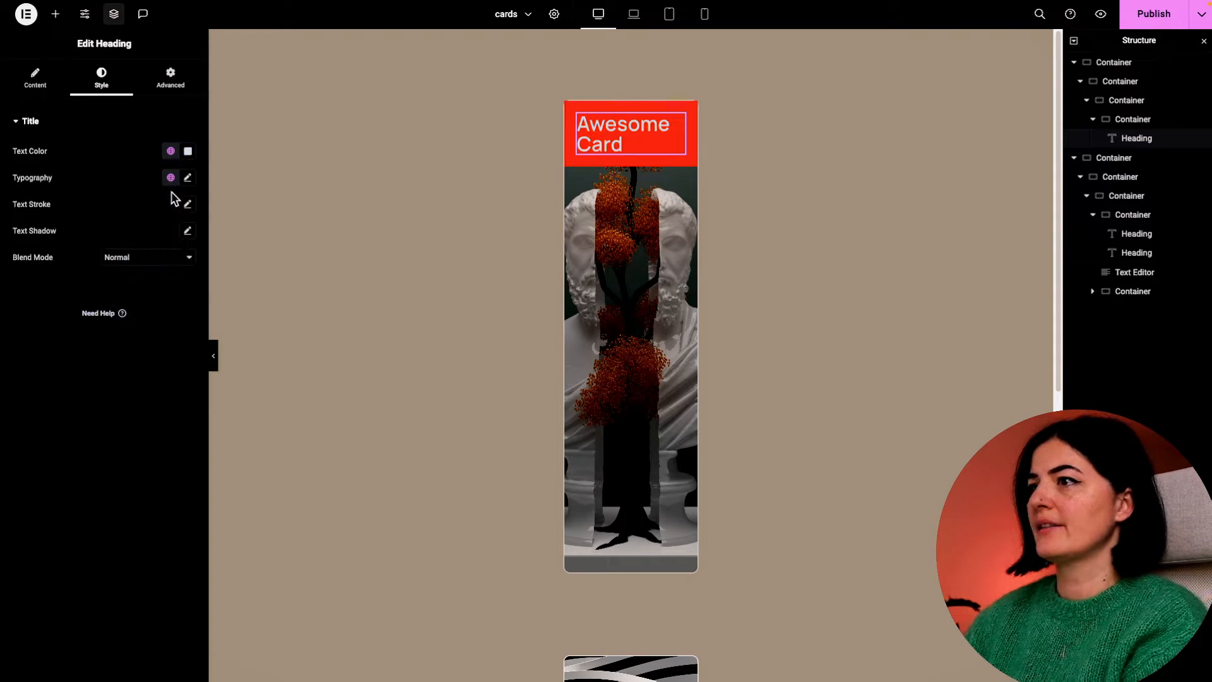
{"action": "left_click", "coordinate": [187, 177]}
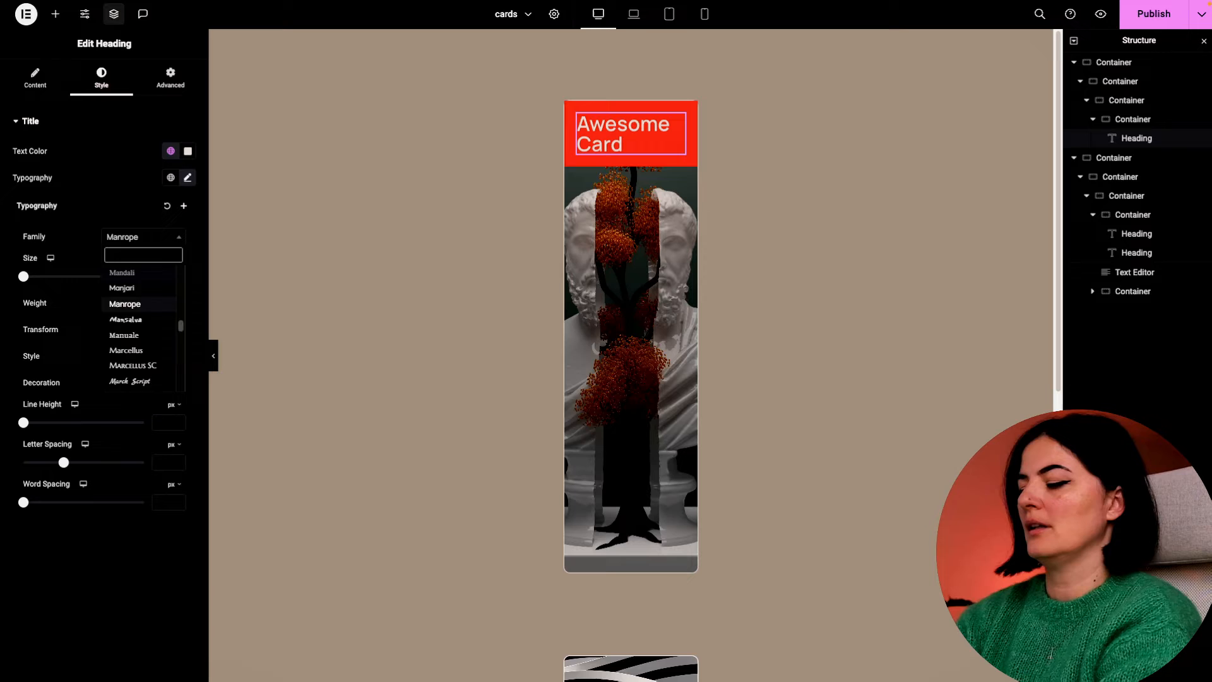
{"action": "type", "text": "sora"}
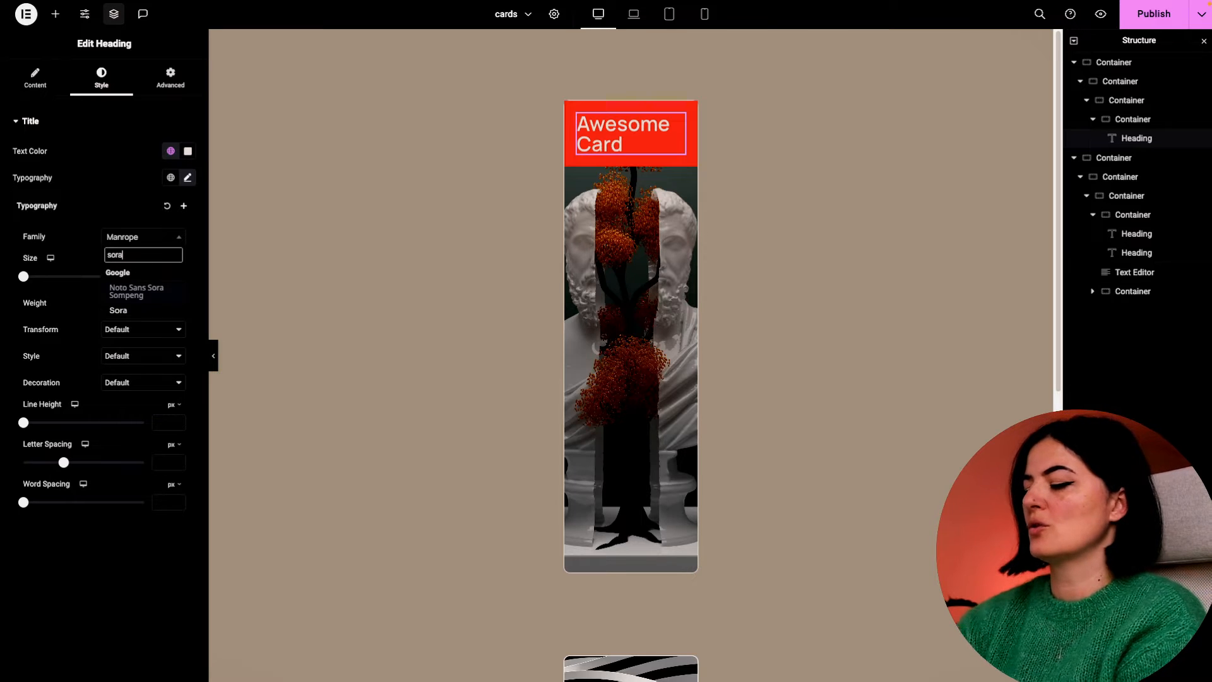
{"action": "left_click", "coordinate": [119, 311]}
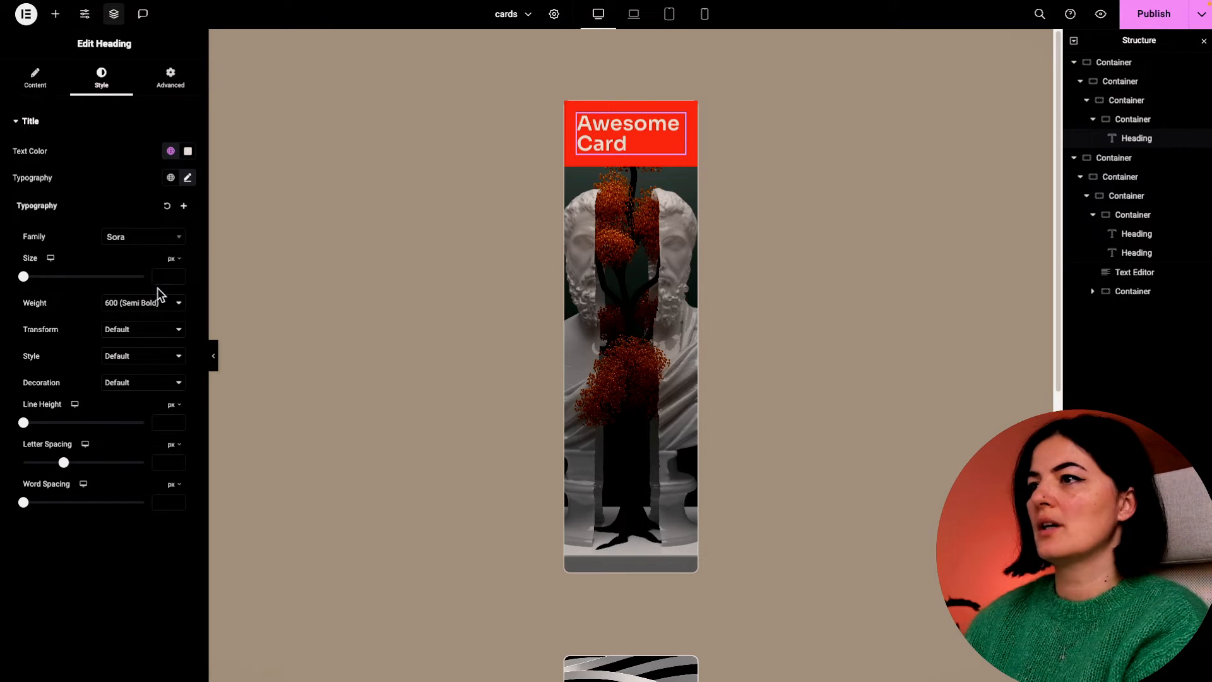
{"action": "left_click", "coordinate": [173, 257]}
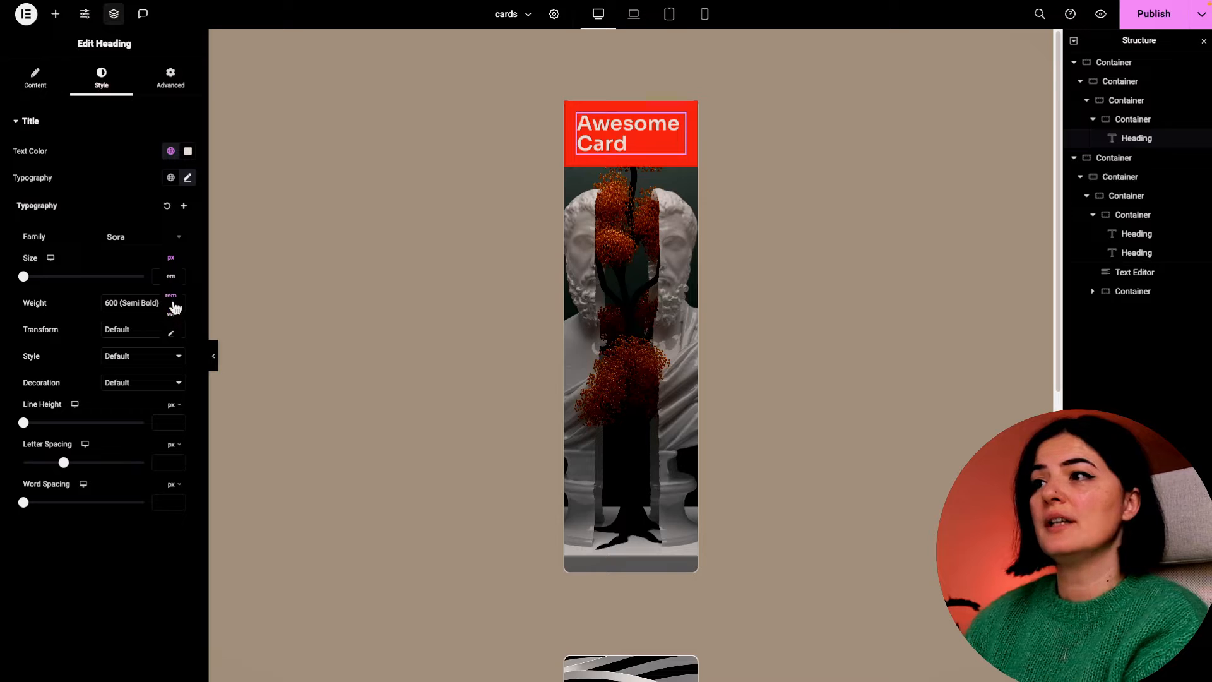
{"action": "left_click_drag", "start_coordinate": [23, 276], "coordinate": [27, 277]}
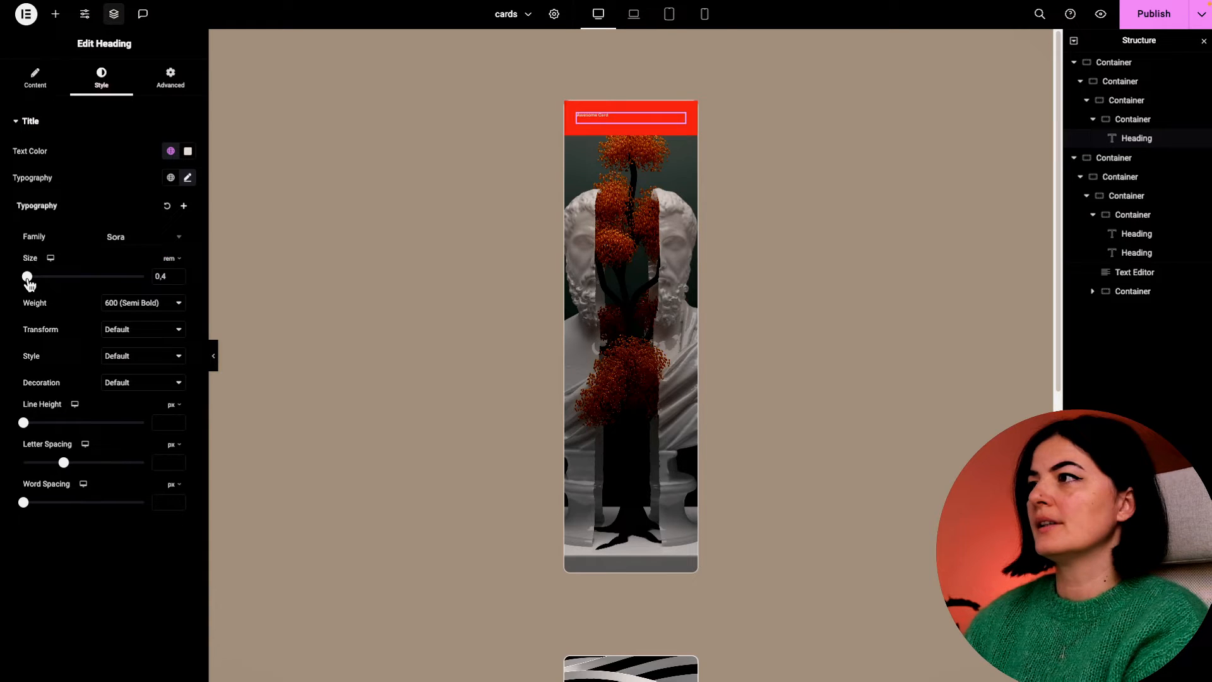
{"action": "left_click_drag", "start_coordinate": [27, 277], "coordinate": [35, 277]}
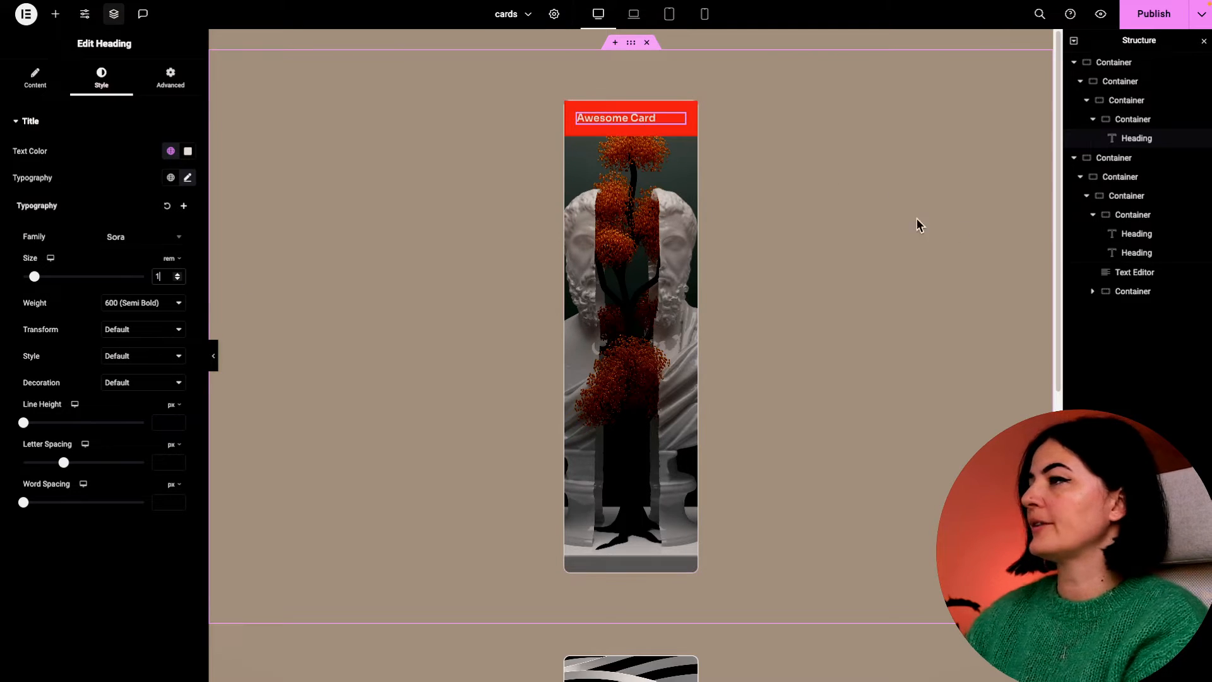
Duplicate the heading into a side-by-side row and change the copy's text to '$9.99'.
{"action": "right_click", "coordinate": [1136, 137]}
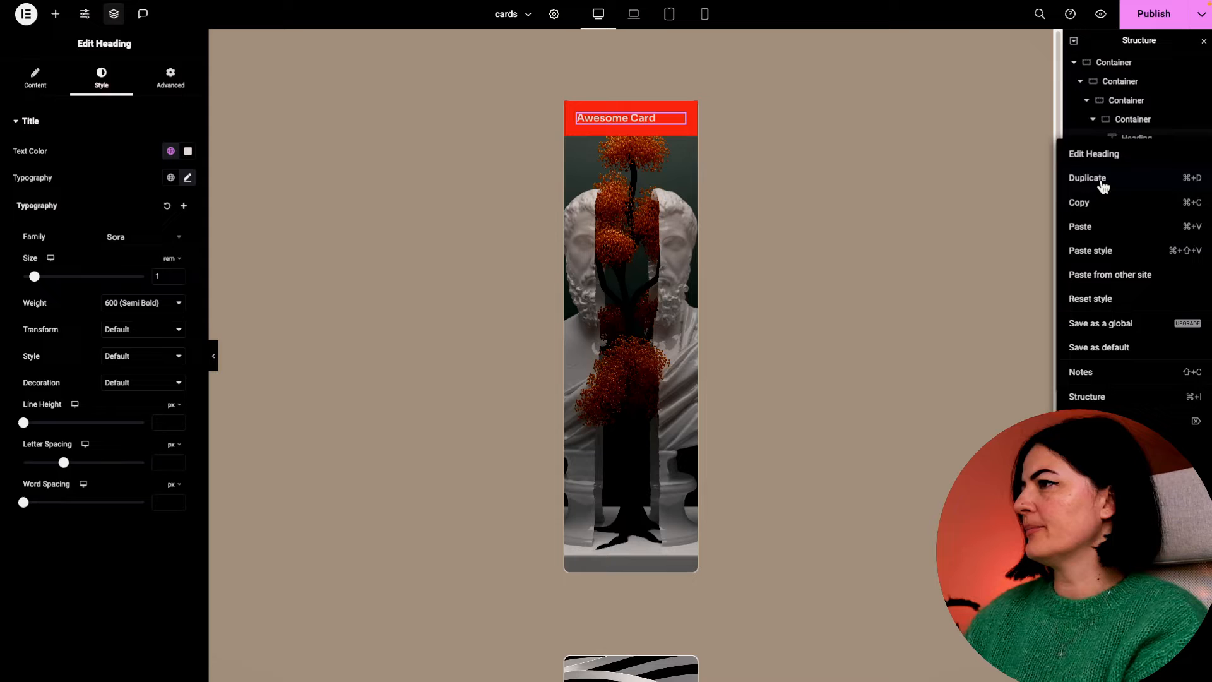
{"action": "left_click", "coordinate": [1087, 178]}
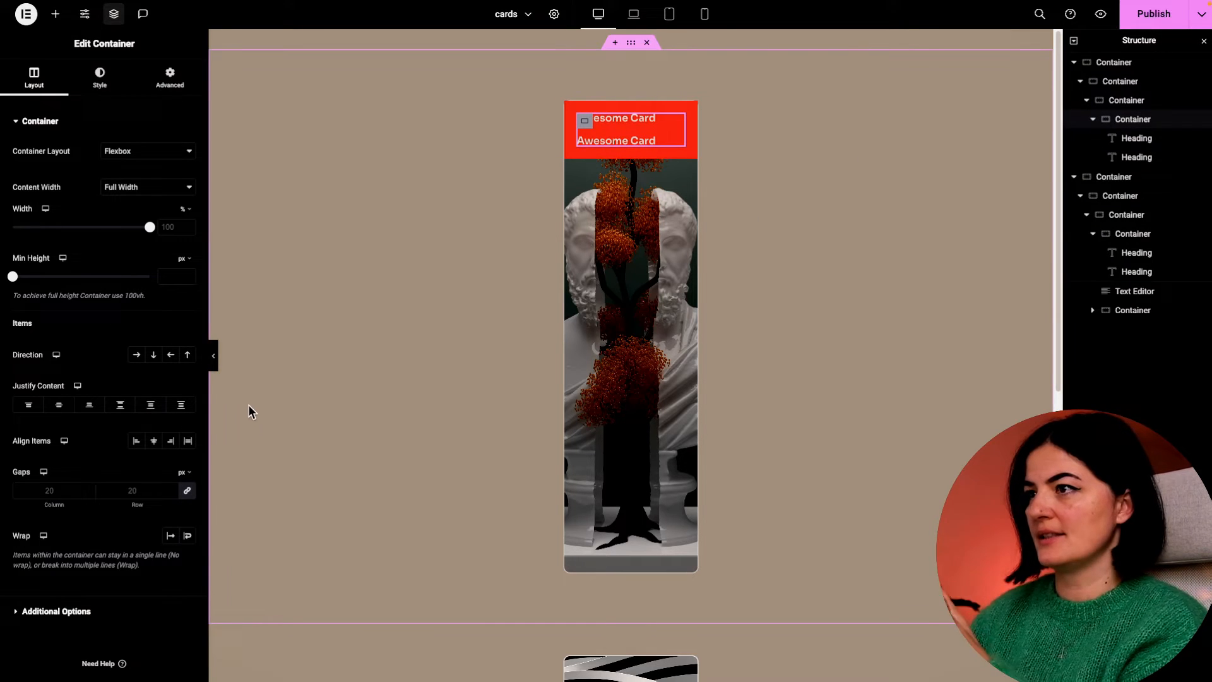
{"action": "left_click", "coordinate": [137, 354]}
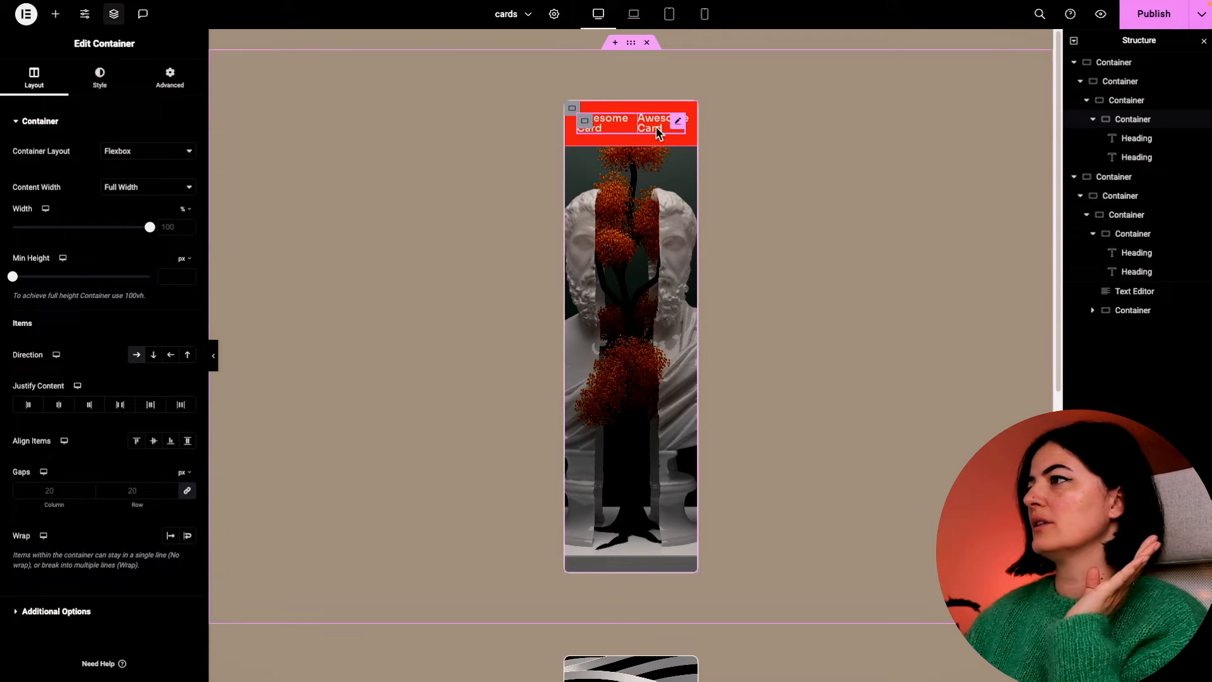
{"action": "left_click", "coordinate": [660, 122]}
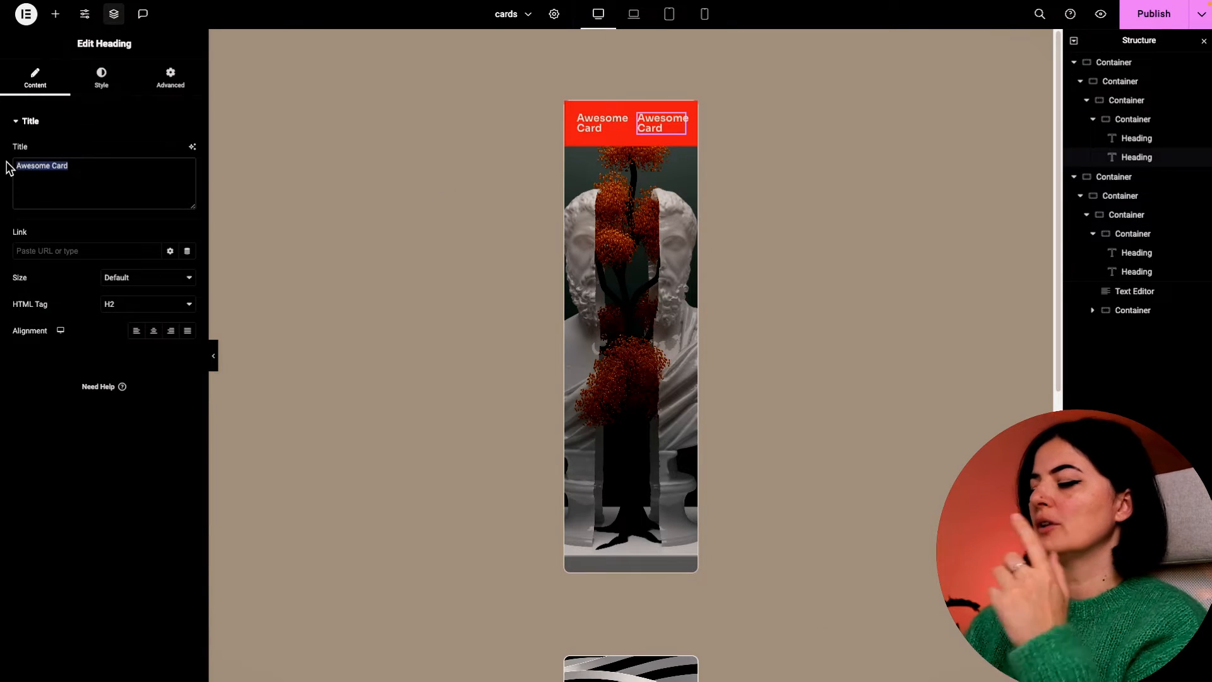
{"action": "type", "text": "$"}
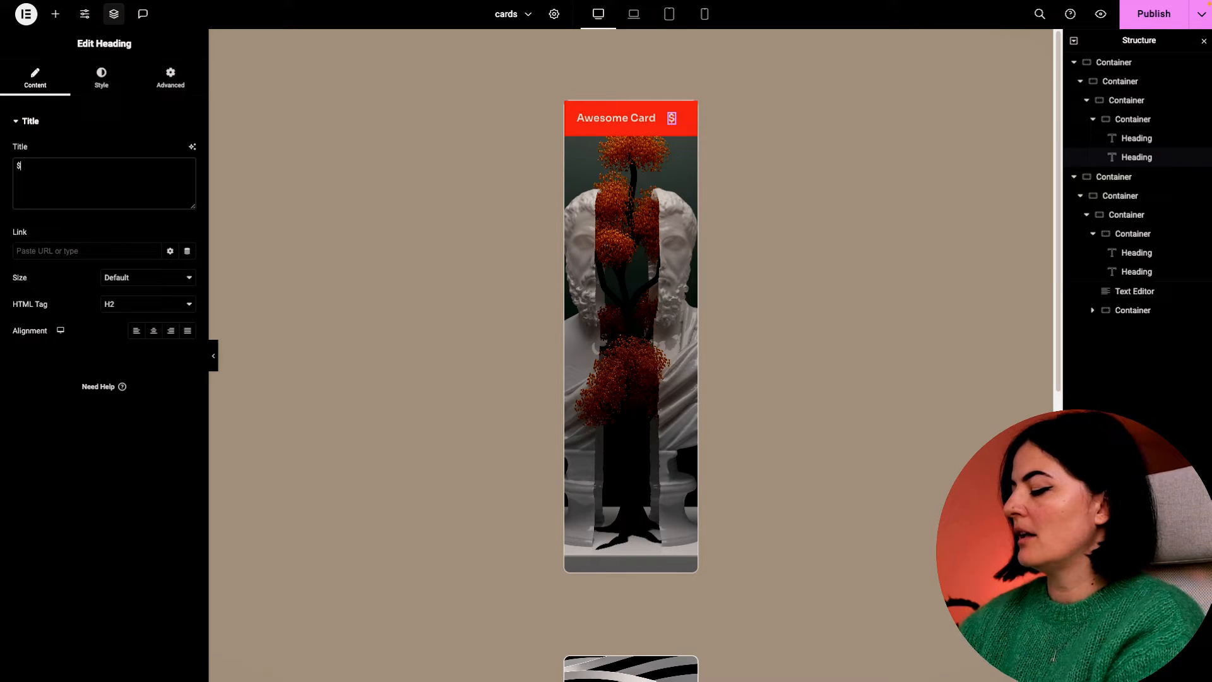
{"action": "type", "text": "9.99"}
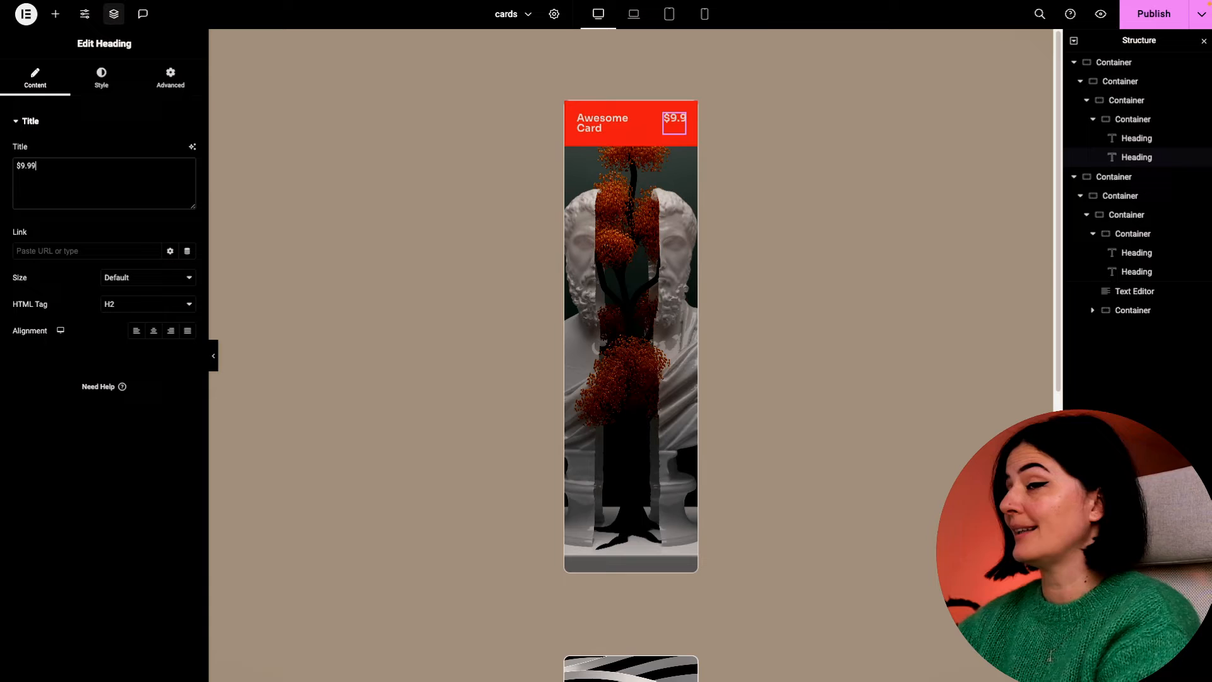
Set the price heading's HTML tag to paragraph and adjust the title's HTML tag.
{"action": "left_click", "coordinate": [101, 77]}
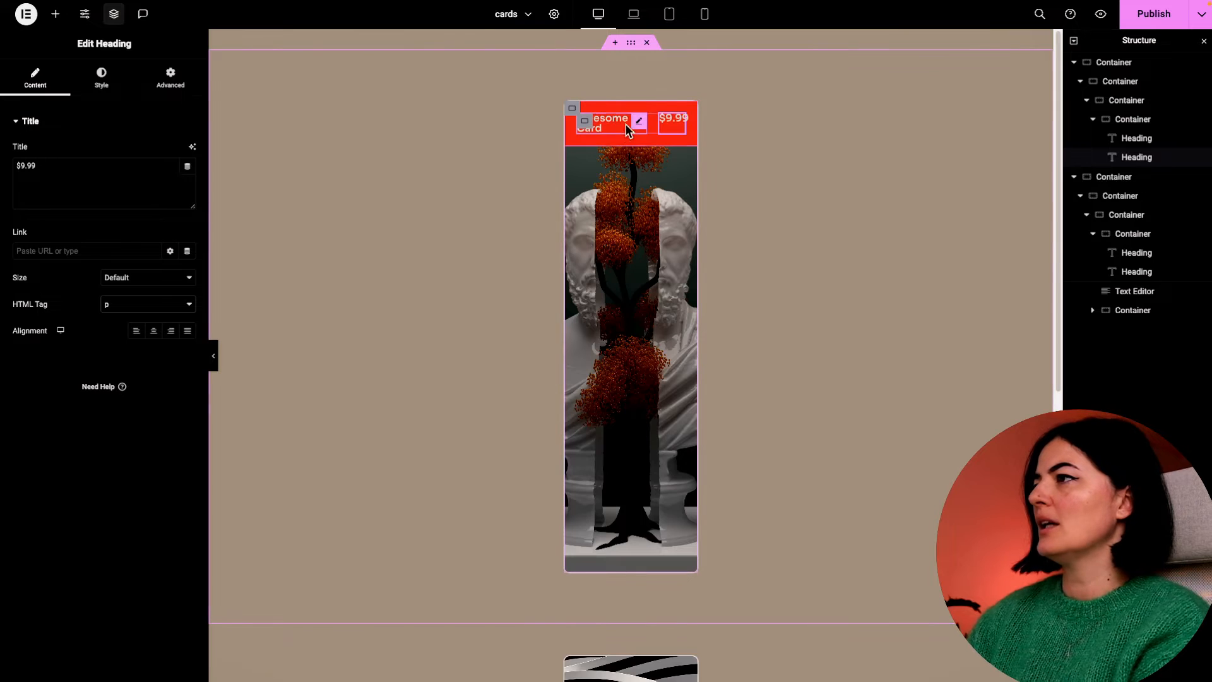
{"action": "left_click", "coordinate": [101, 77]}
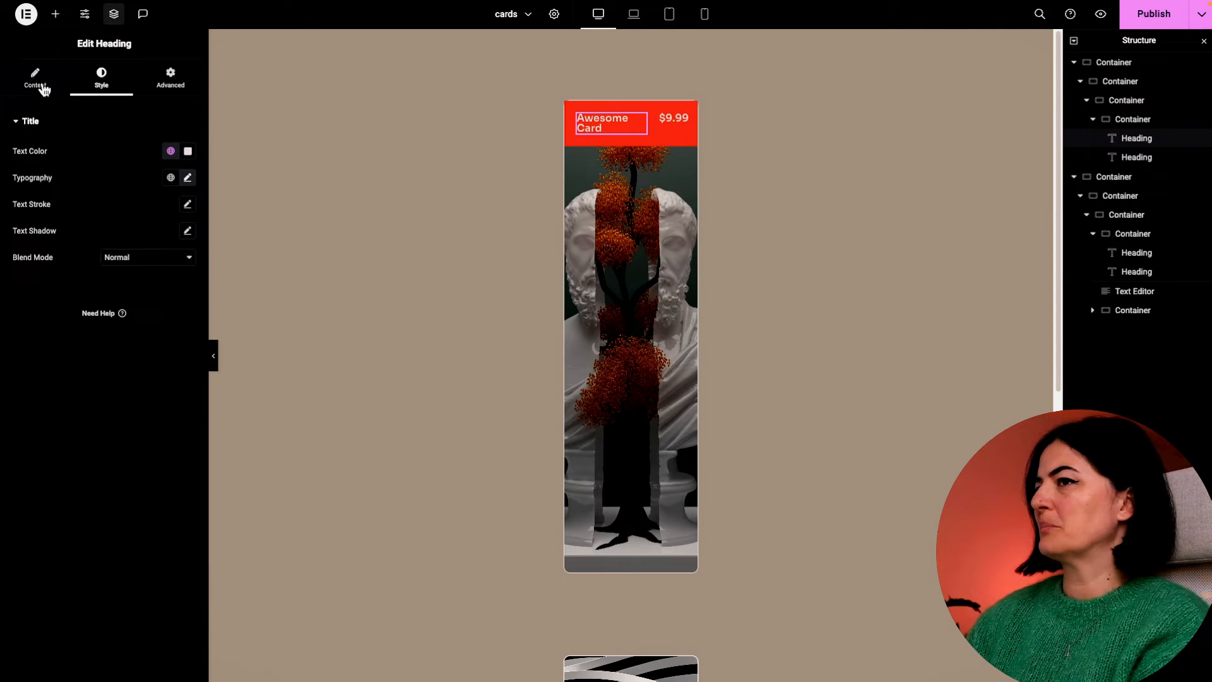
{"action": "left_click", "coordinate": [34, 77]}
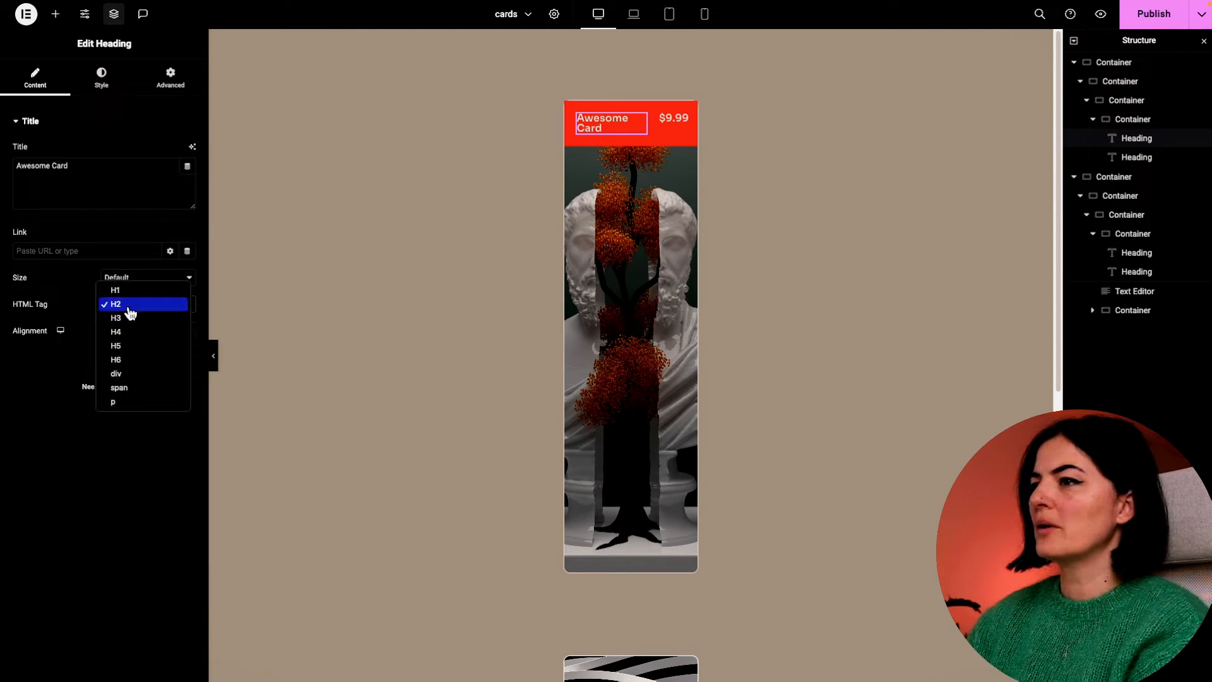
{"action": "mouse_move", "coordinate": [115, 318]}
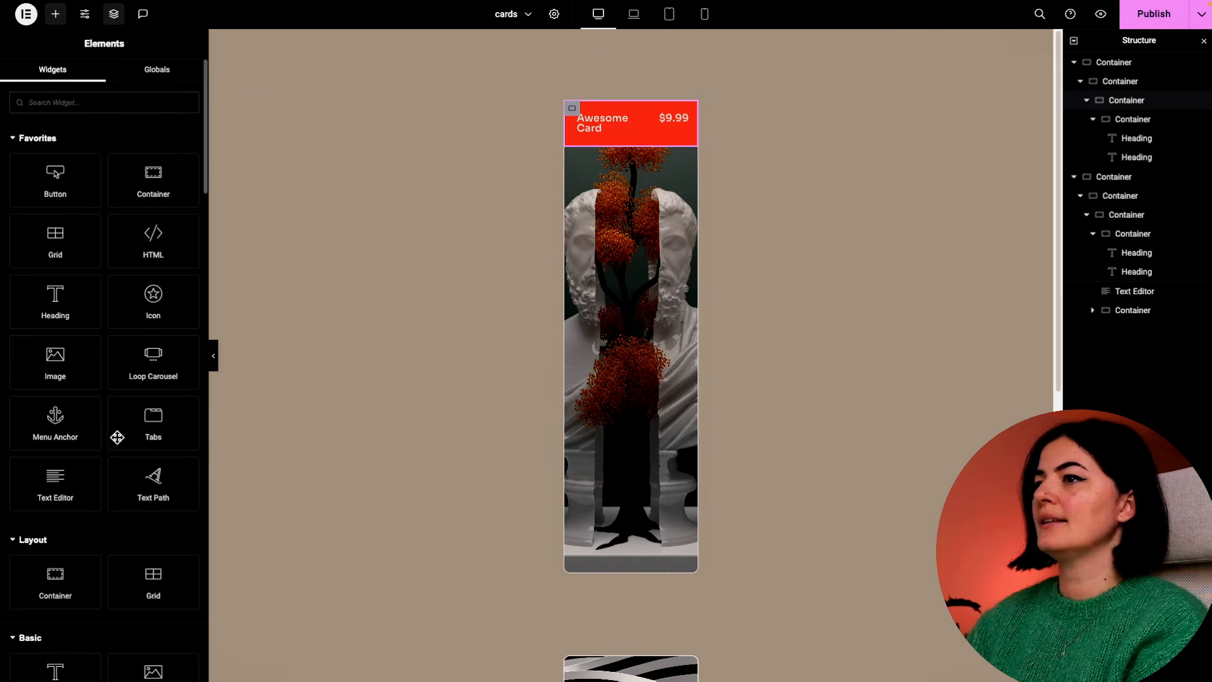
Add a Text Editor below the headings, trim it to one lorem sentence and colour it white.
{"action": "left_click_drag", "start_coordinate": [54, 484], "coordinate": [634, 139]}
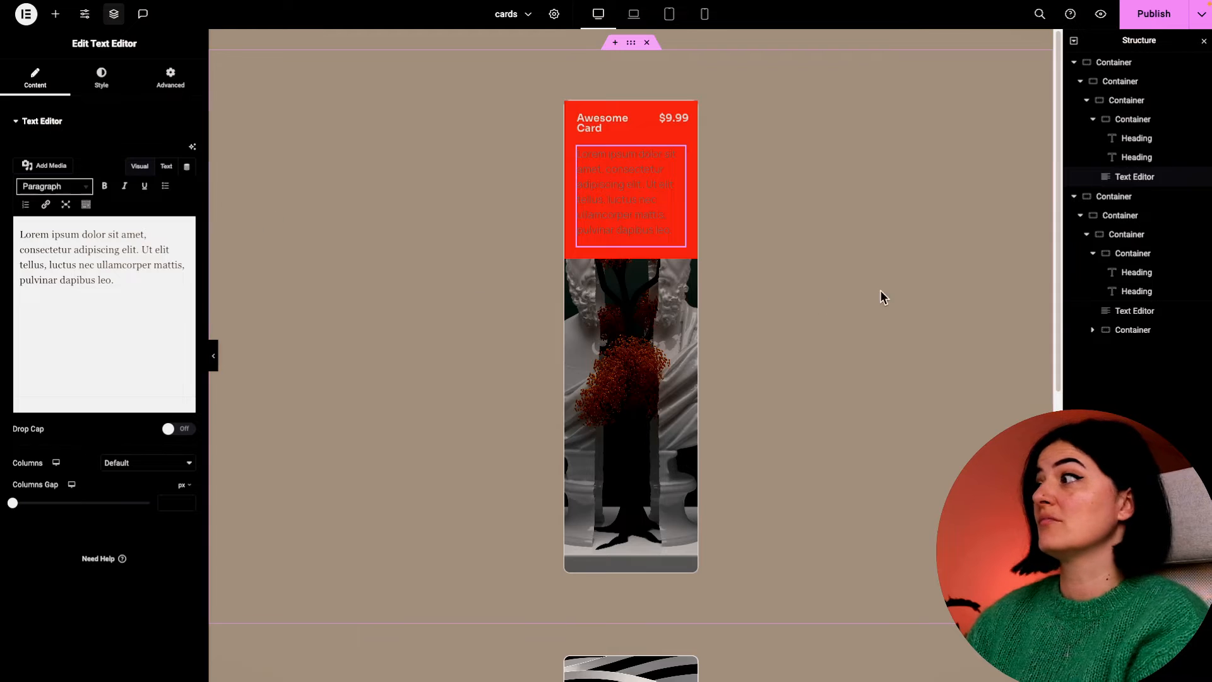
{"action": "left_click_drag", "start_coordinate": [140, 248], "coordinate": [140, 263]}
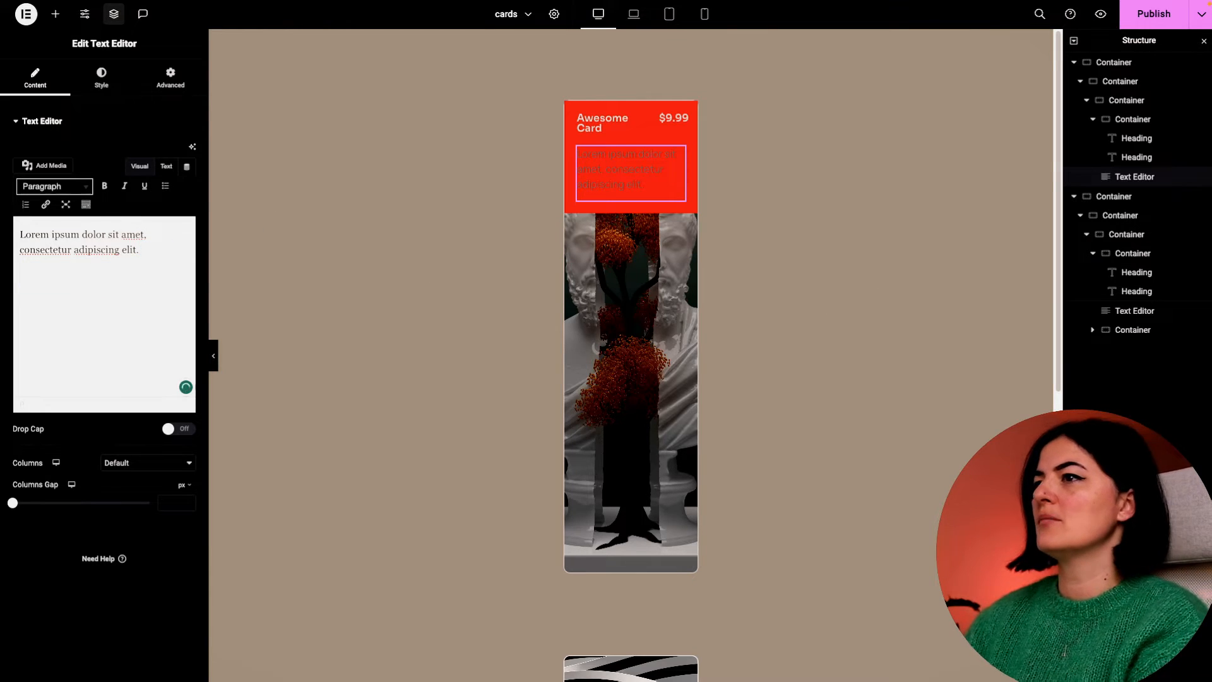
{"action": "left_click", "coordinate": [101, 77]}
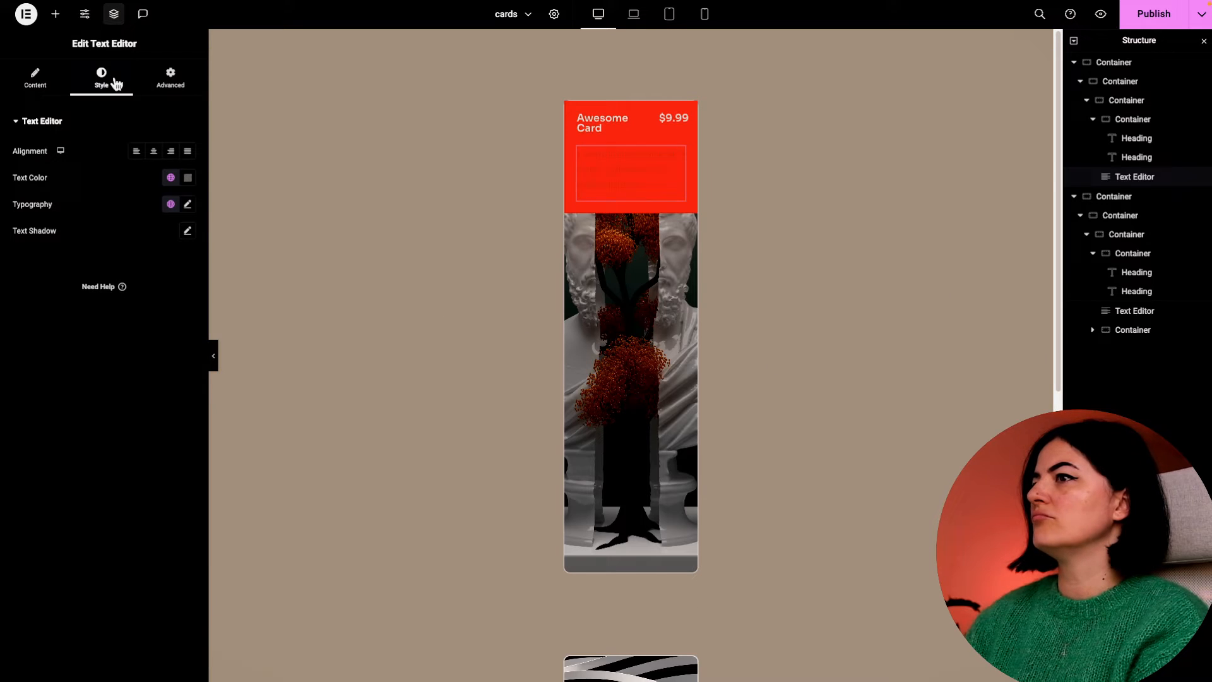
{"action": "left_click", "coordinate": [170, 177]}
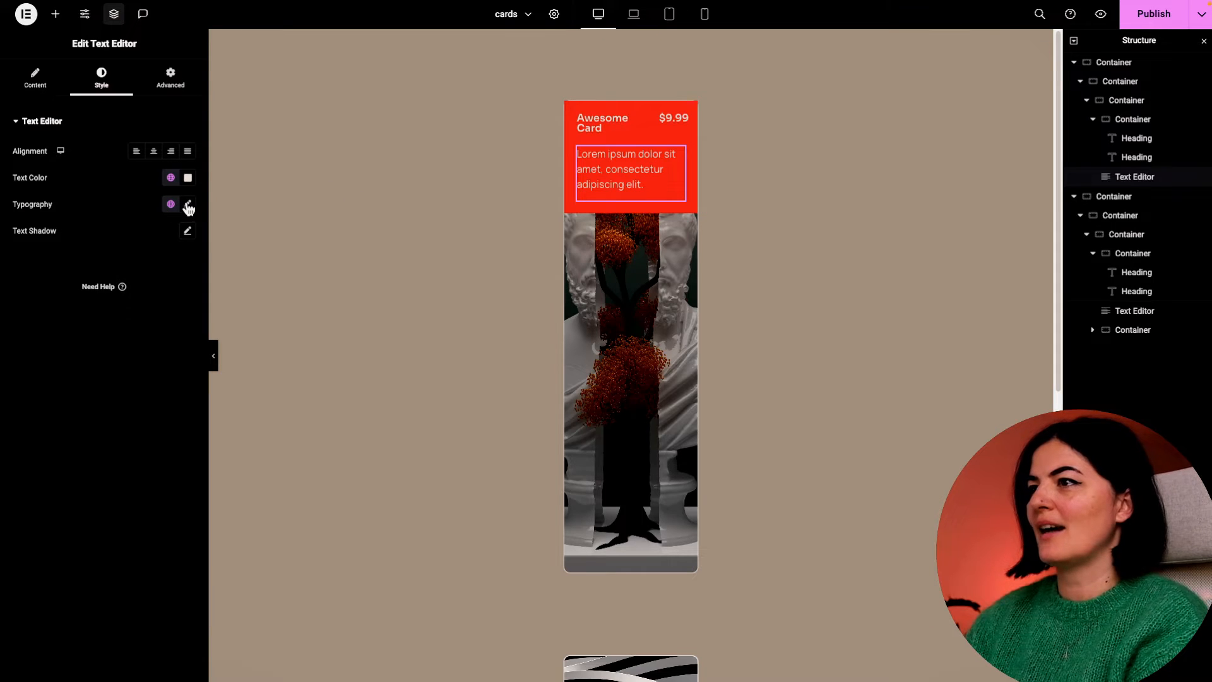
Set the description's typography to 0.8 rem, weight 500, Inter family.
{"action": "left_click", "coordinate": [187, 204]}
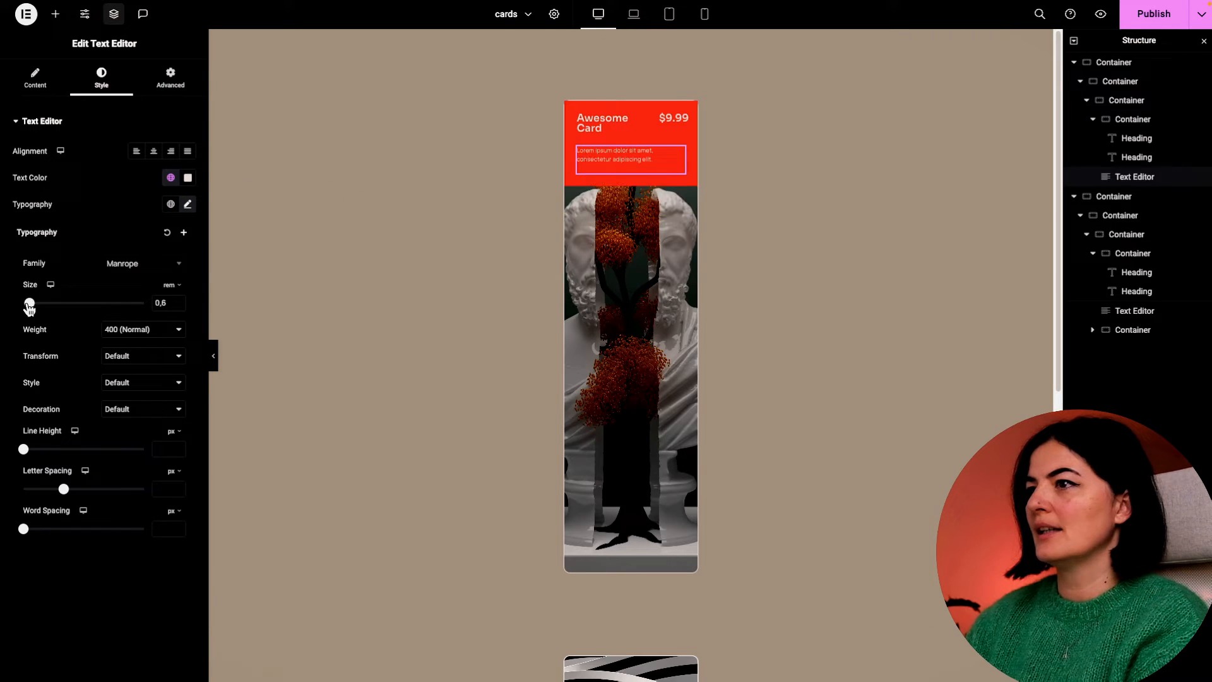
{"action": "left_click_drag", "start_coordinate": [29, 303], "coordinate": [36, 303]}
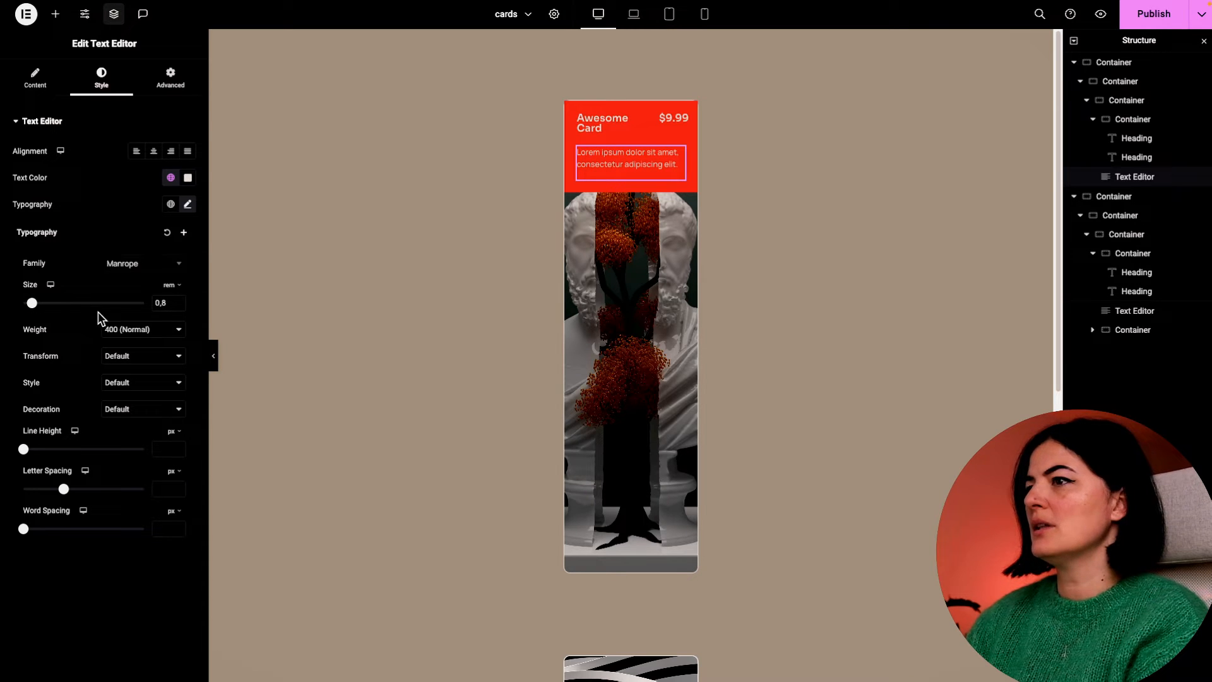
{"action": "left_click", "coordinate": [143, 328]}
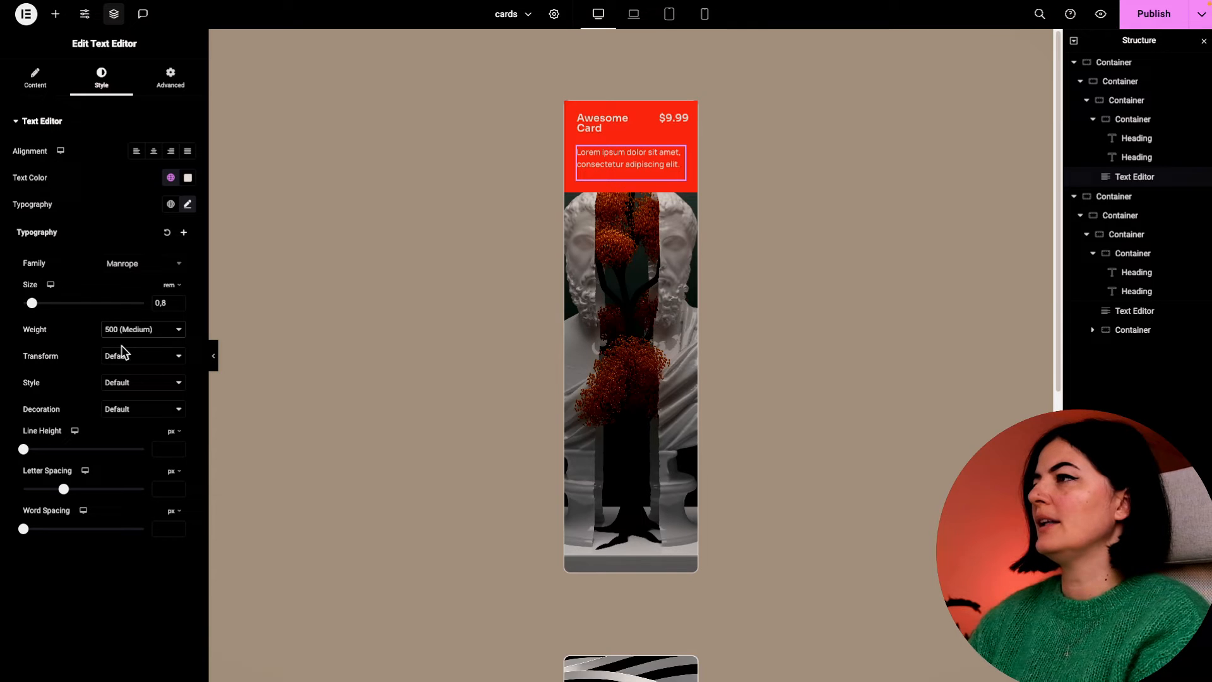
{"action": "left_click", "coordinate": [187, 204]}
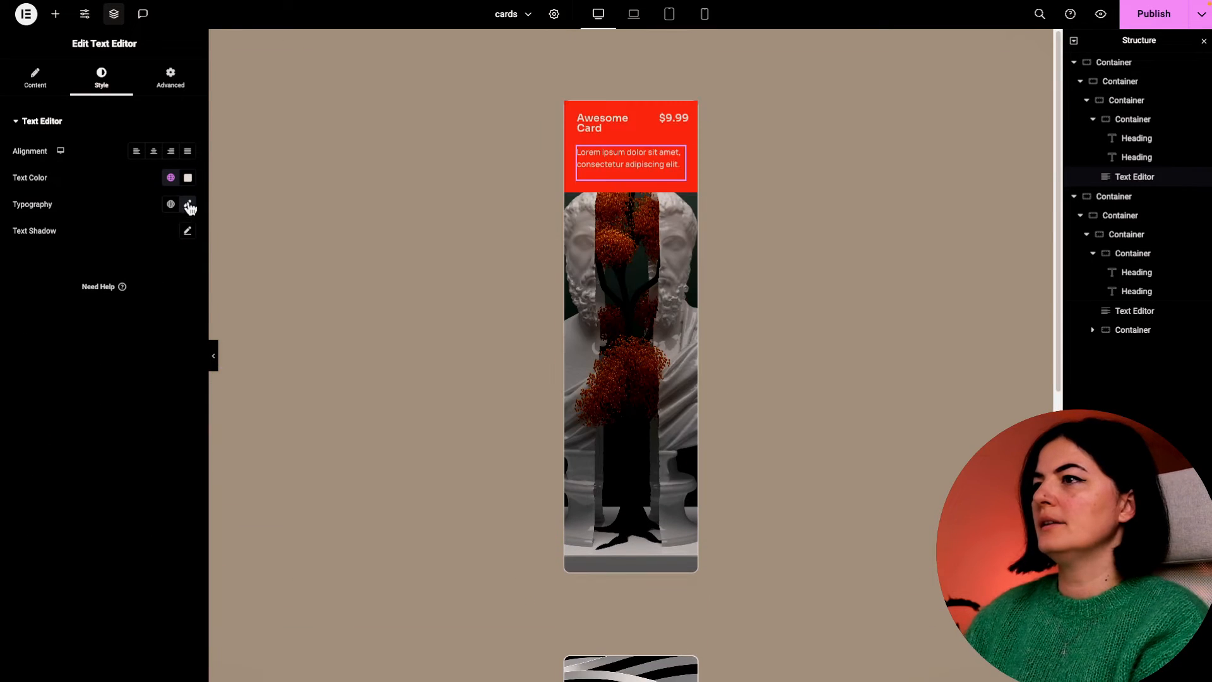
{"action": "left_click", "coordinate": [186, 205]}
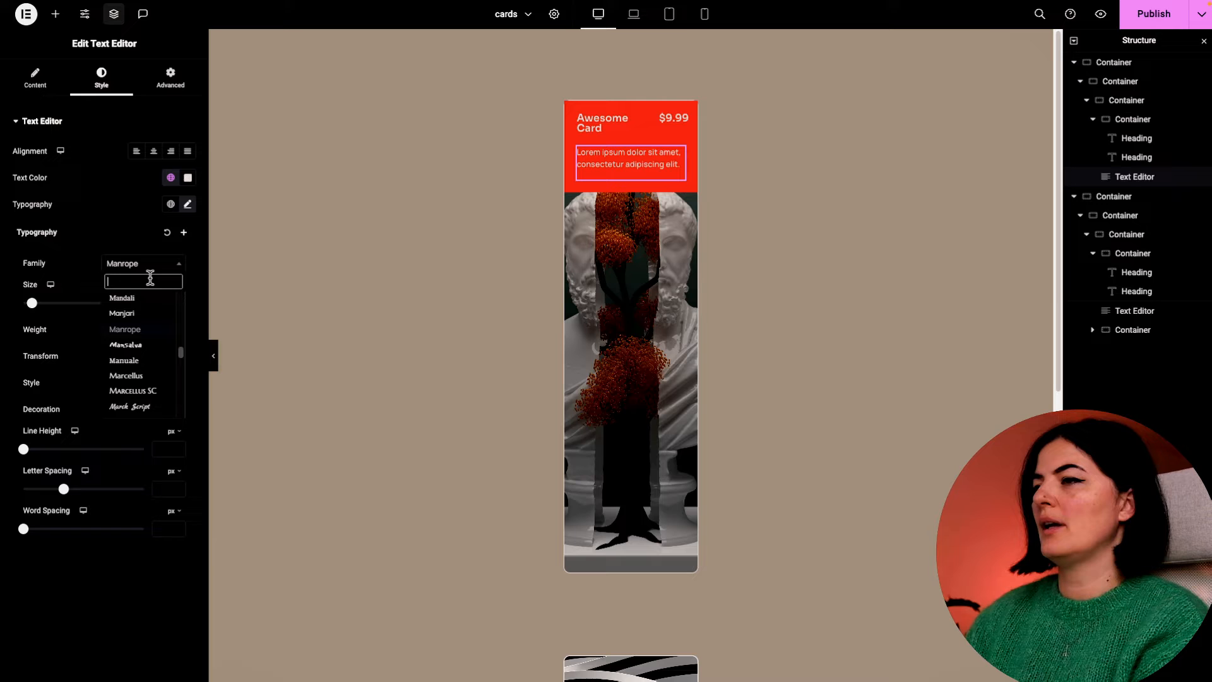
{"action": "type", "text": "in"}
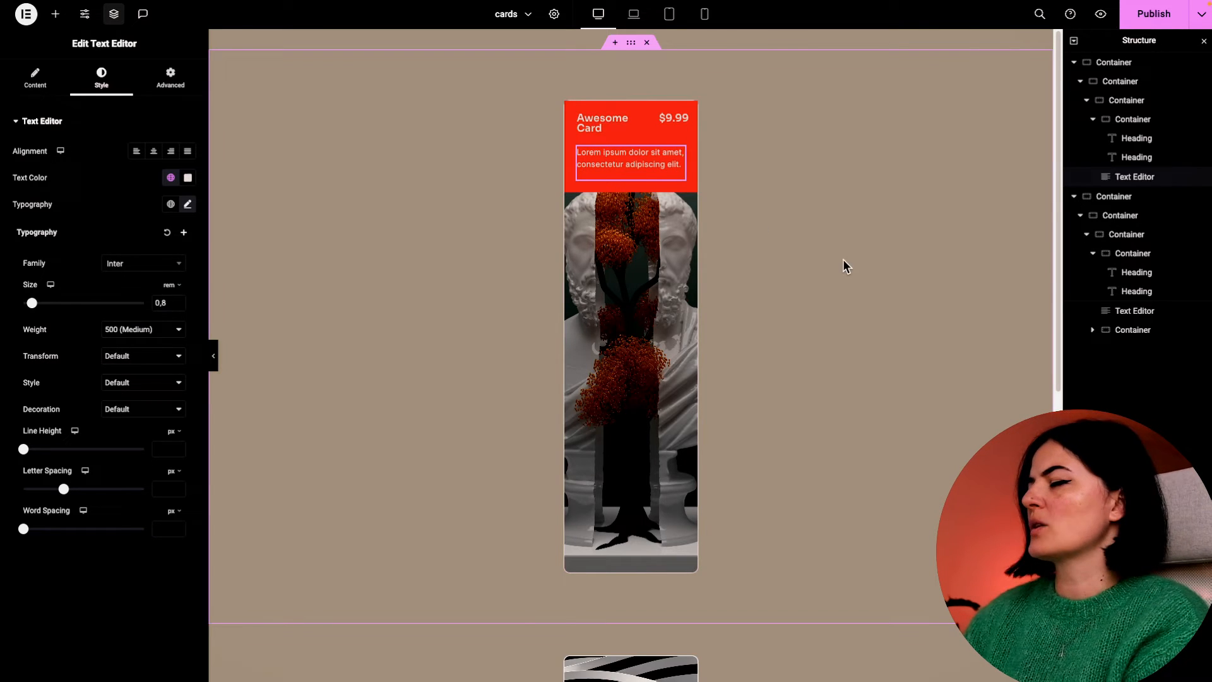
Paste the copied 'Buy this block' button into the red panel beneath the description.
{"action": "left_click", "coordinate": [1132, 348]}
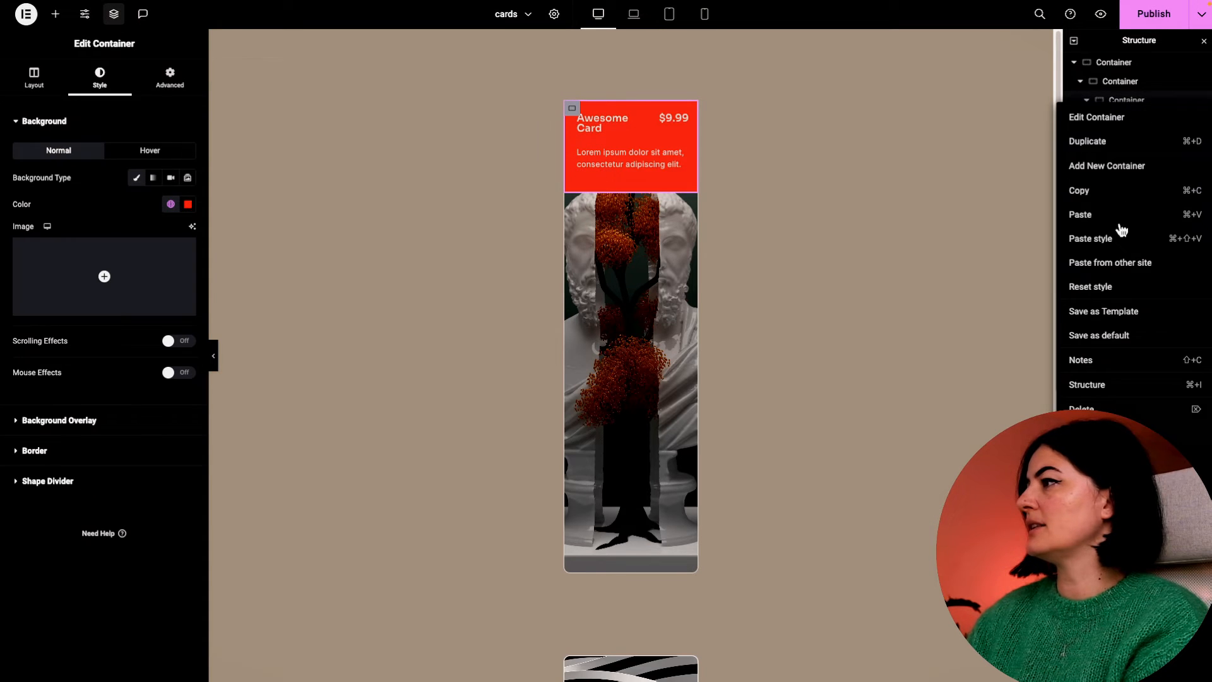
{"action": "left_click", "coordinate": [629, 208]}
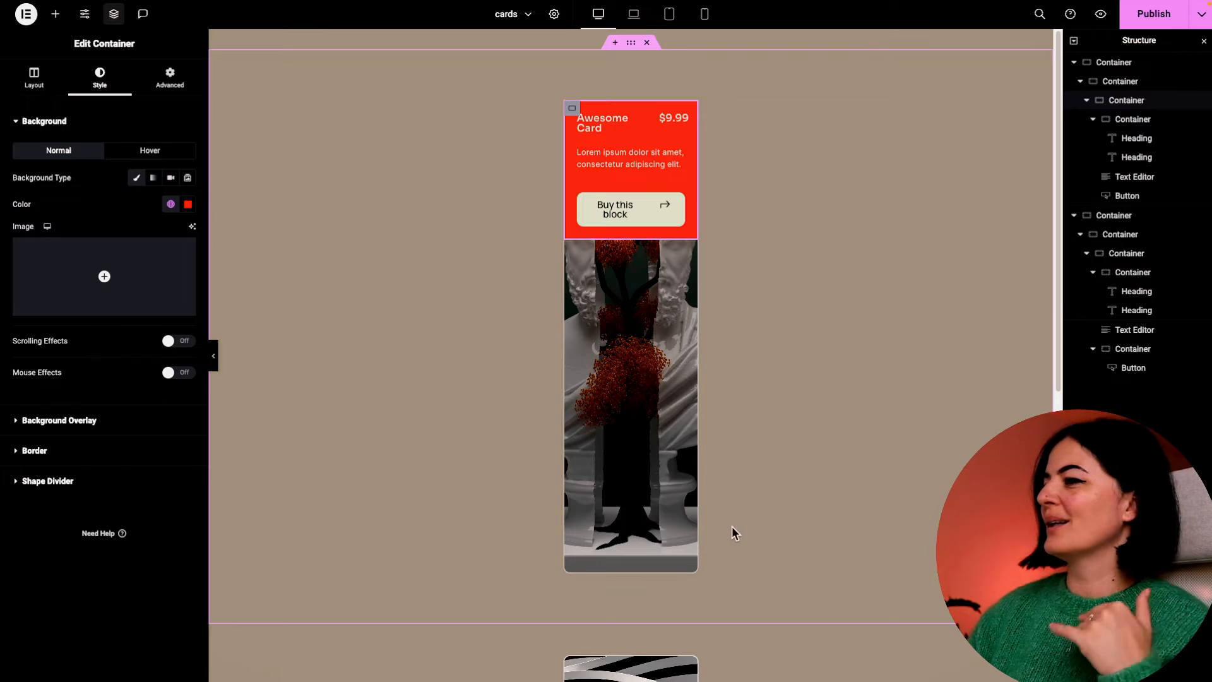
Delete the commented-out margin rule from the outer section's Custom CSS.
{"action": "left_click", "coordinate": [169, 77]}
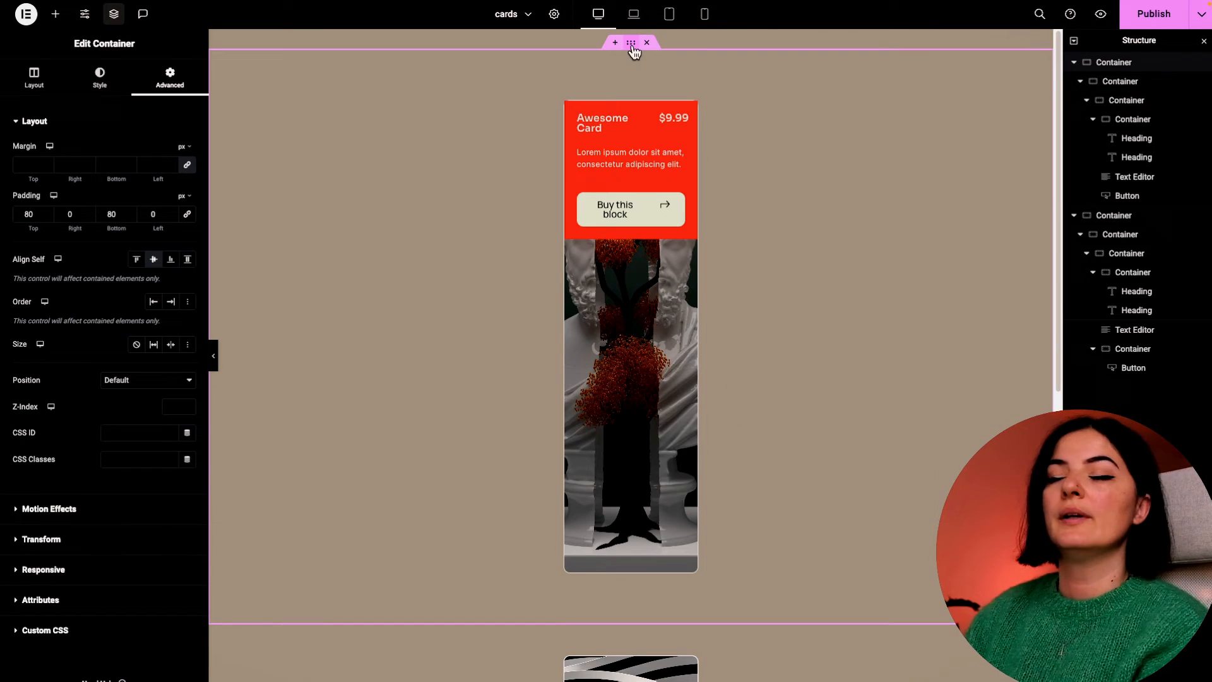
{"action": "mouse_move", "coordinate": [220, 97]}
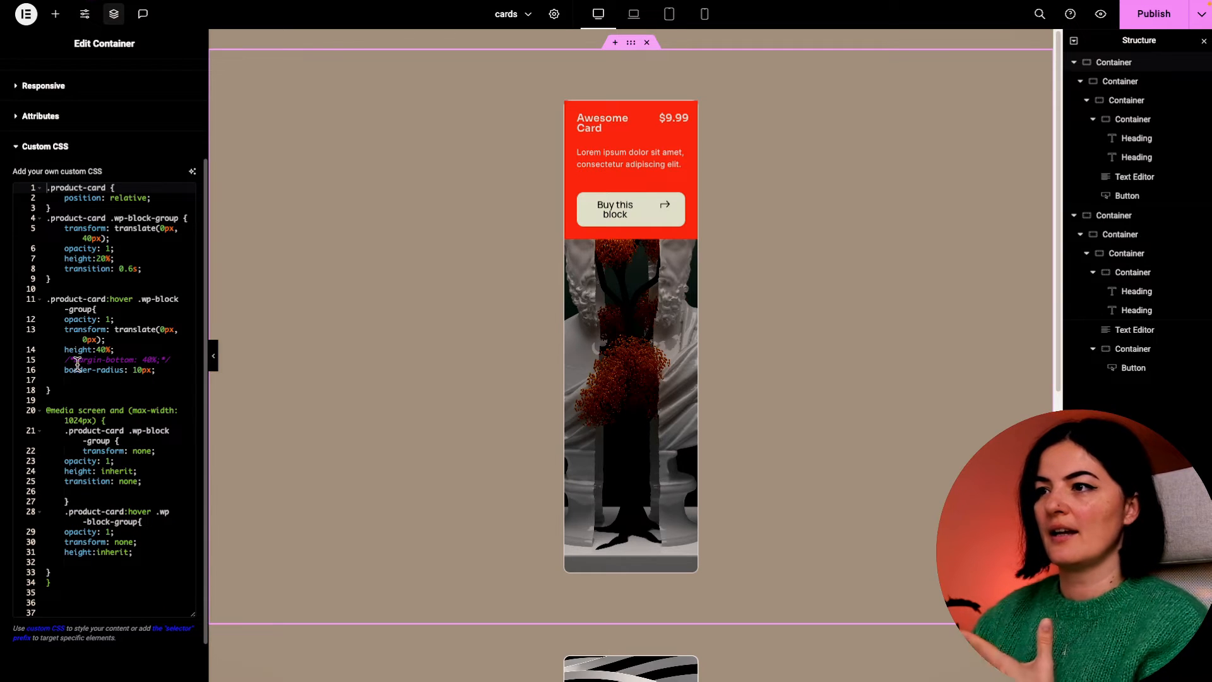
{"action": "double_click", "coordinate": [109, 360]}
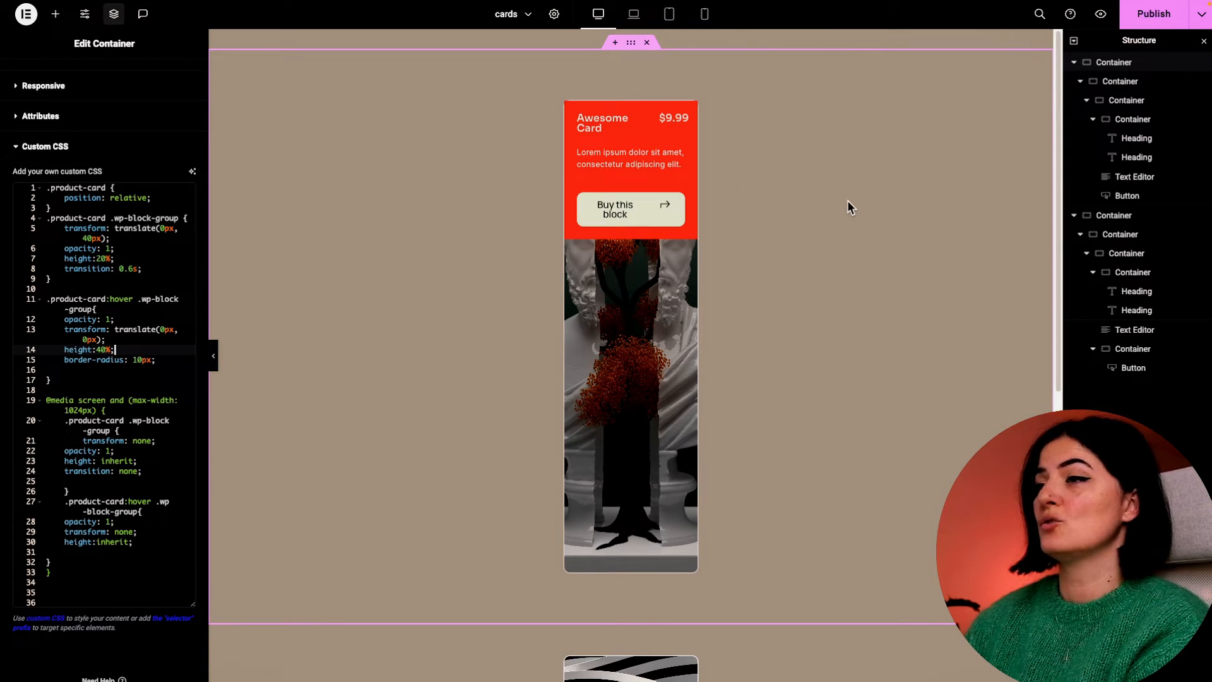
Give the red panel container the CSS class 'wp-block-group'.
{"action": "left_click", "coordinate": [33, 77]}
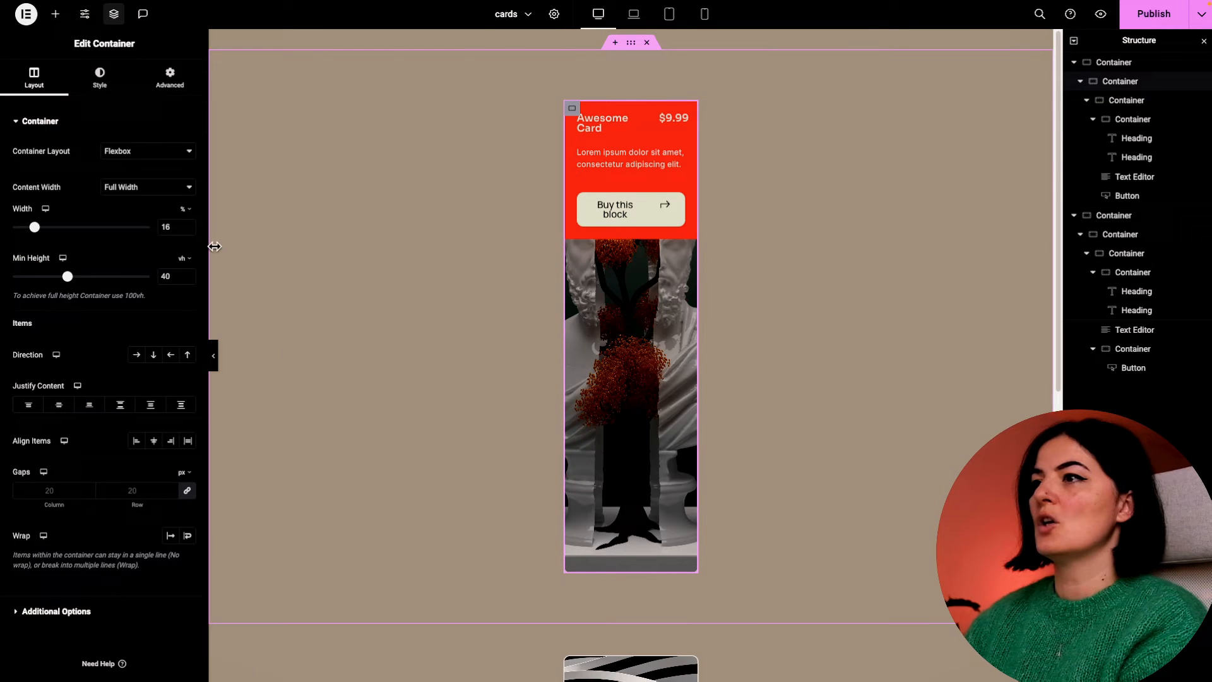
{"action": "left_click", "coordinate": [169, 77]}
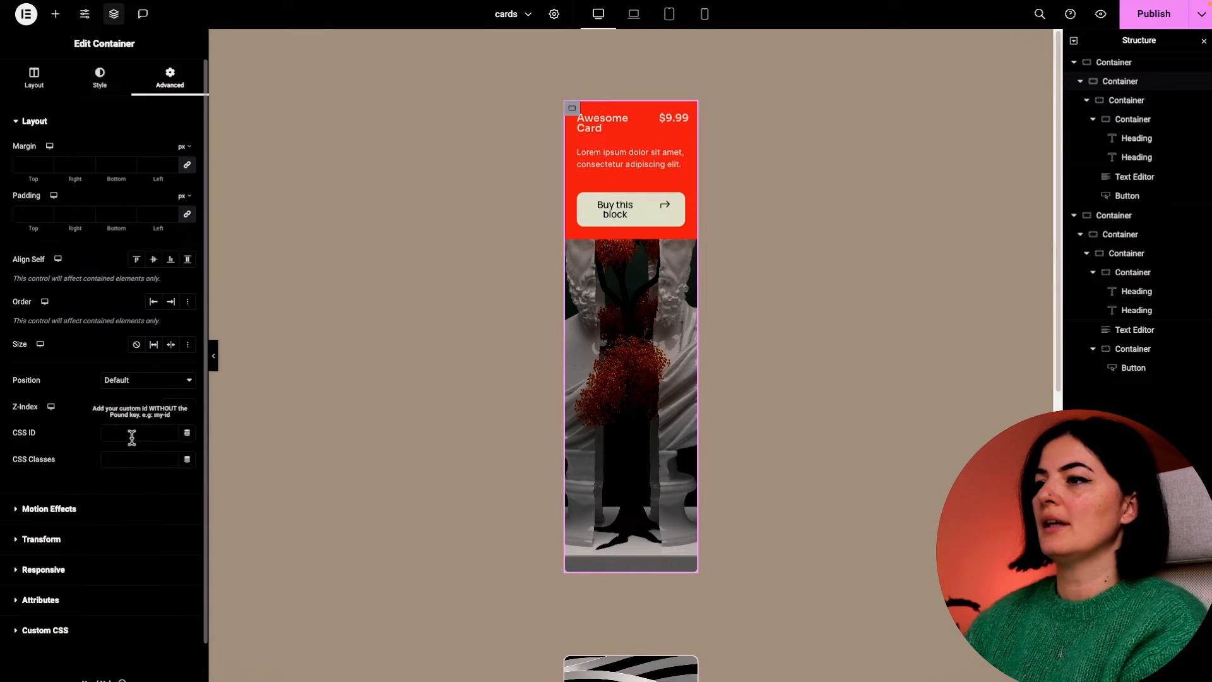
{"action": "left_click", "coordinate": [572, 109]}
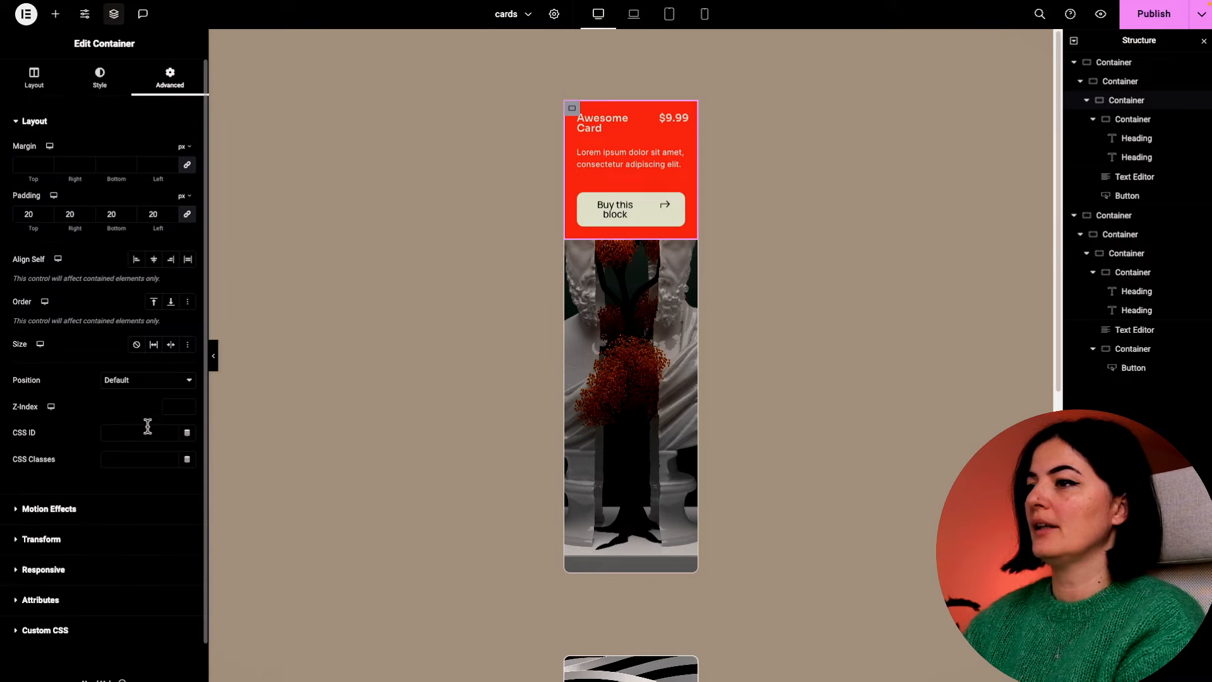
{"action": "type", "text": "wp-block-group"}
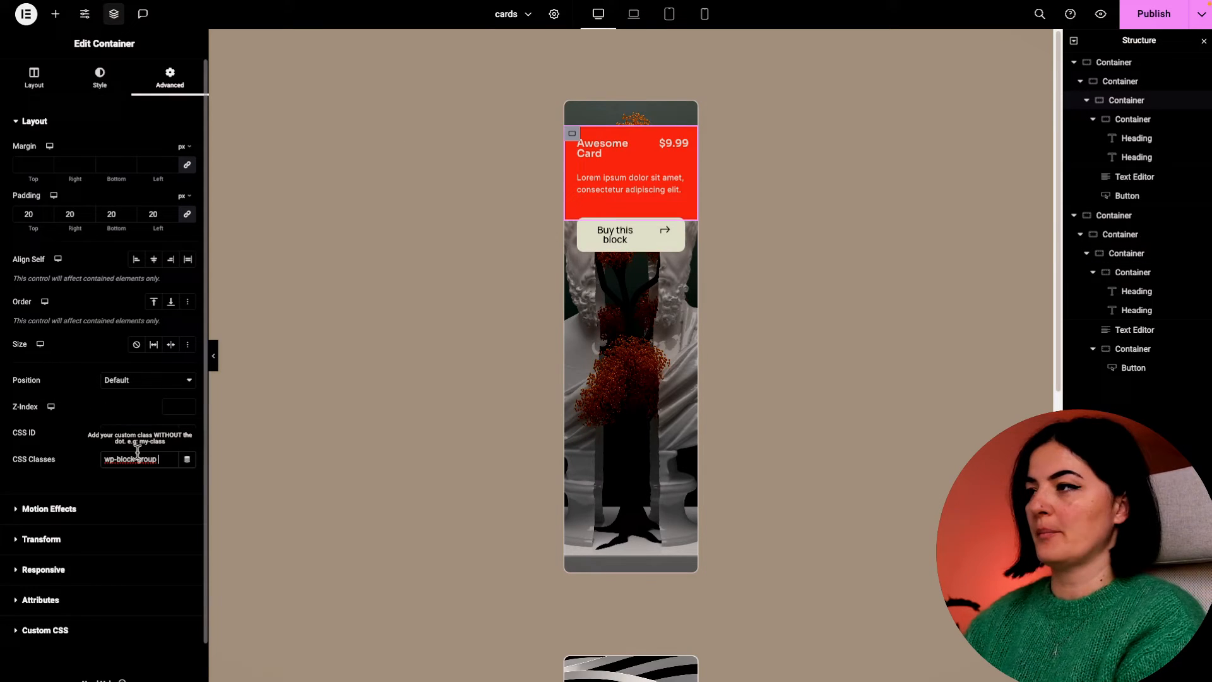
{"action": "left_click", "coordinate": [33, 77]}
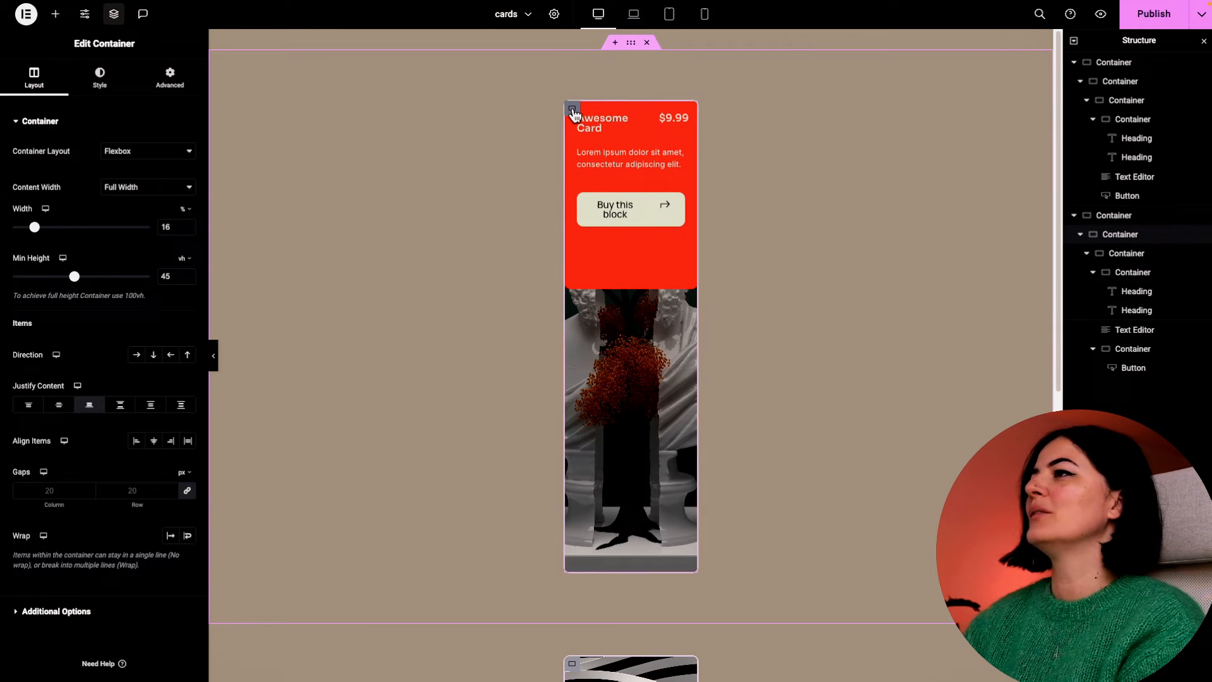
Set the card container to 16% width and 40vh minimum height with content justified to the end.
{"action": "left_click", "coordinate": [169, 77]}
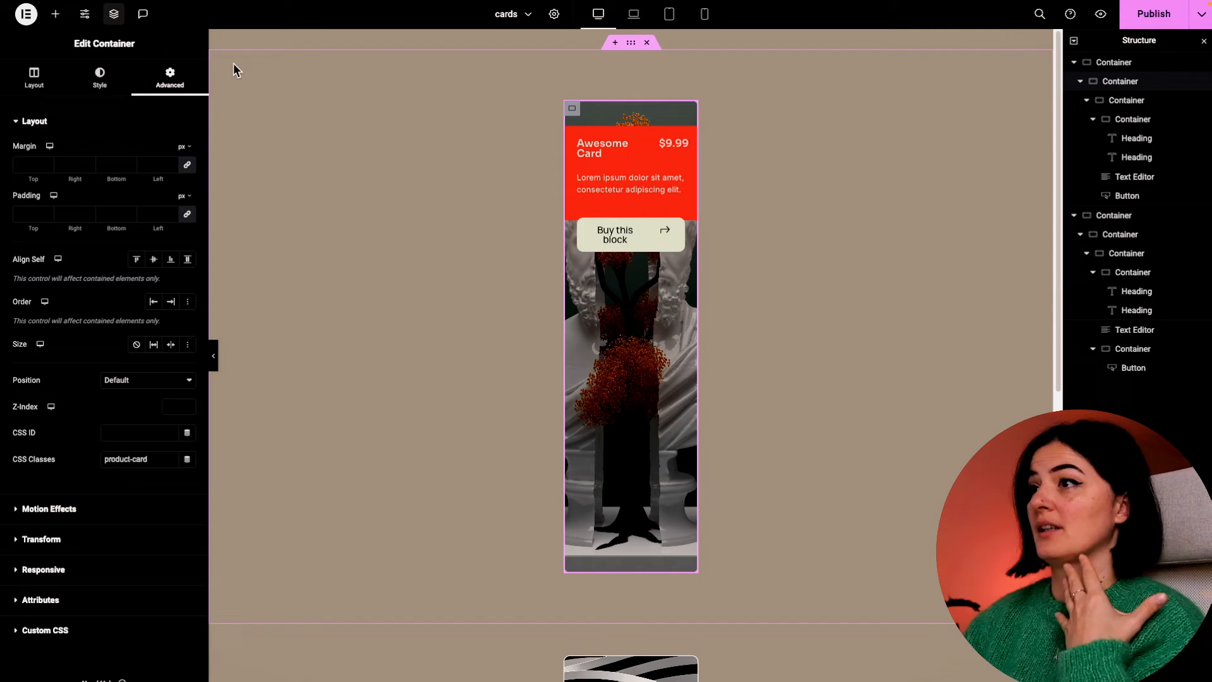
{"action": "left_click", "coordinate": [33, 77]}
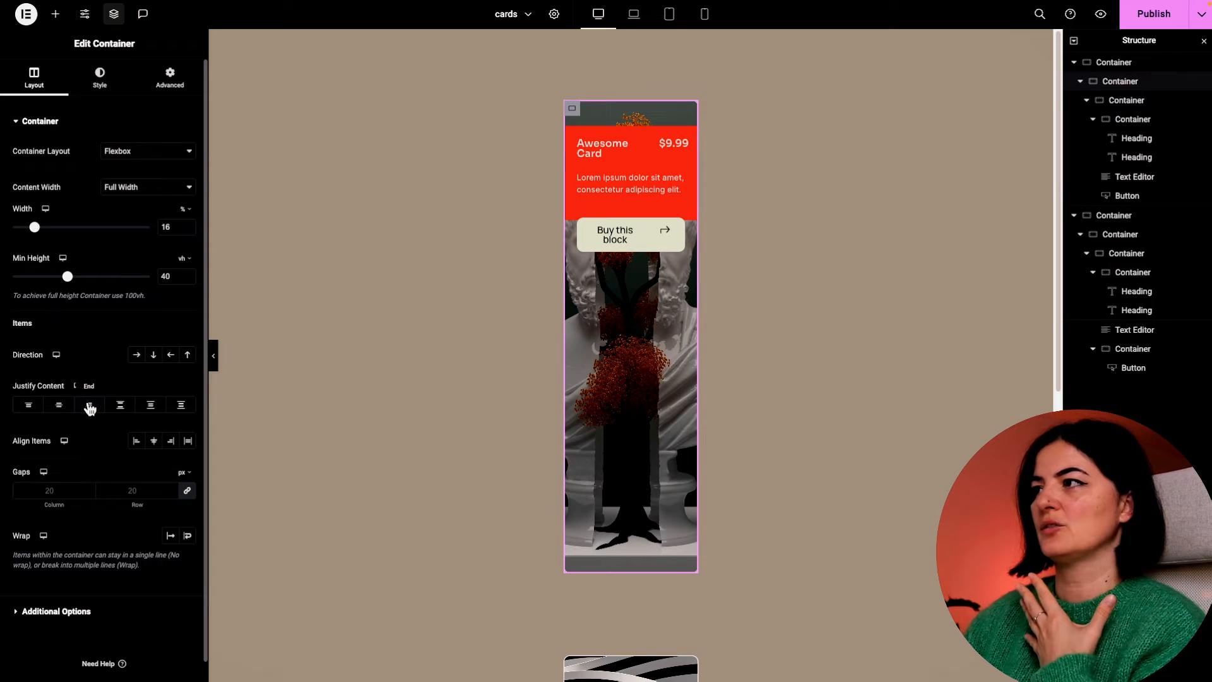
{"action": "left_click", "coordinate": [88, 404]}
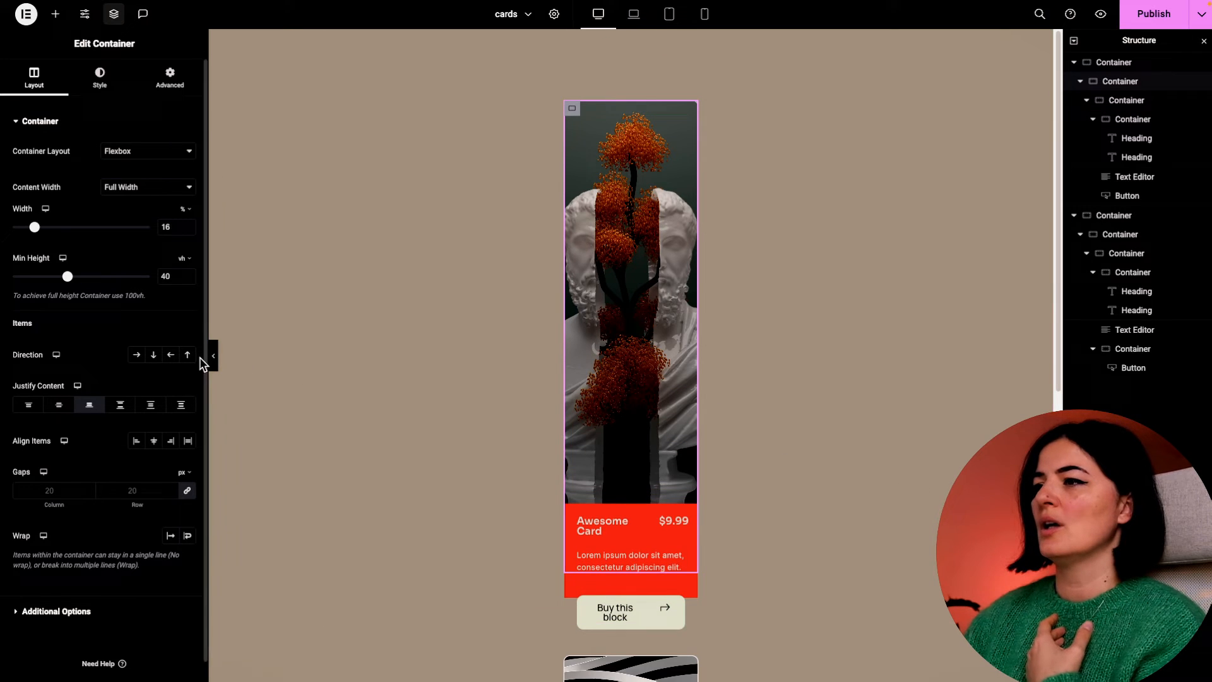
{"action": "left_click", "coordinate": [212, 356]}
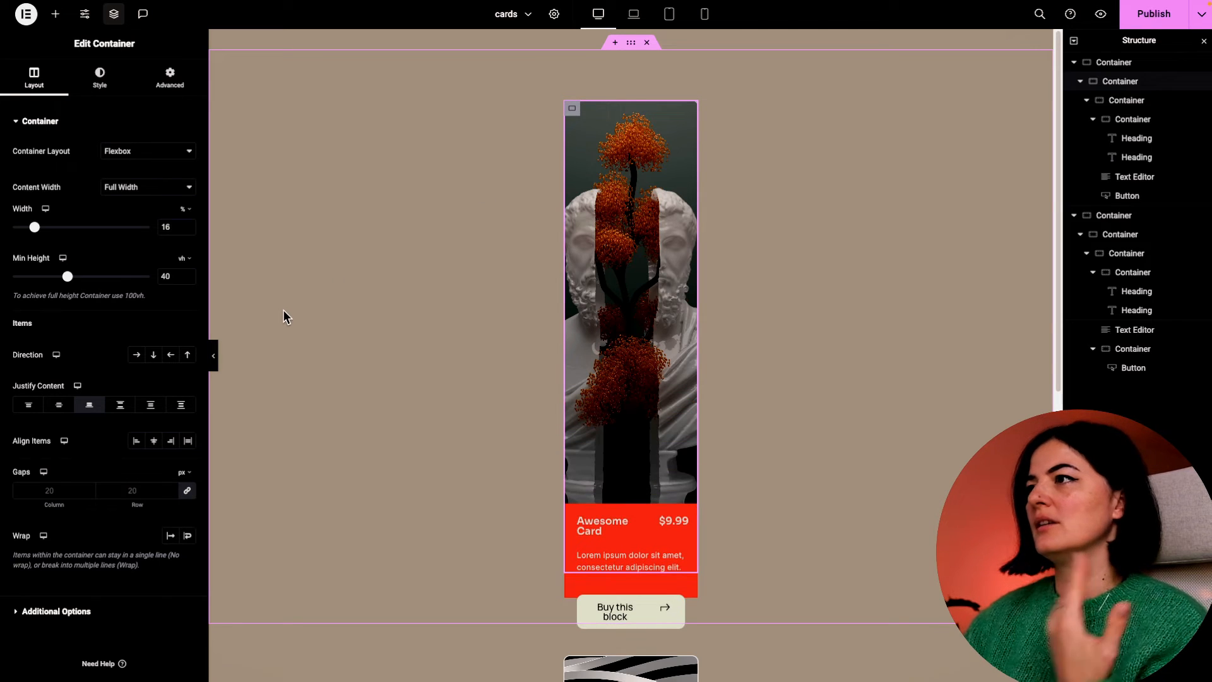
{"action": "left_click", "coordinate": [40, 121]}
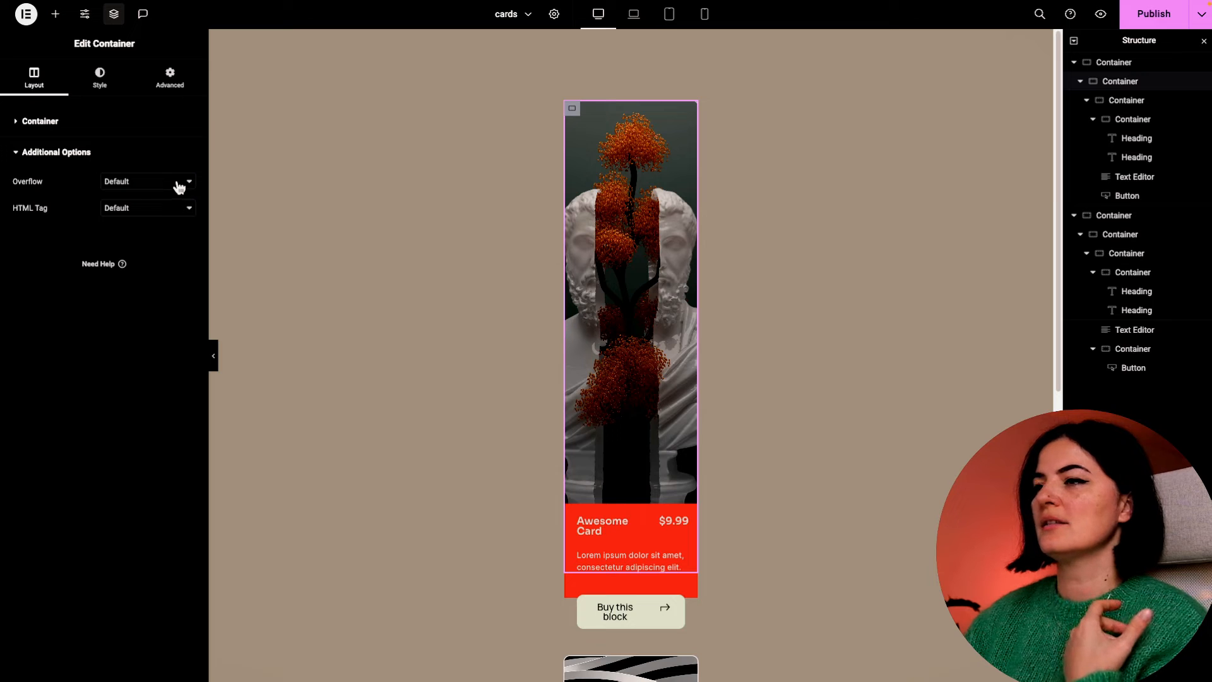
Set the card container's Overflow to Hidden so the button is clipped out of view.
{"action": "left_click", "coordinate": [147, 181]}
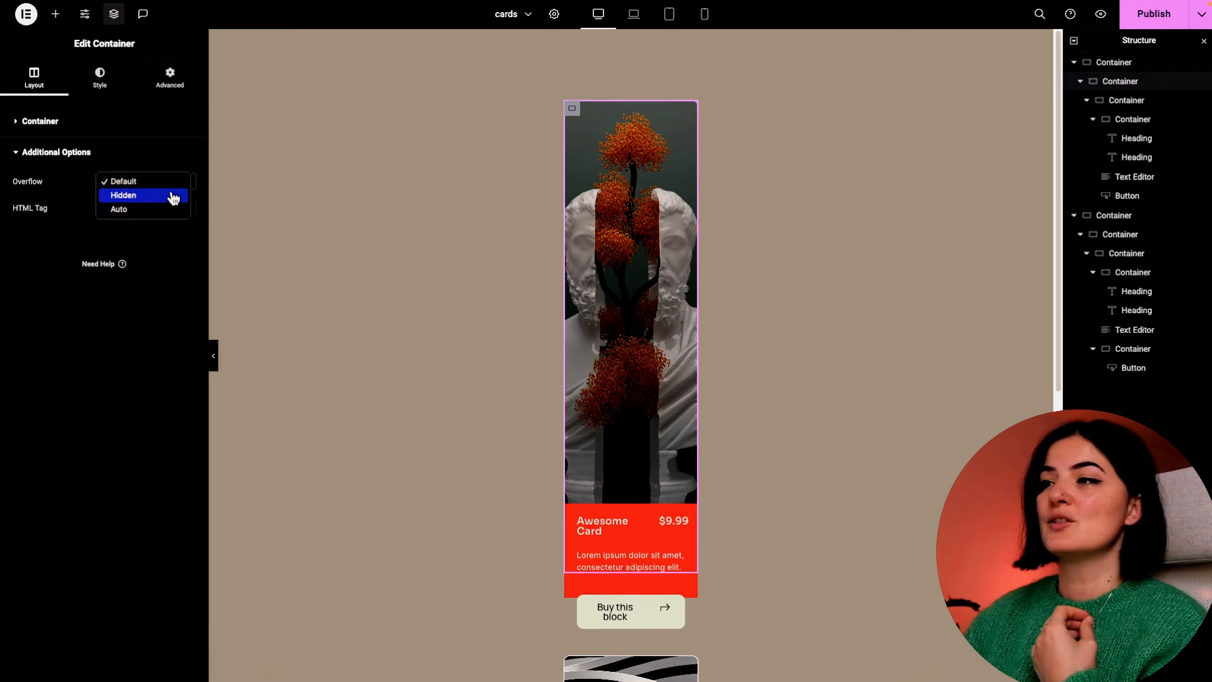
{"action": "left_click", "coordinate": [123, 194]}
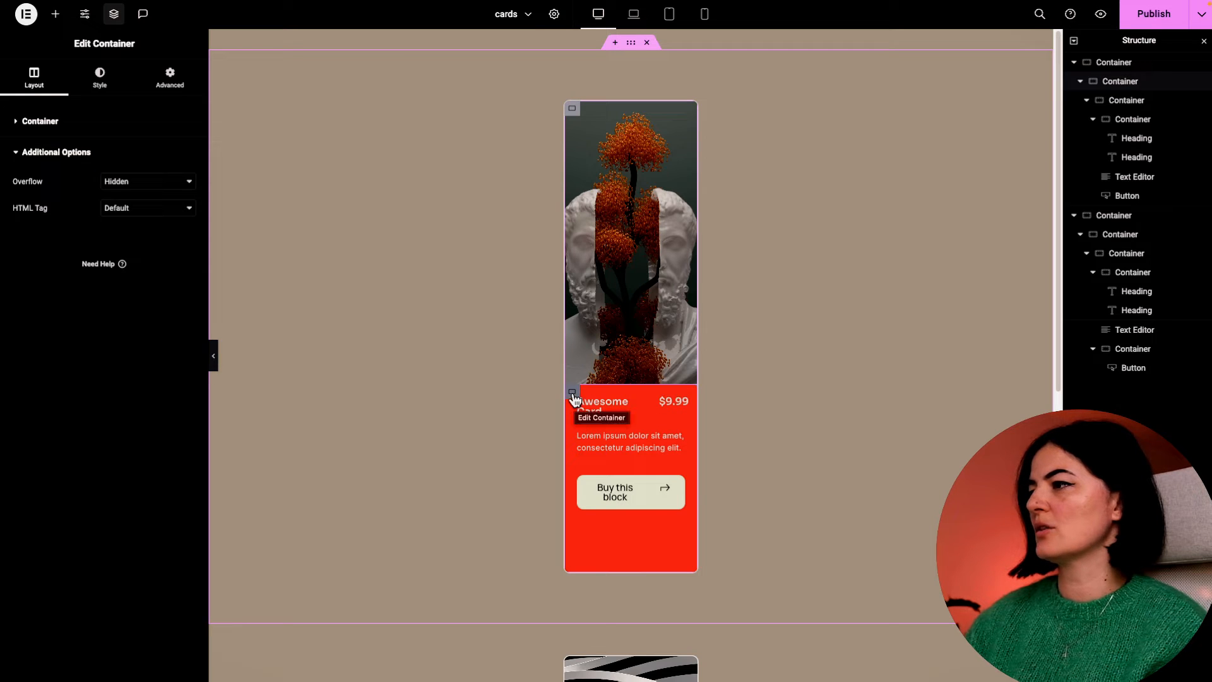
{"action": "left_click", "coordinate": [169, 77]}
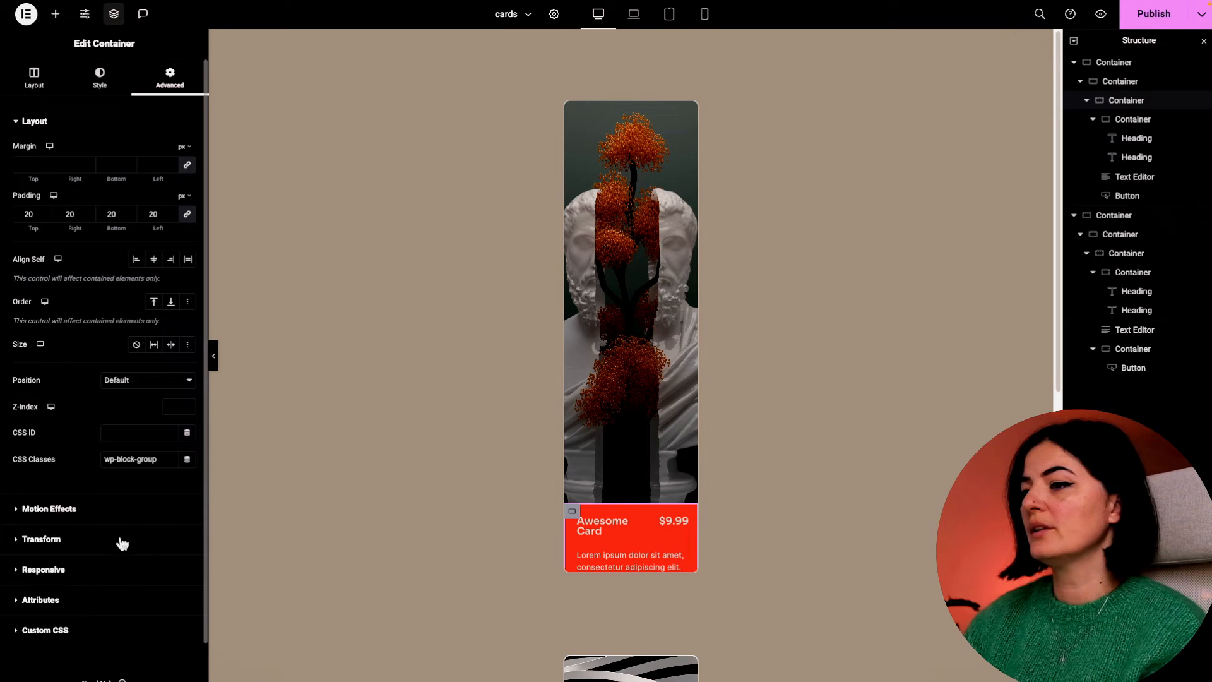
Give the red panel a solid border of 1 px on the top edge, 0 on the other sides.
{"action": "left_click", "coordinate": [98, 77]}
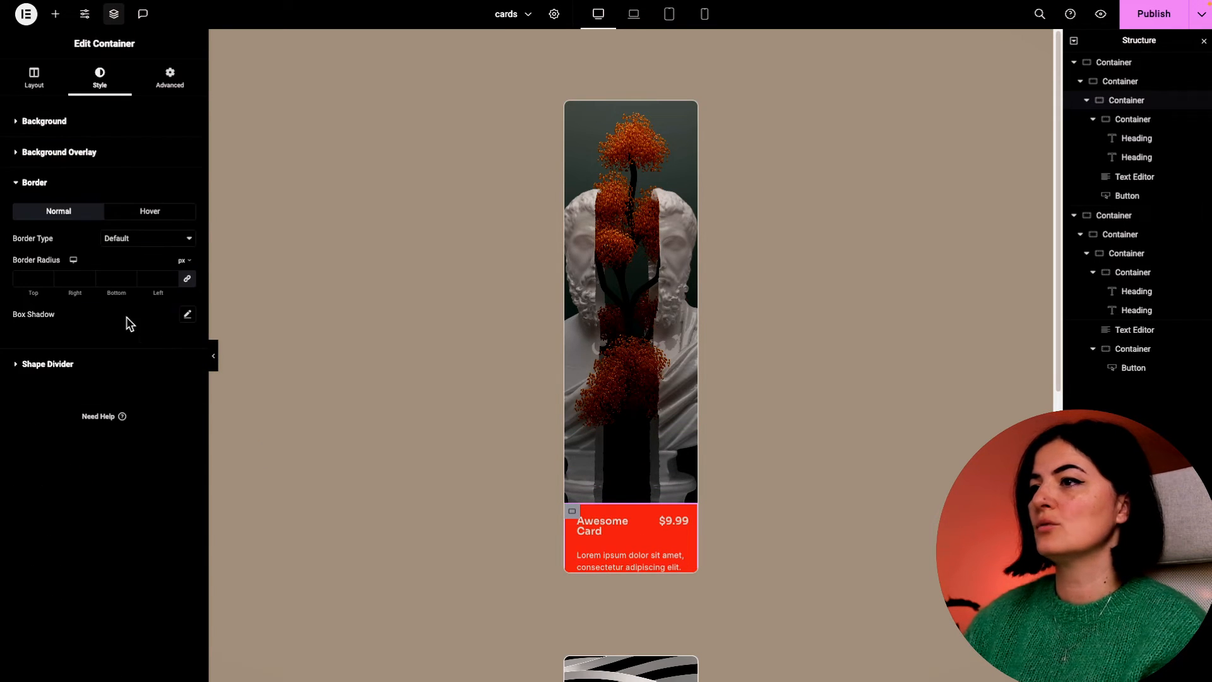
{"action": "left_click", "coordinate": [145, 238]}
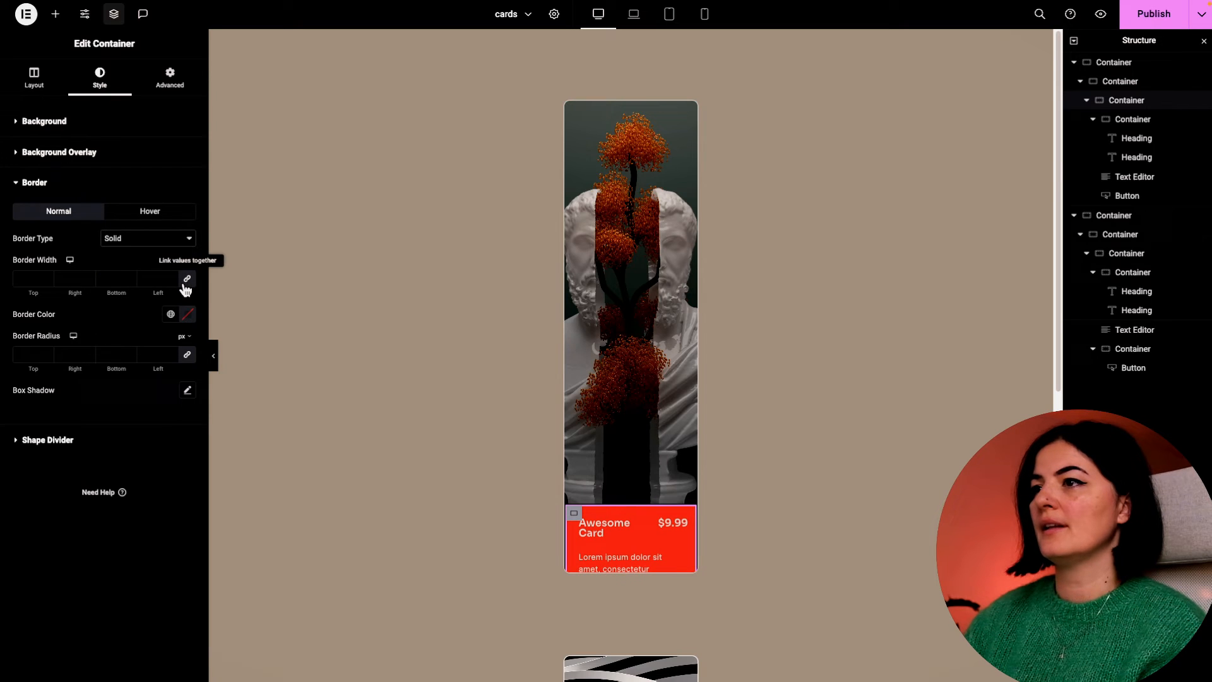
{"action": "type", "text": "1"}
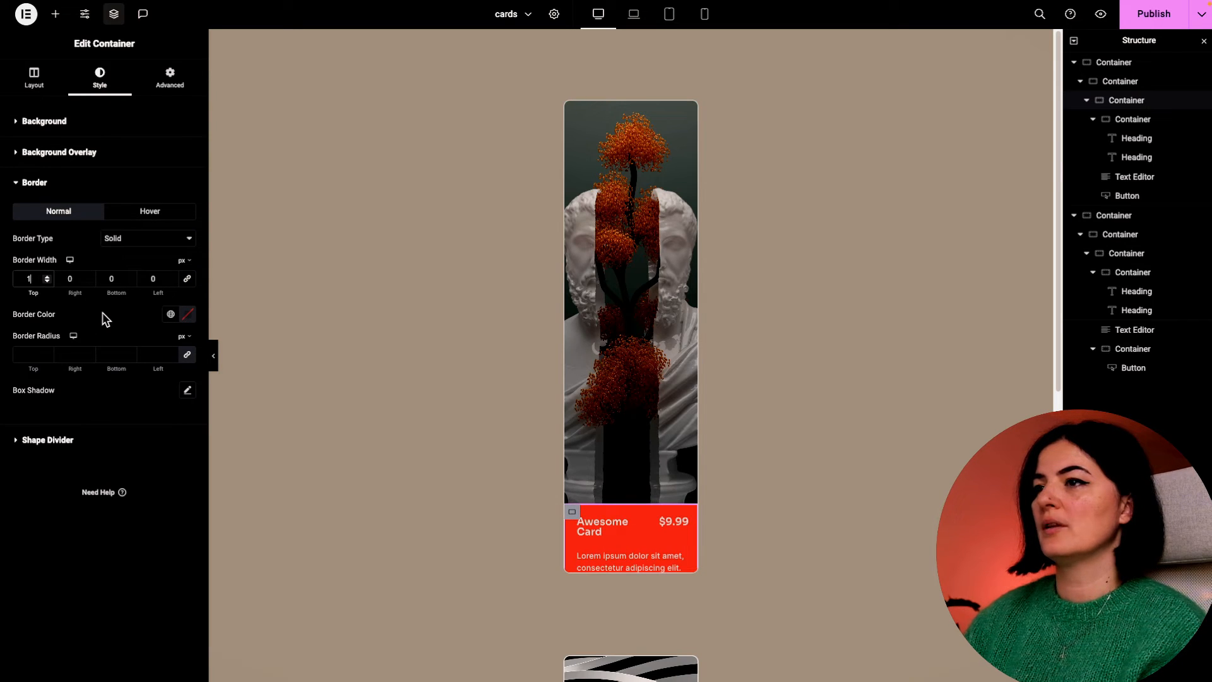
{"action": "left_click", "coordinate": [171, 314]}
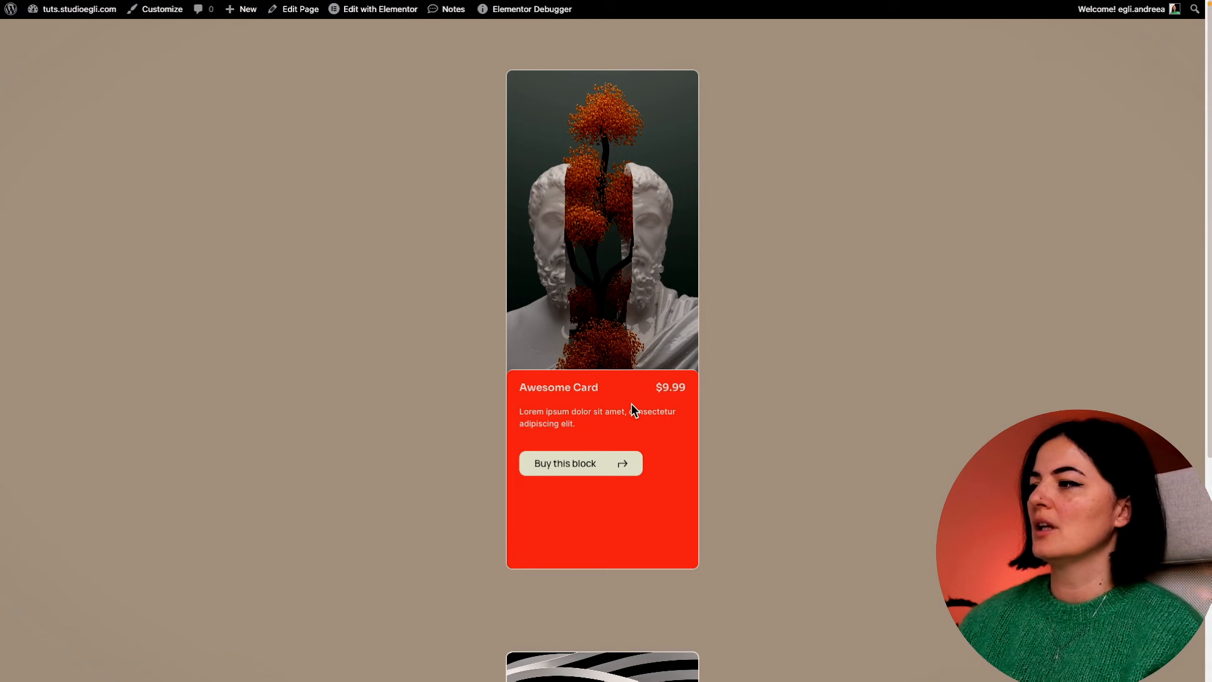
{"action": "mouse_move", "coordinate": [632, 503]}
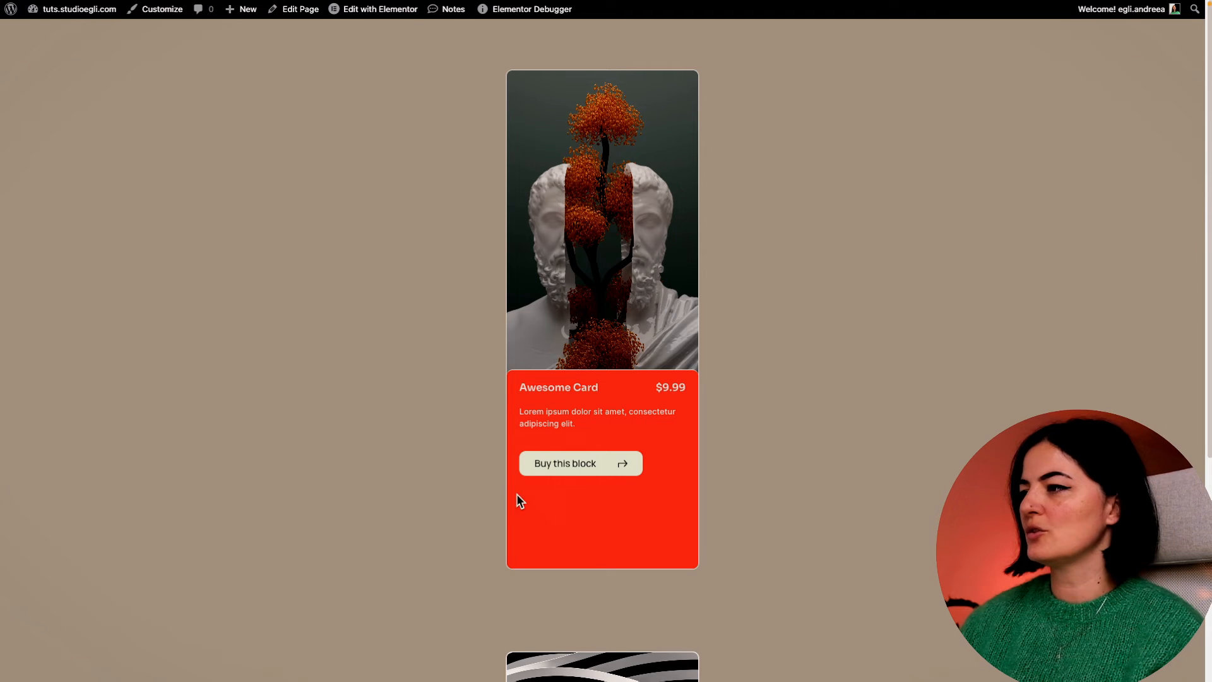
{"action": "mouse_move", "coordinate": [689, 498]}
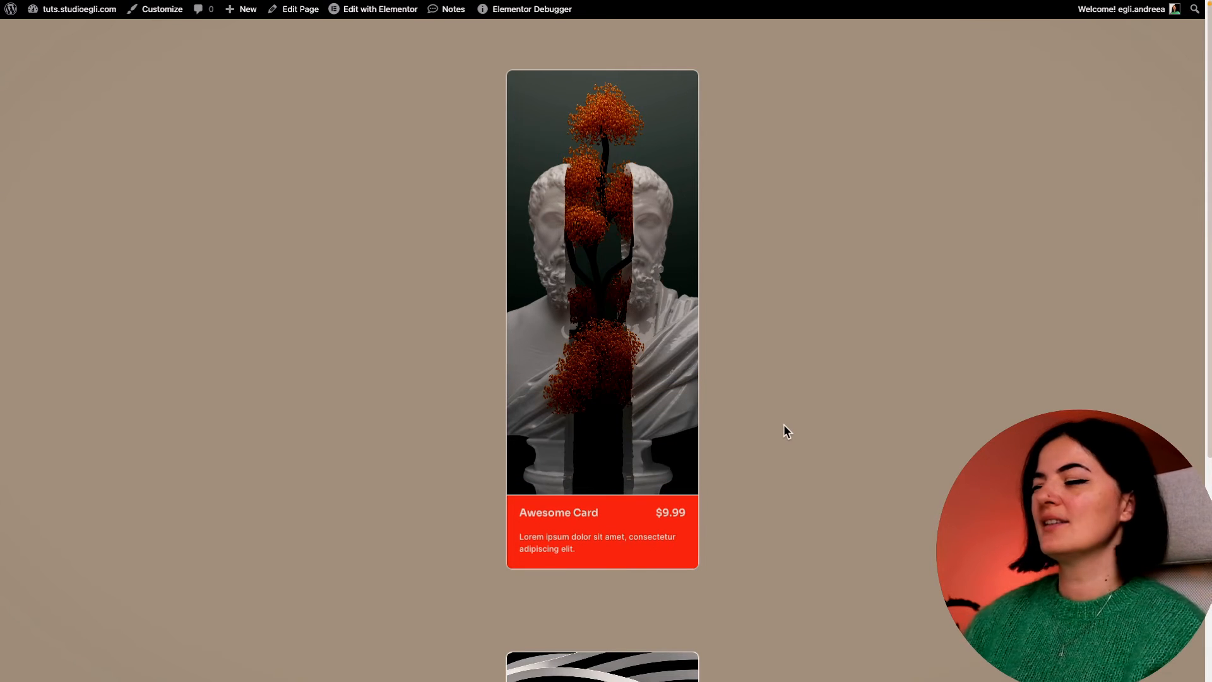
Scroll the live page to the second card and check the hover slide-up behaviour.
{"action": "scroll", "scroll_direction": "down", "scroll_amount": 3}
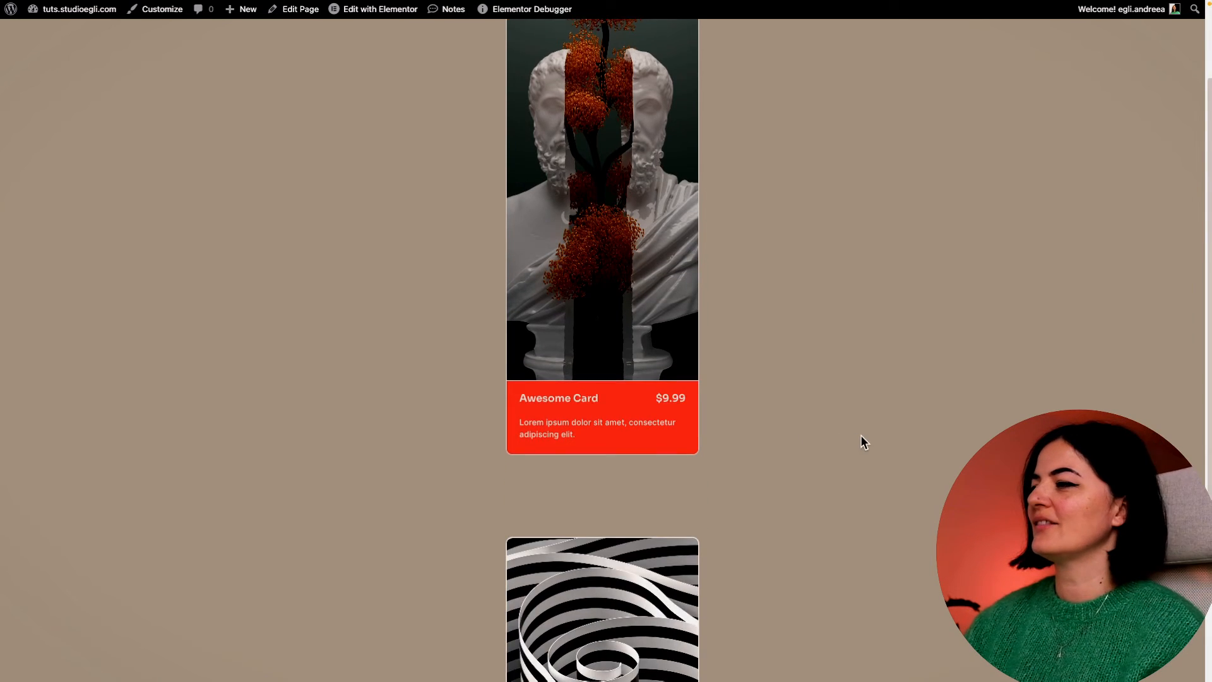
{"action": "scroll", "scroll_direction": "down", "scroll_amount": 3}
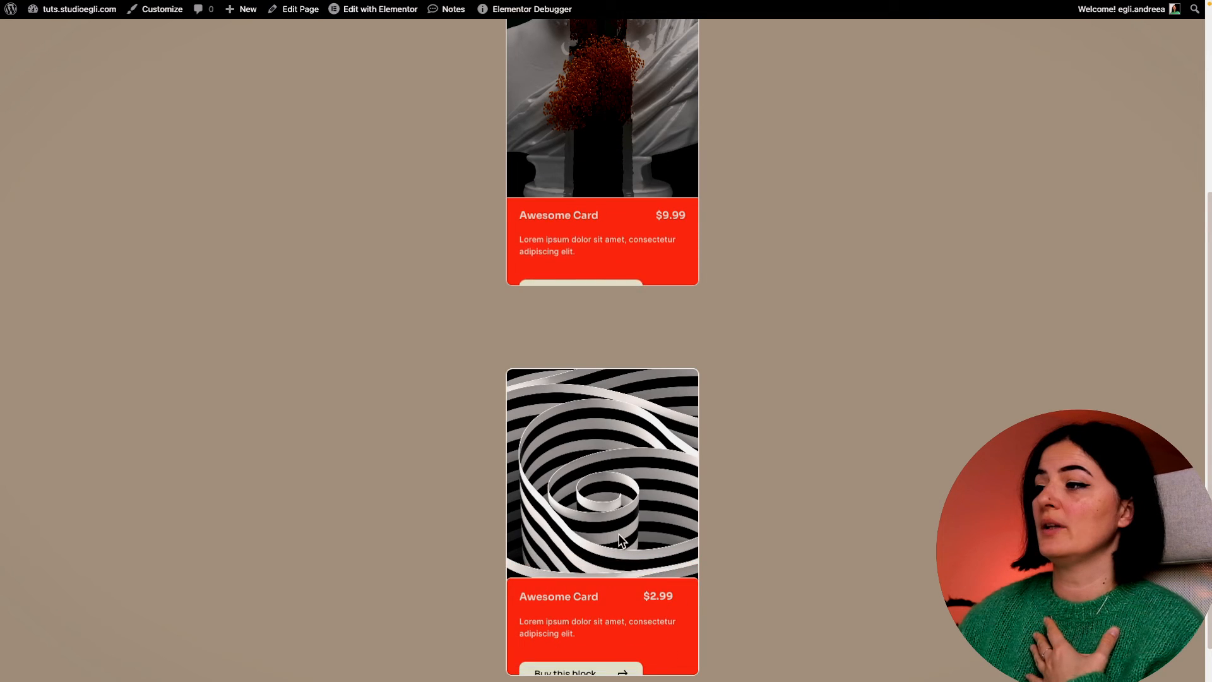
{"action": "scroll", "scroll_direction": "down", "scroll_amount": 3}
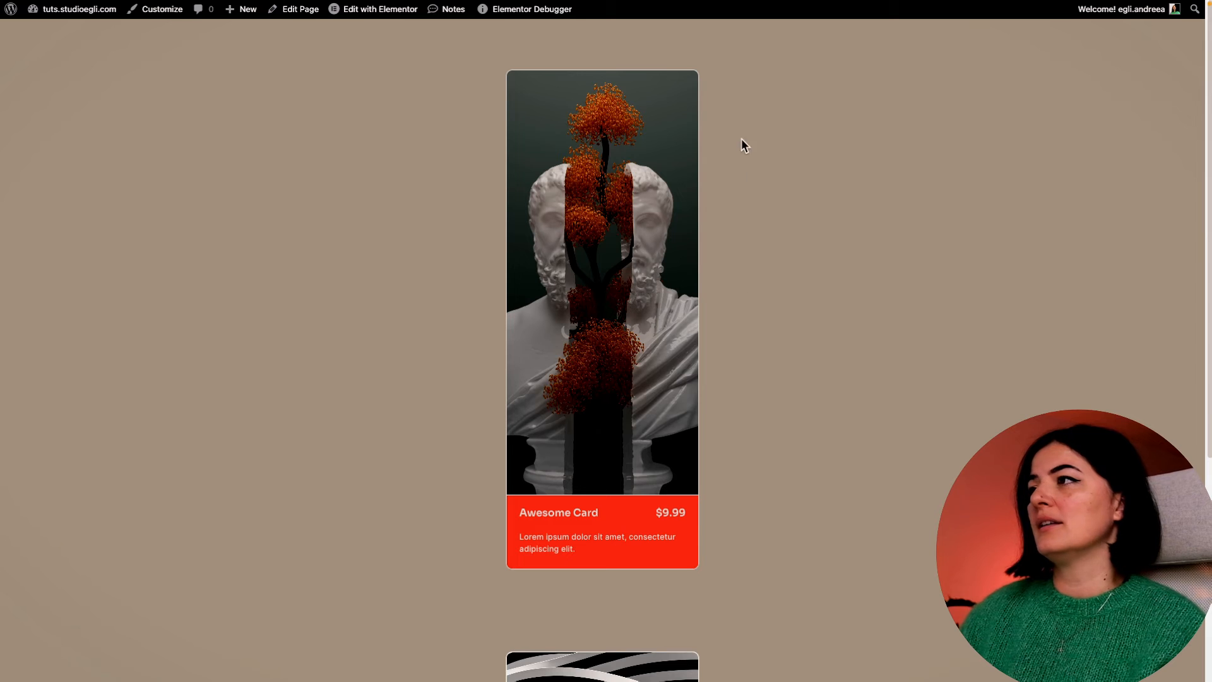
{"action": "mouse_move", "coordinate": [779, 515]}
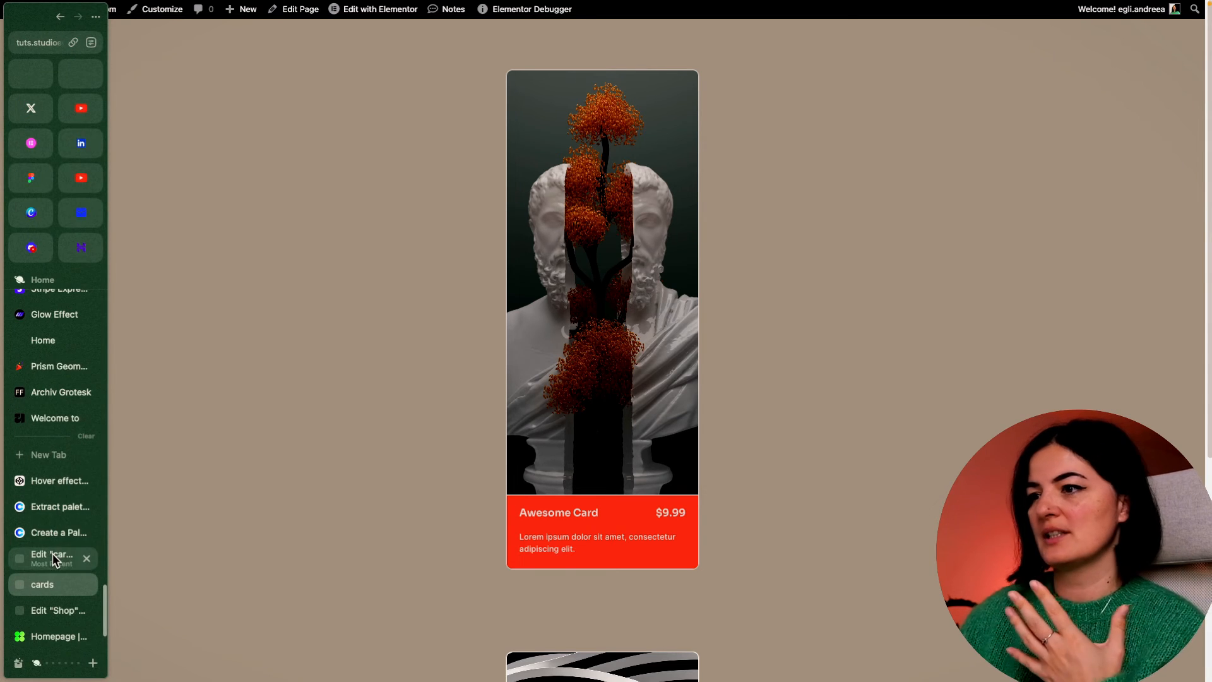
Paste the hover CSS (15% at rest, 40% on hover) into the panel's Custom CSS and preview.
{"action": "left_click", "coordinate": [52, 556]}
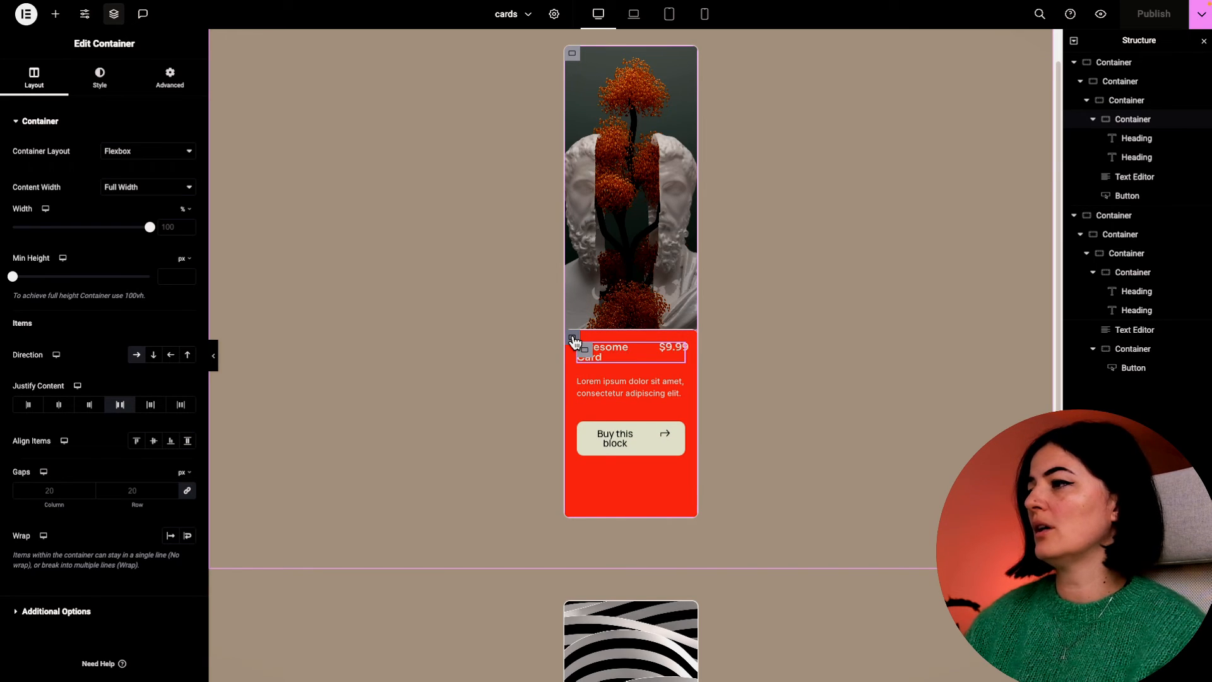
{"action": "left_click", "coordinate": [99, 77]}
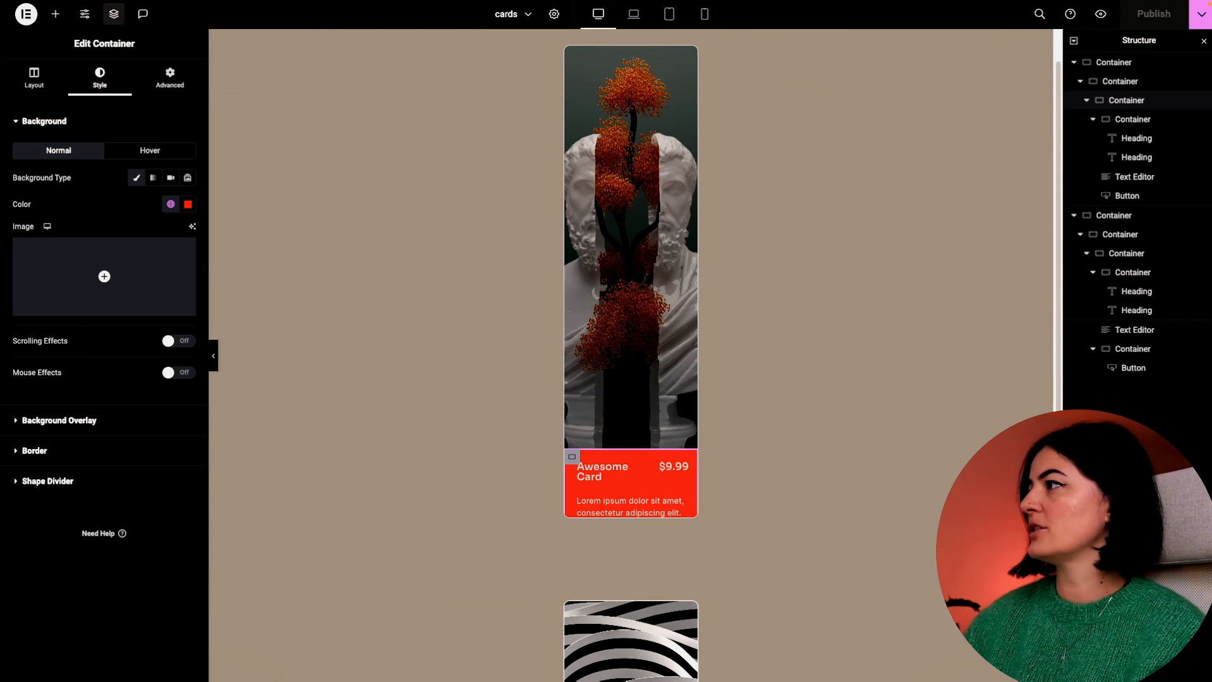
{"action": "left_click", "coordinate": [169, 77]}
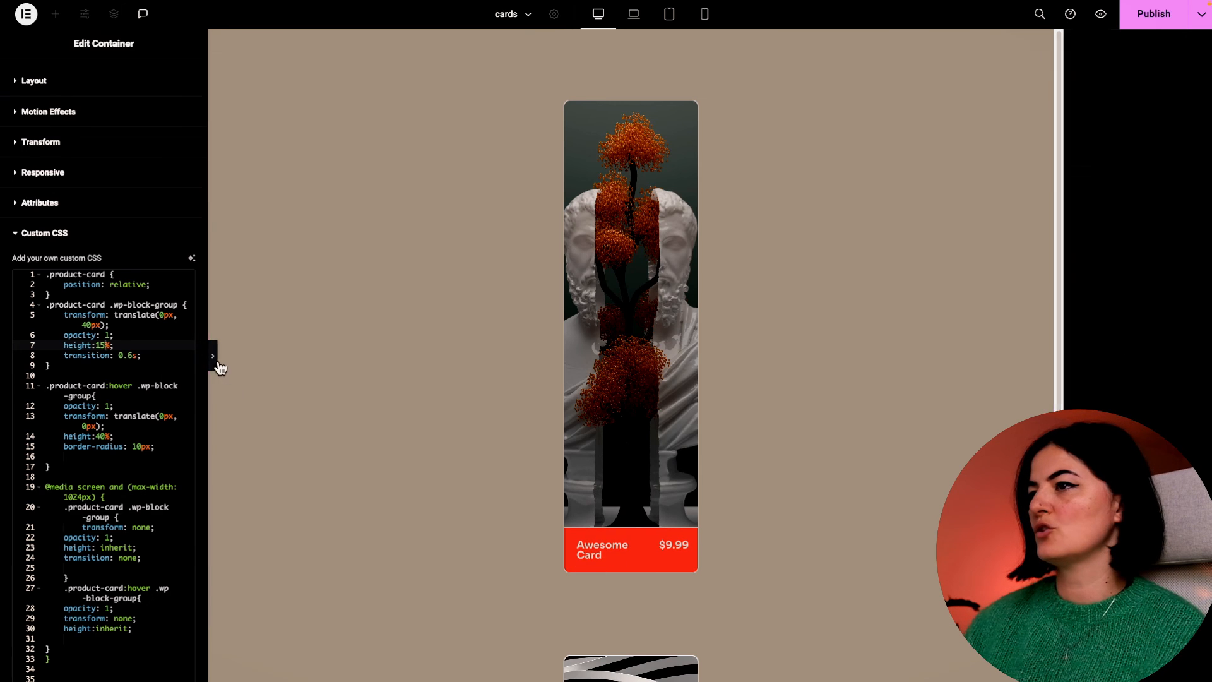
{"action": "left_click", "coordinate": [114, 13]}
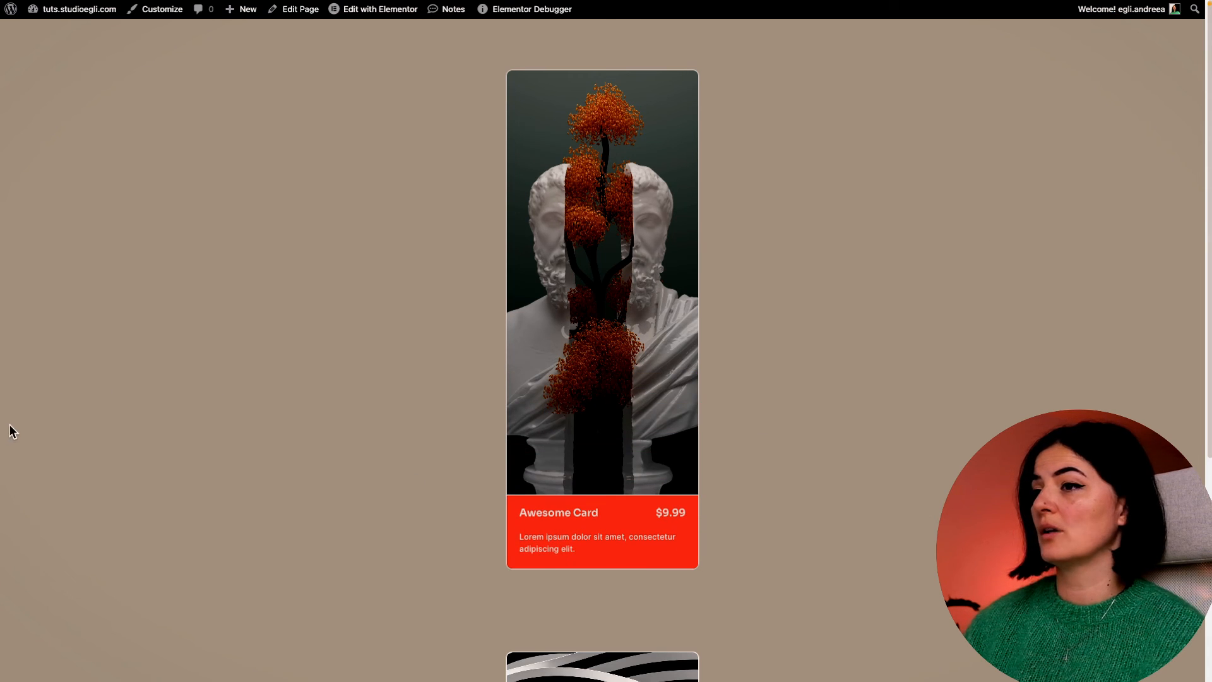
Set the card width to 20% and the CSS heights to 13% at rest, 25% on hover, previewing between edits.
{"action": "left_click", "coordinate": [380, 9]}
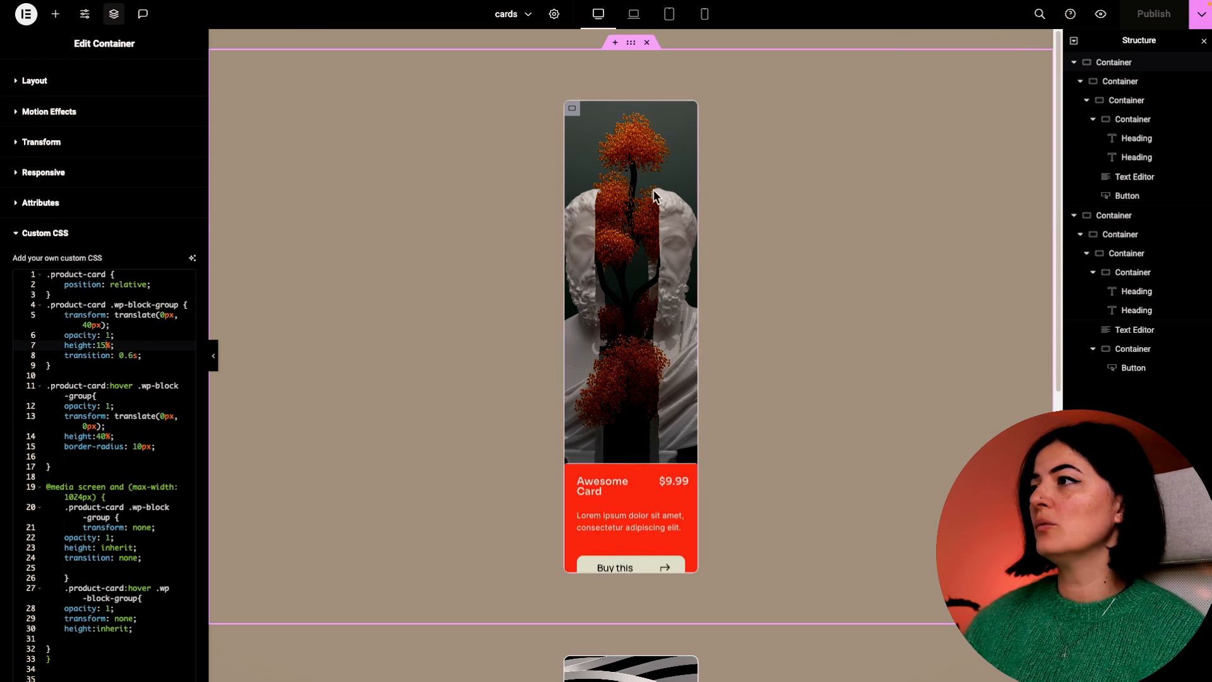
{"action": "left_click", "coordinate": [32, 77]}
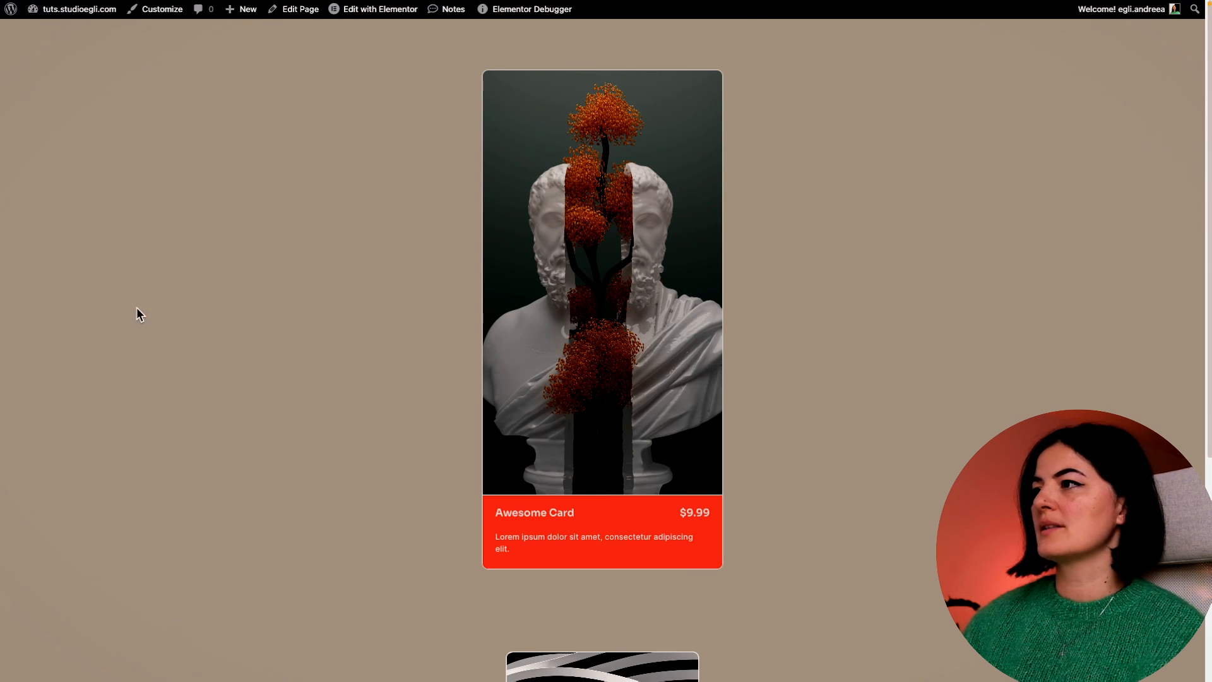
{"action": "left_click", "coordinate": [380, 9]}
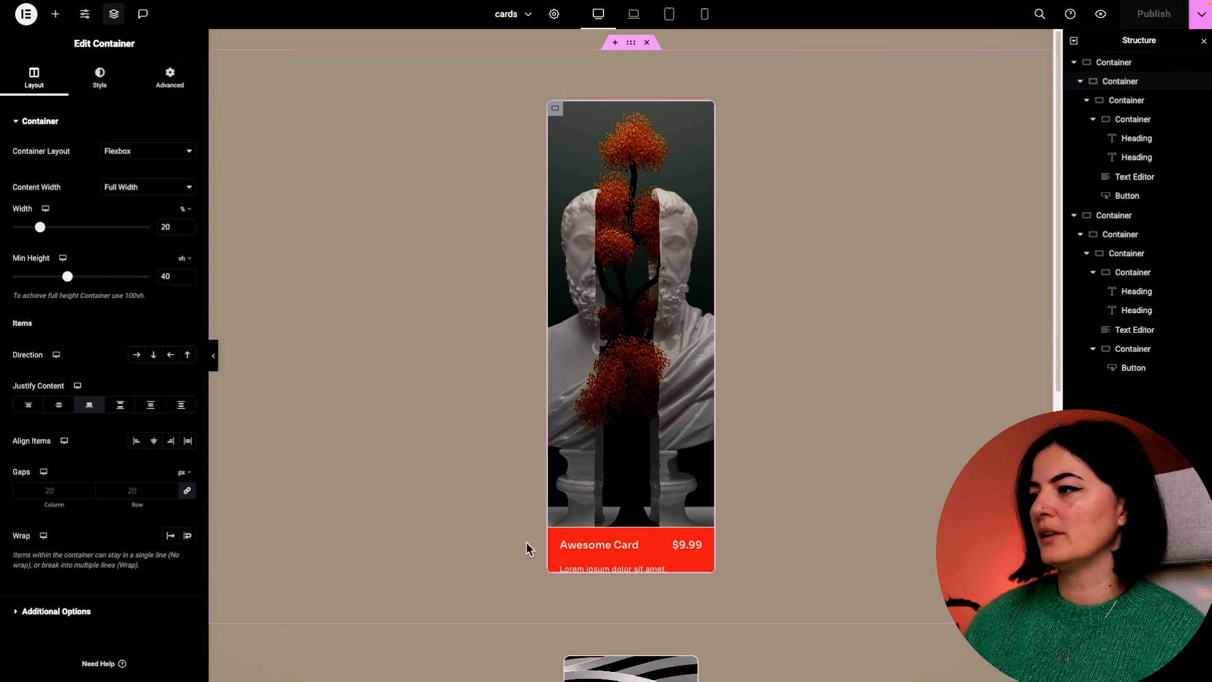
{"action": "left_click", "coordinate": [169, 77]}
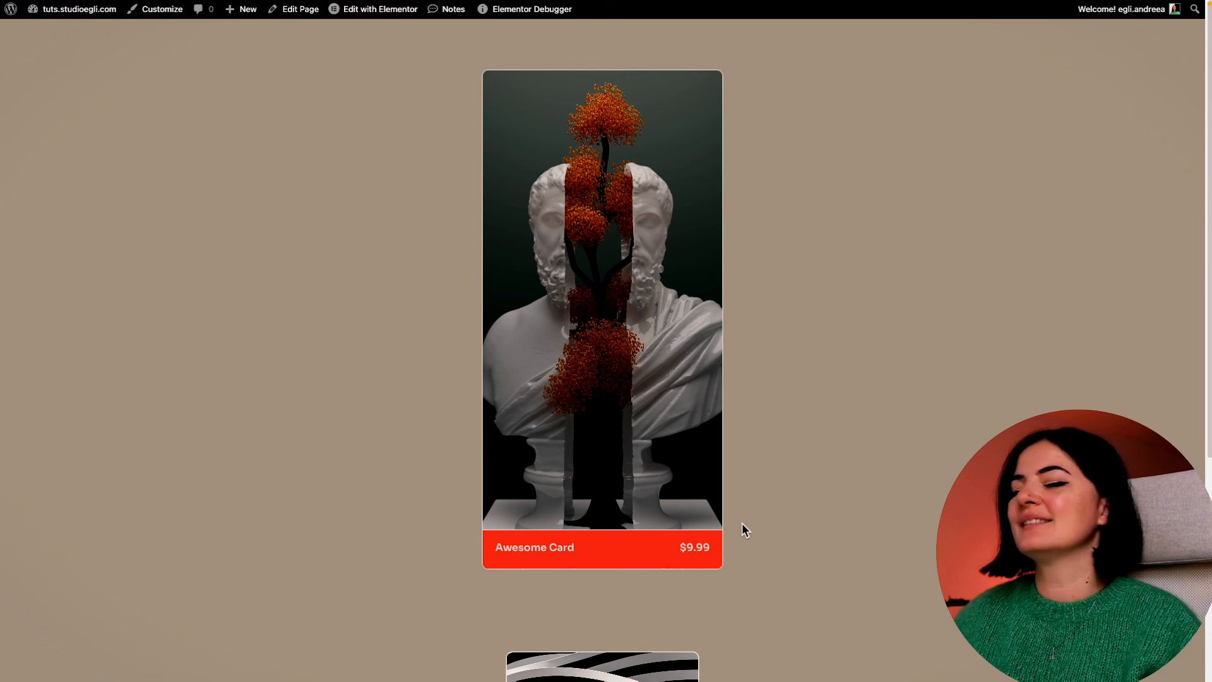
{"action": "left_click", "coordinate": [380, 9]}
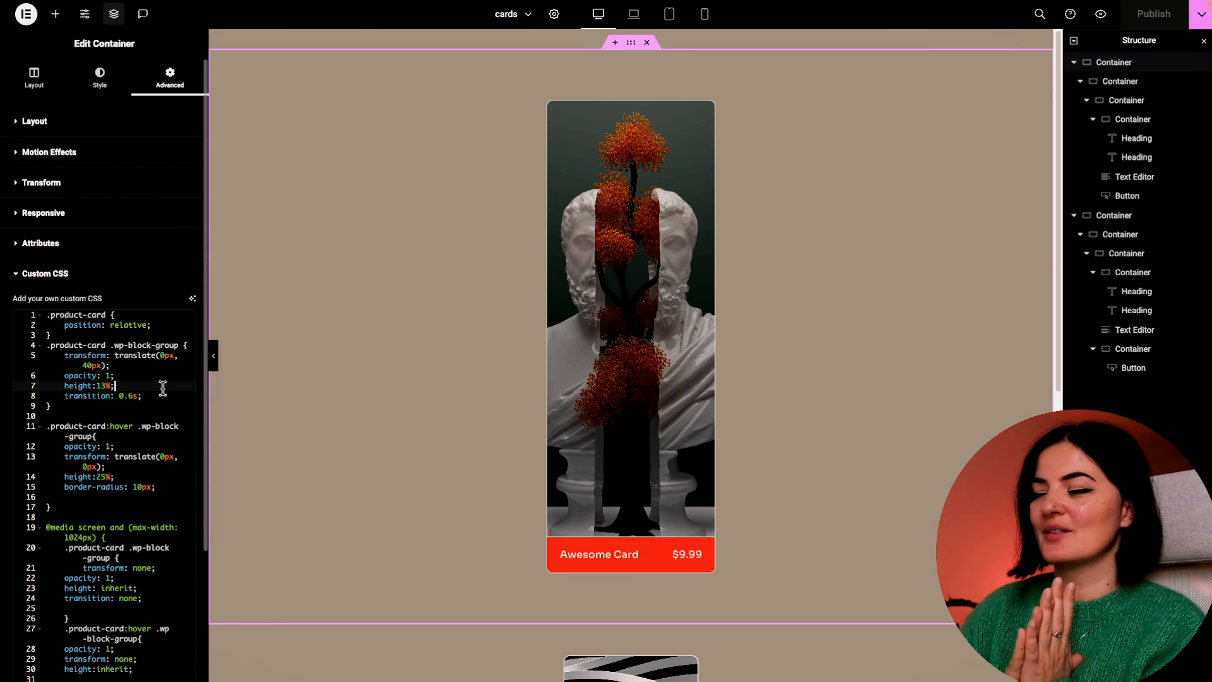